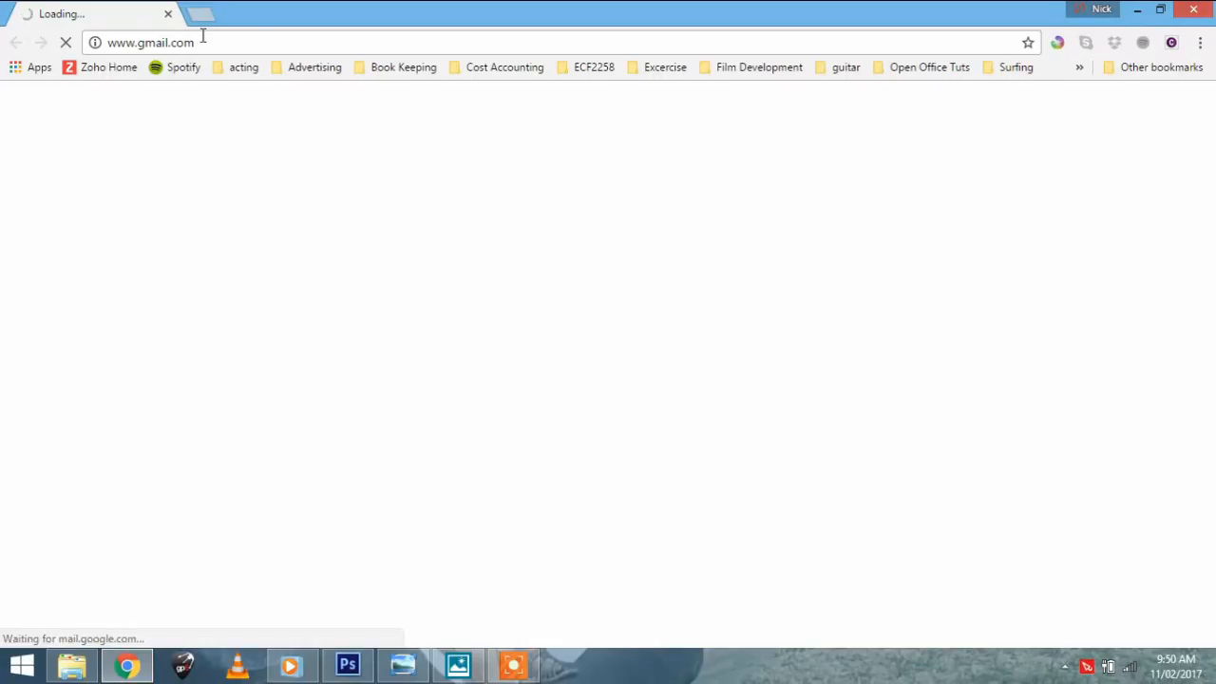
Step: Go to the Xero website and start the sign-in from the top navigation
type("gumtree.com.au")
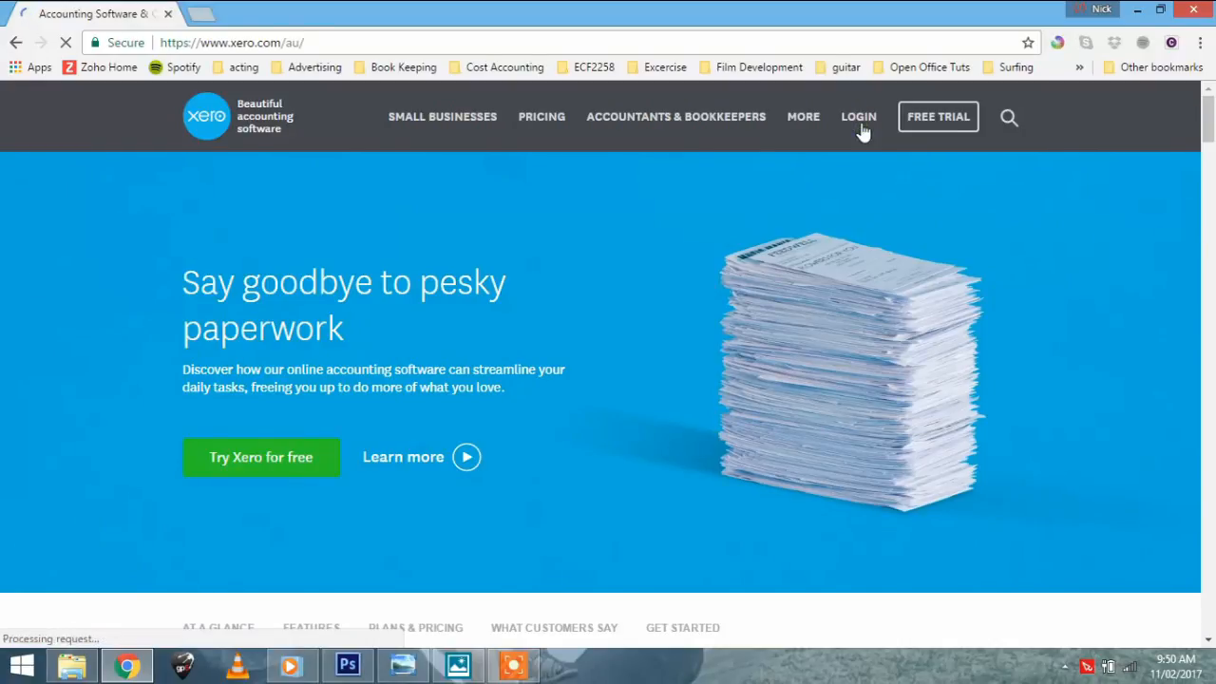
left_click(858, 116)
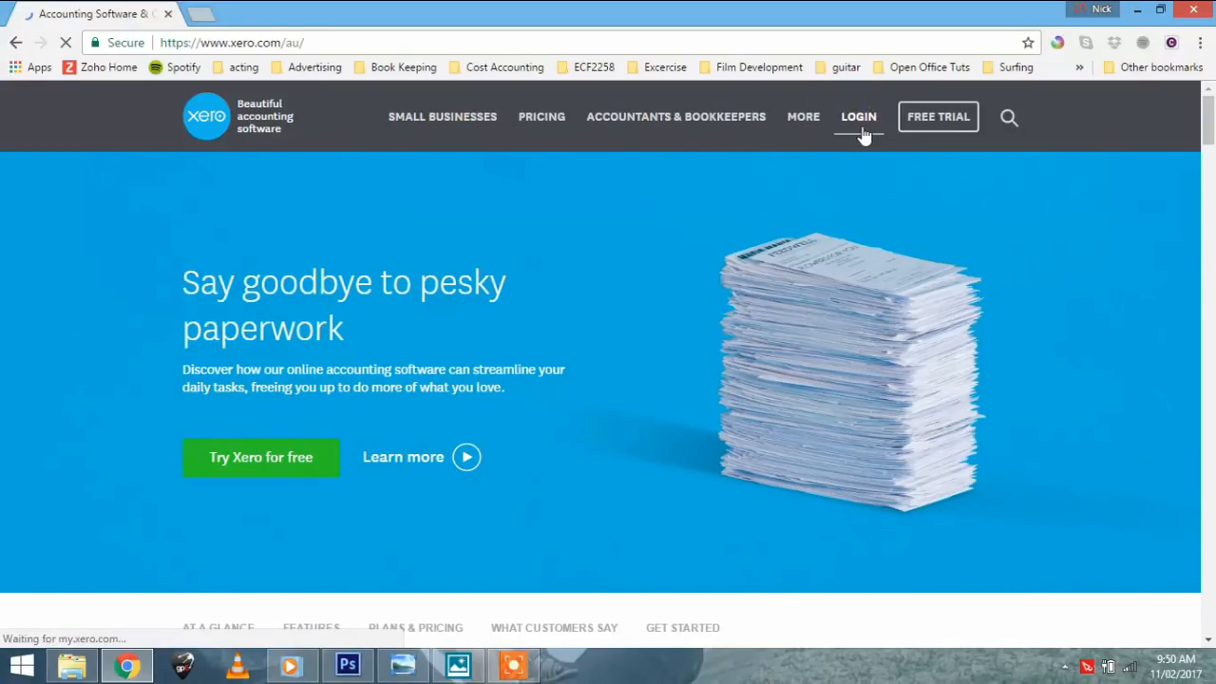
left_click(858, 115)
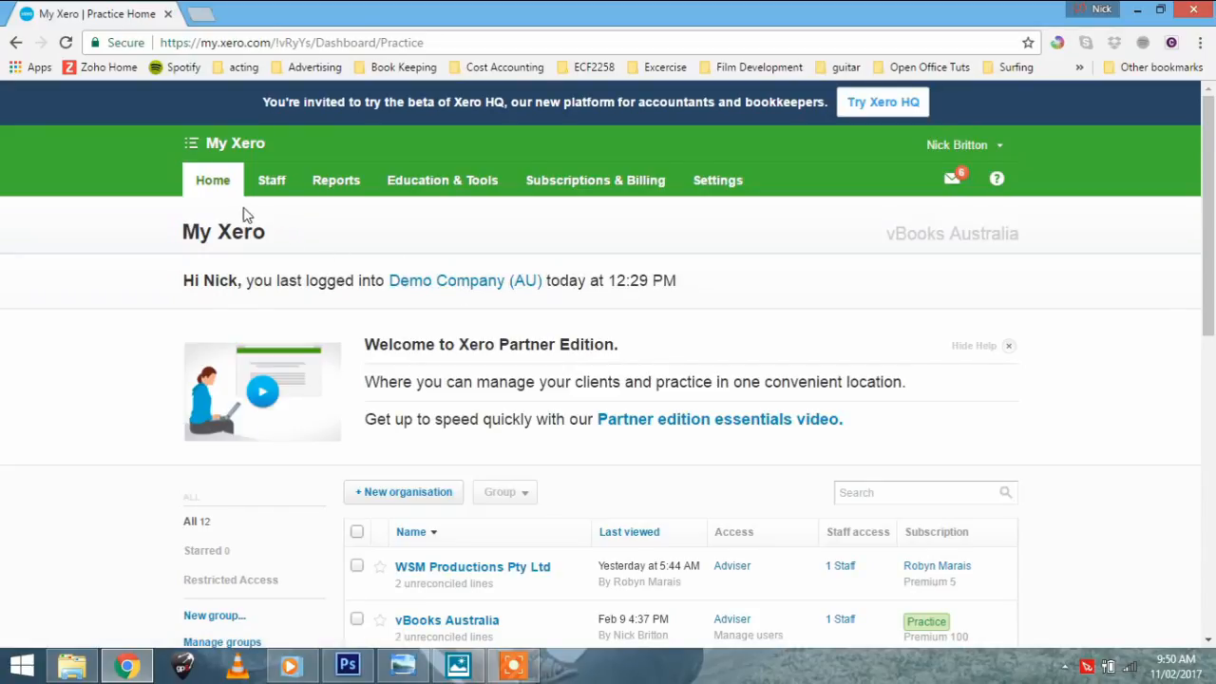
mouse_move(192, 152)
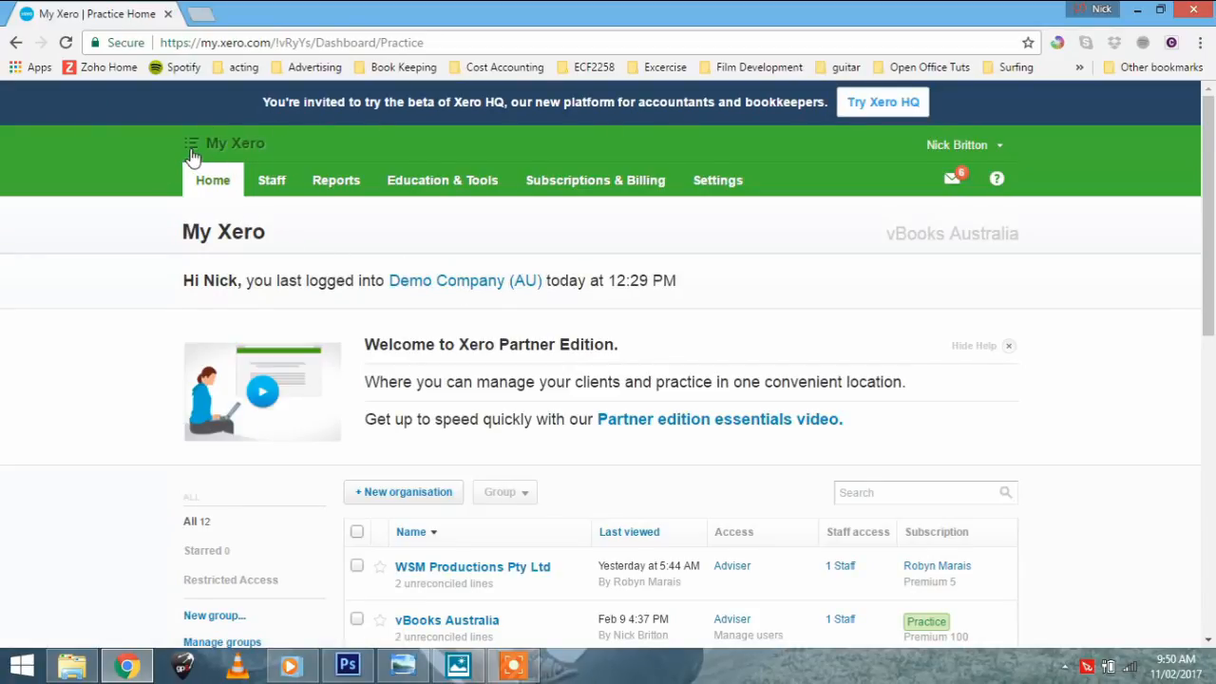
Step: From the My Xero practice home, launch the Demo Company (AU) organisation
left_click(190, 144)
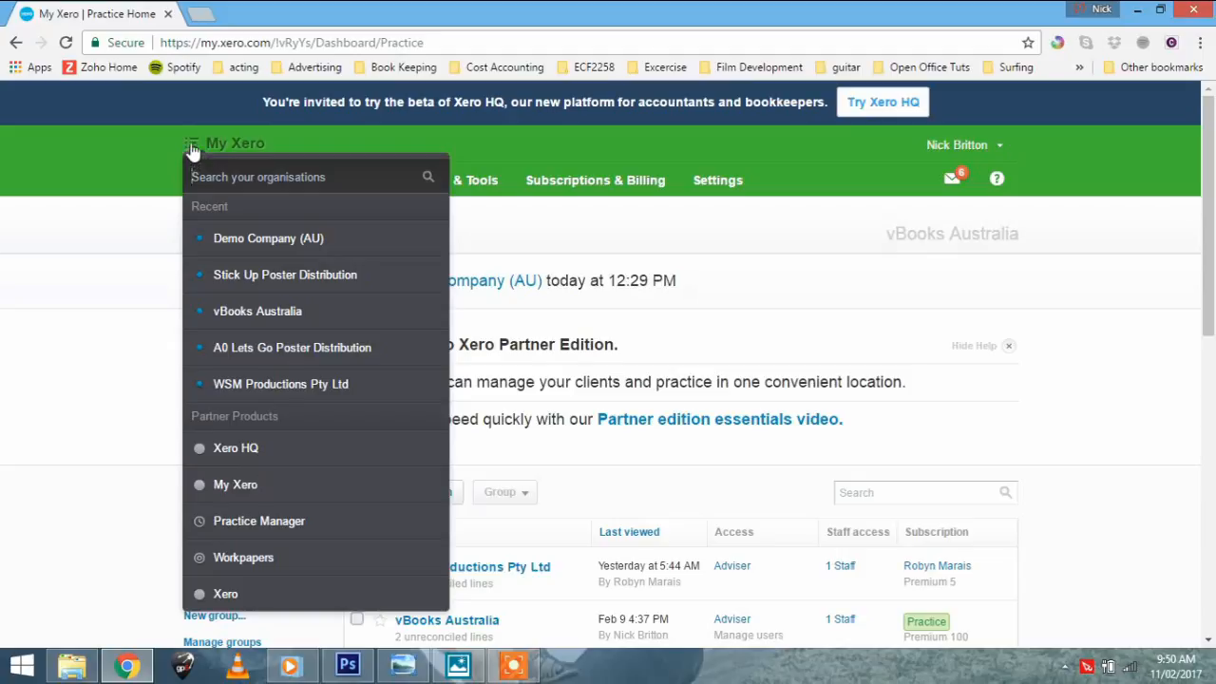
mouse_move(236, 484)
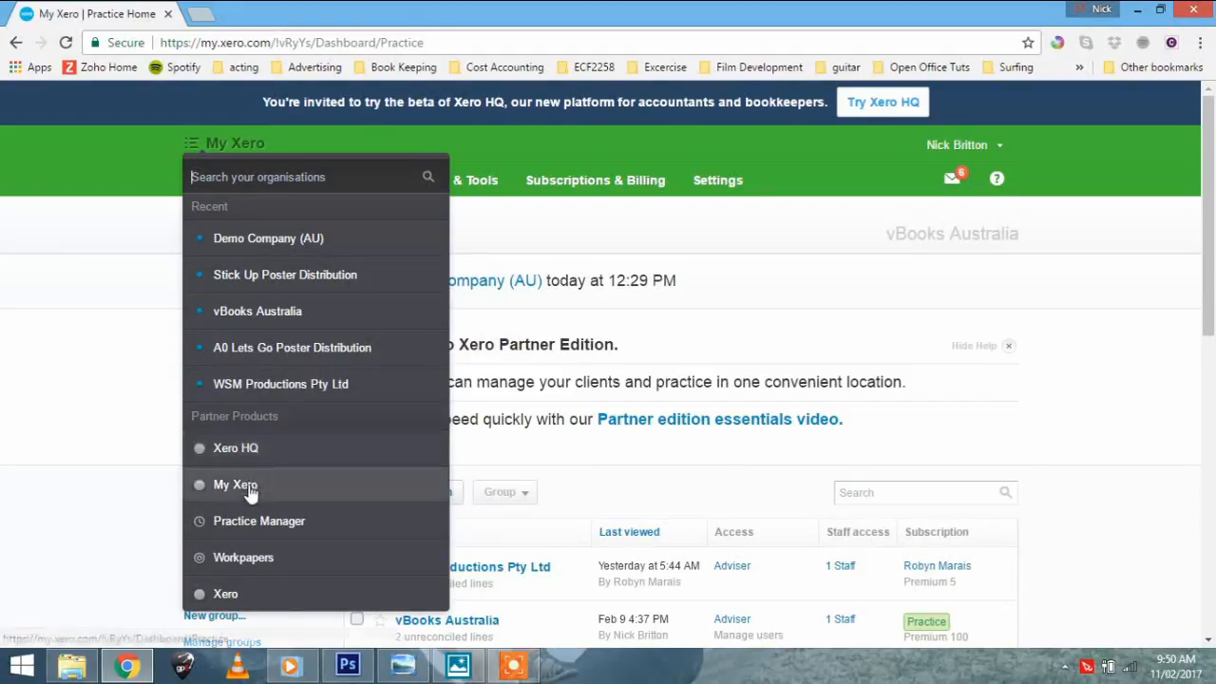
left_click(236, 485)
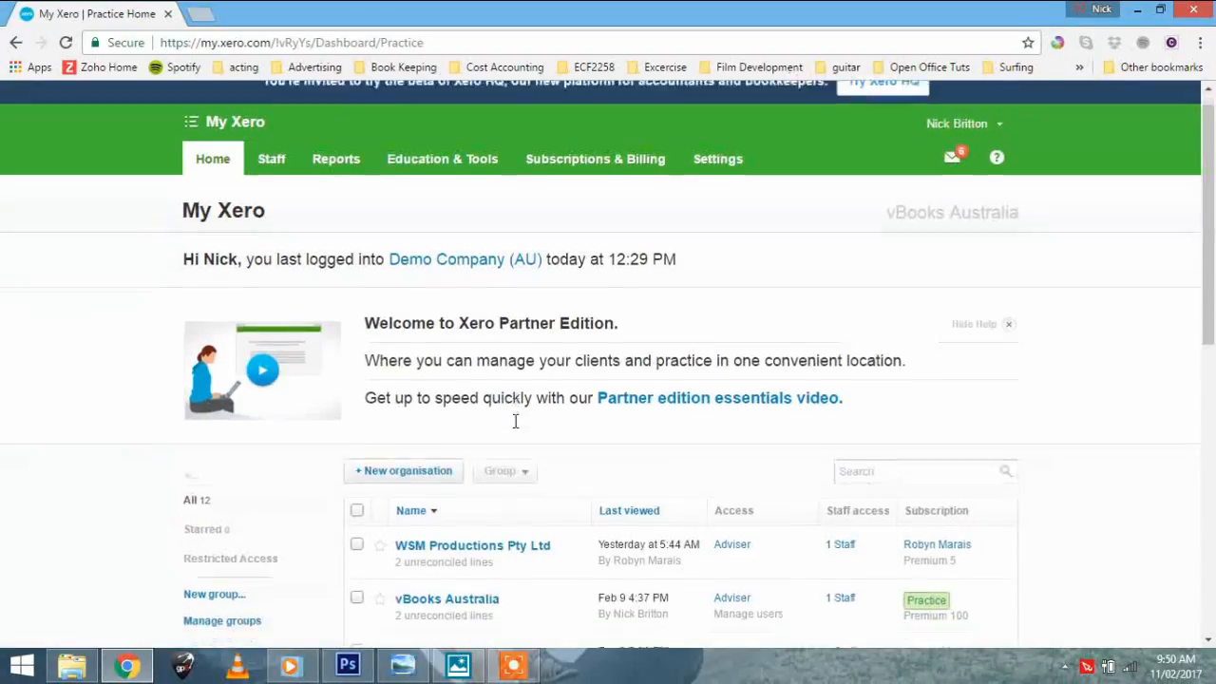
scroll("down", 3)
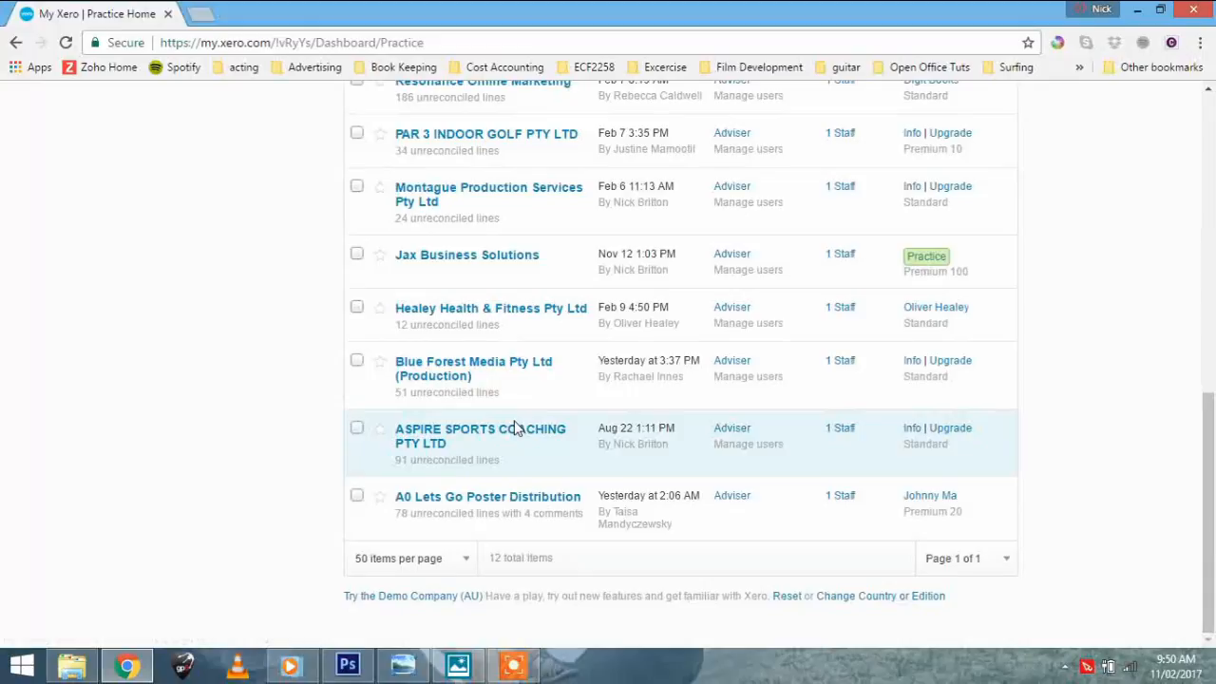
mouse_move(373, 608)
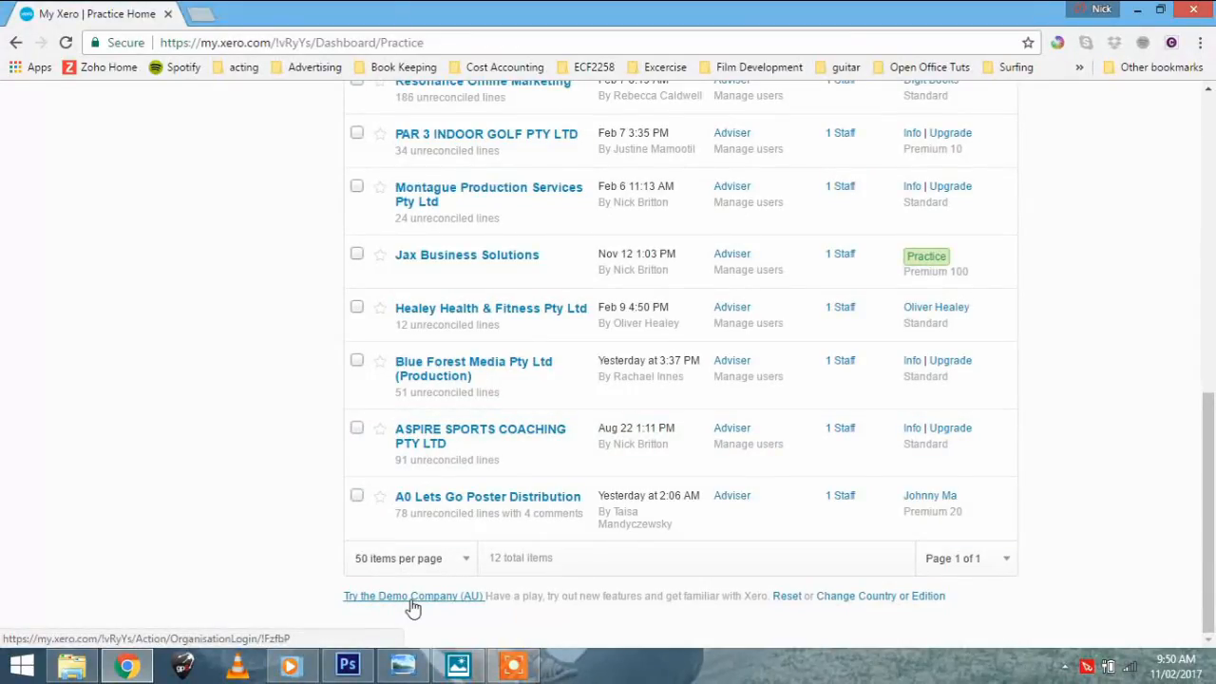
left_click(413, 597)
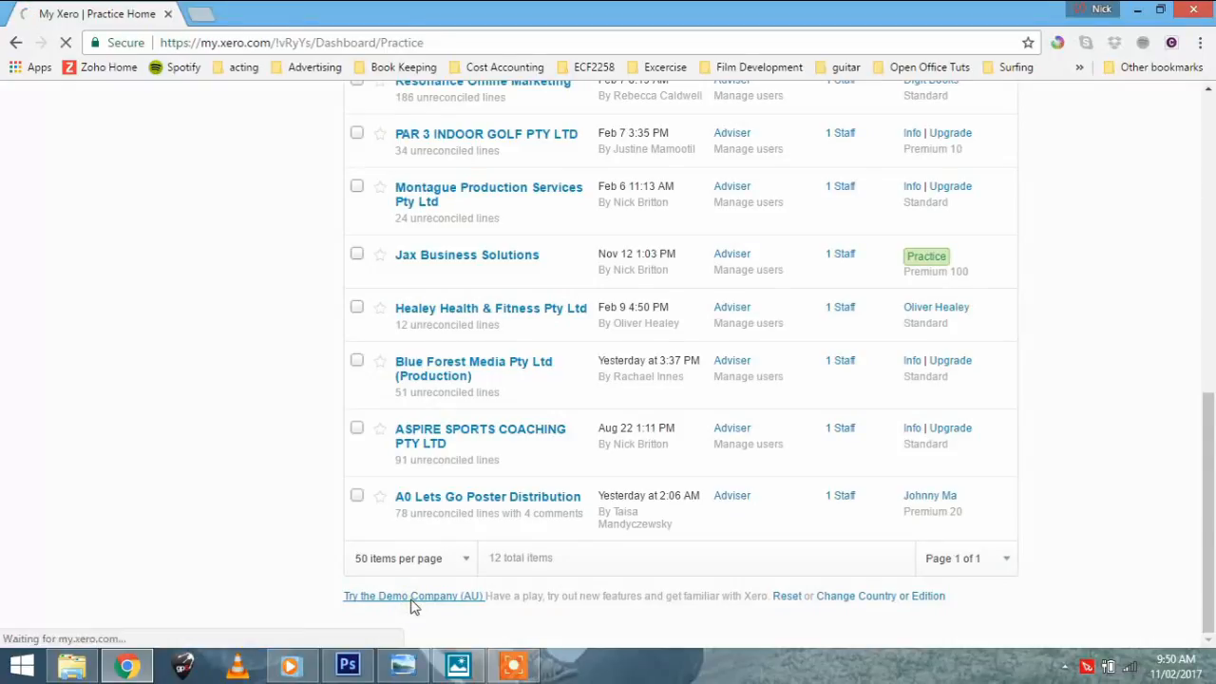
left_click(413, 597)
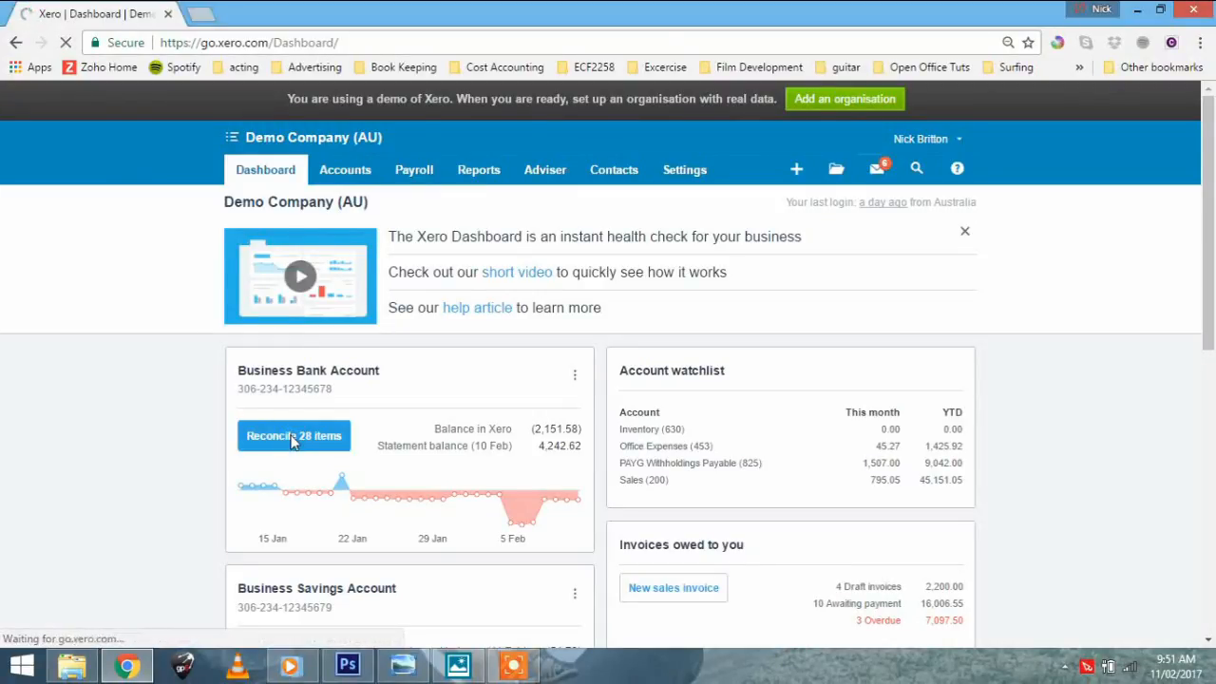
Step: Start reconciling the Business Bank Account's 28 items and review the statement lines
left_click(293, 435)
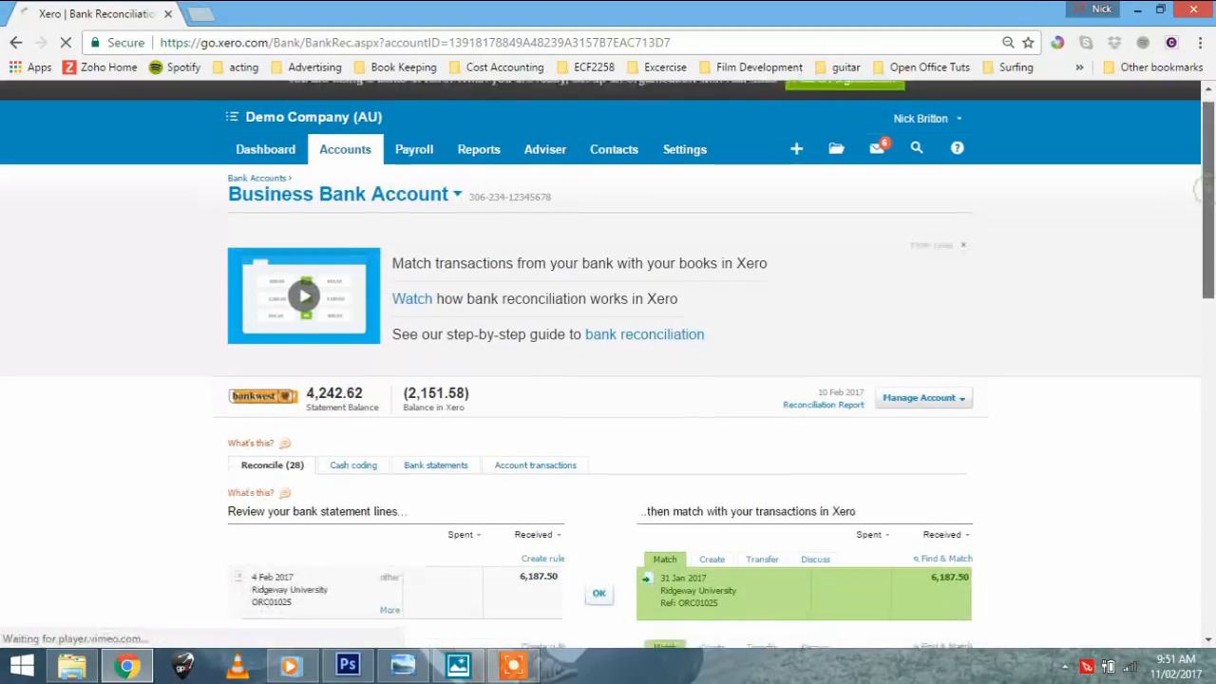
scroll("down", 3)
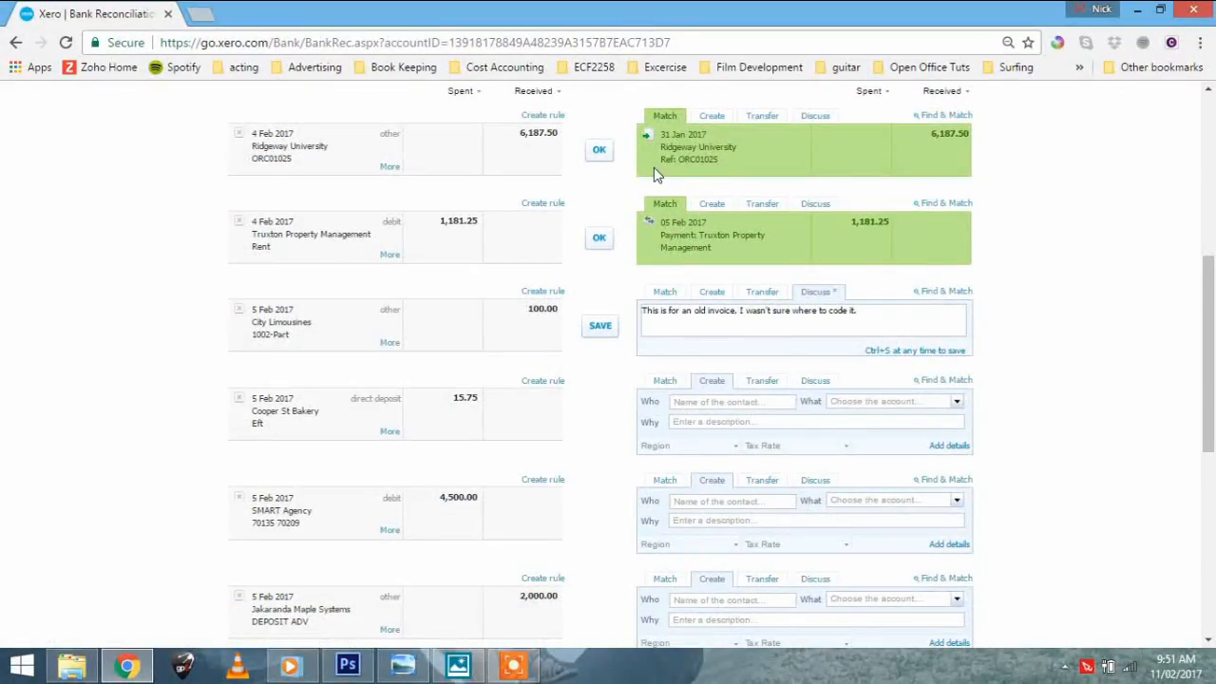
mouse_move(589, 348)
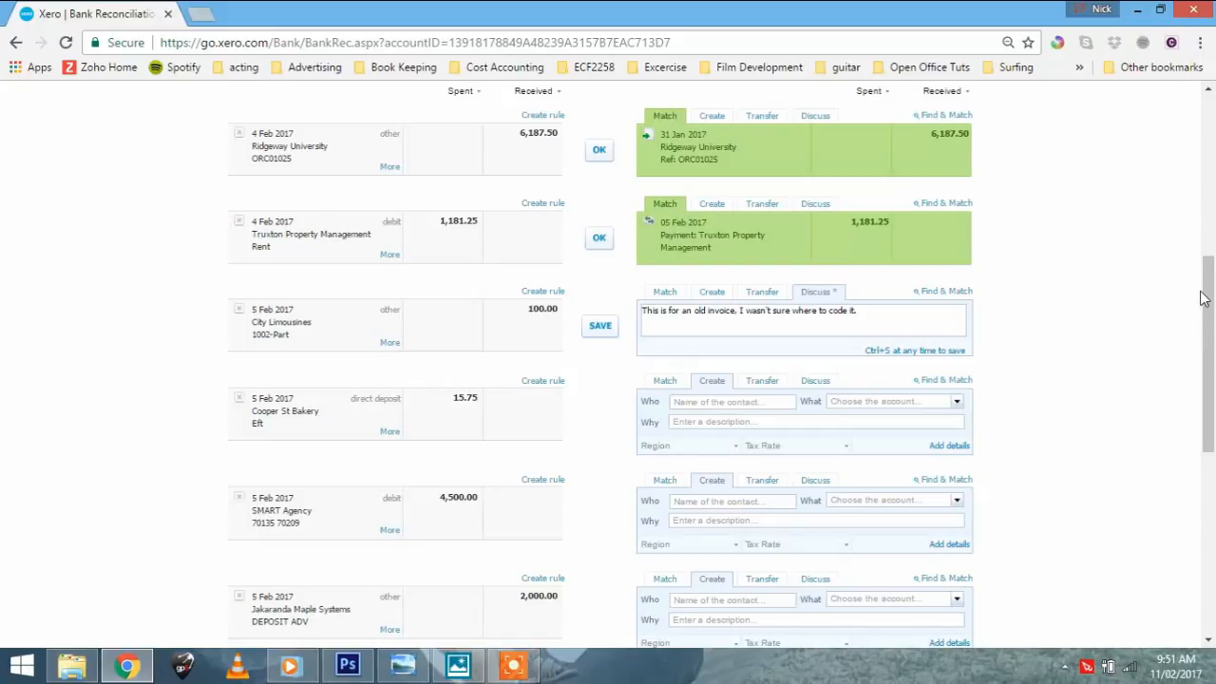
scroll("down", 3)
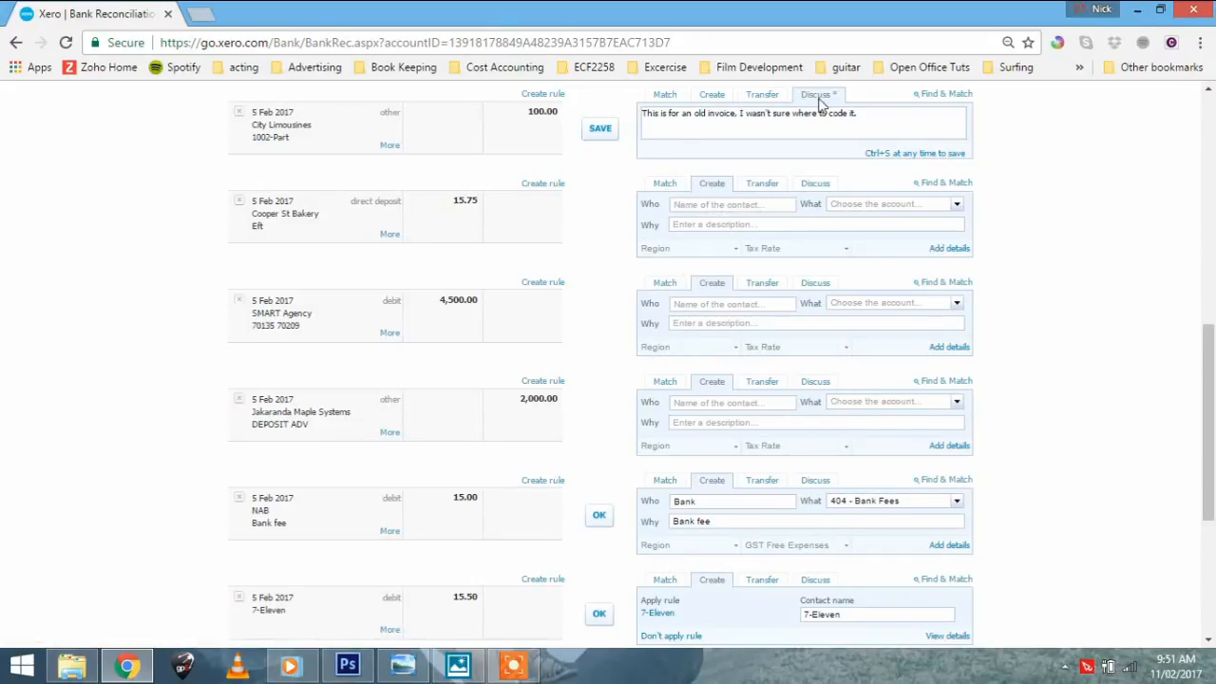
mouse_move(688, 207)
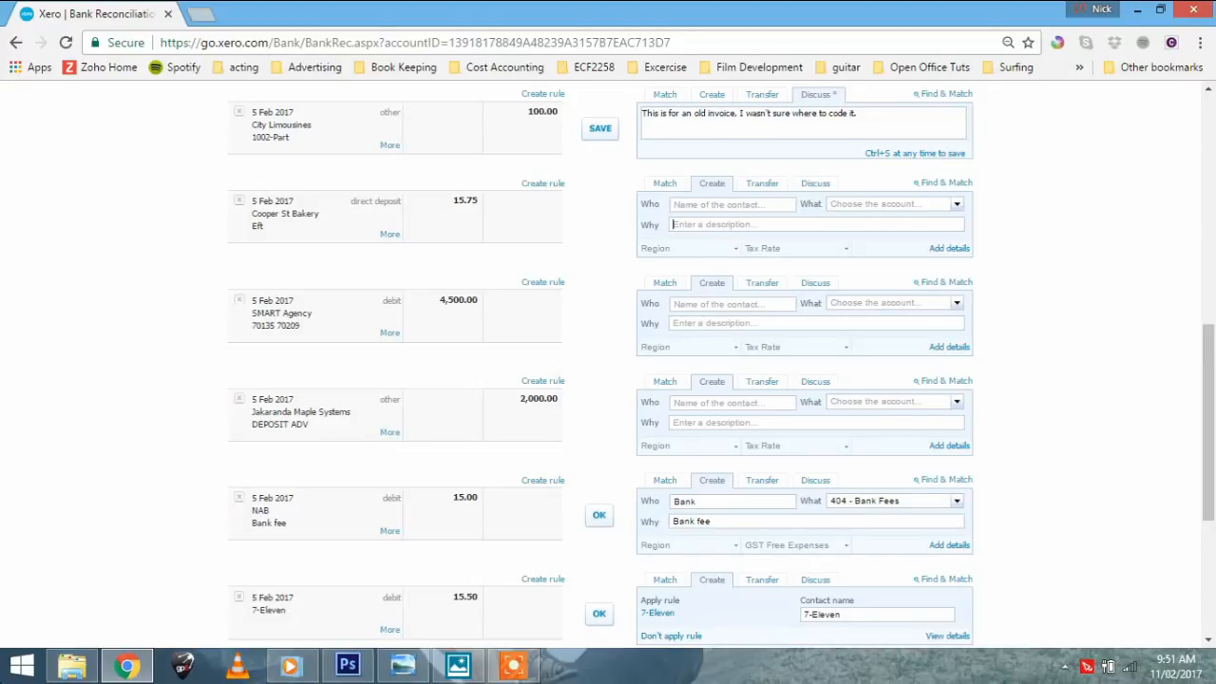
Step: Code the 15.75 Cooper St Bakery line to Unknown contact, 880 Owner A Drawings, with a hungry-owner note
left_click(687, 247)
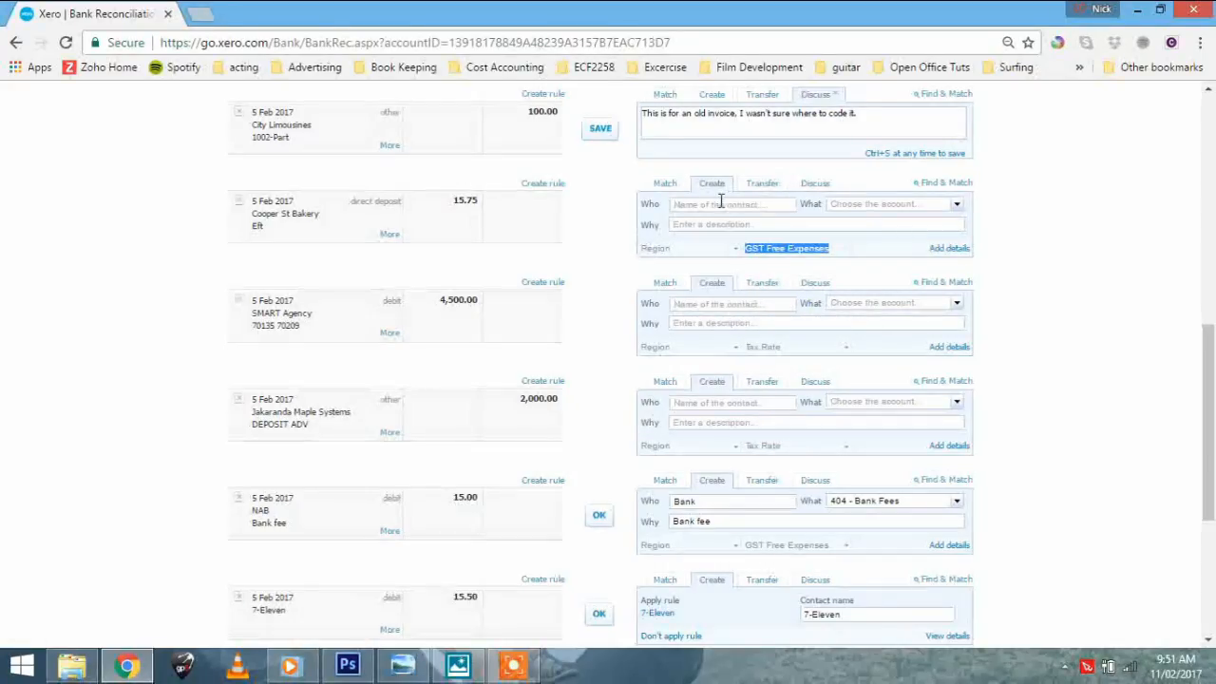
type("Uknown")
left_click(895, 203)
type("d")
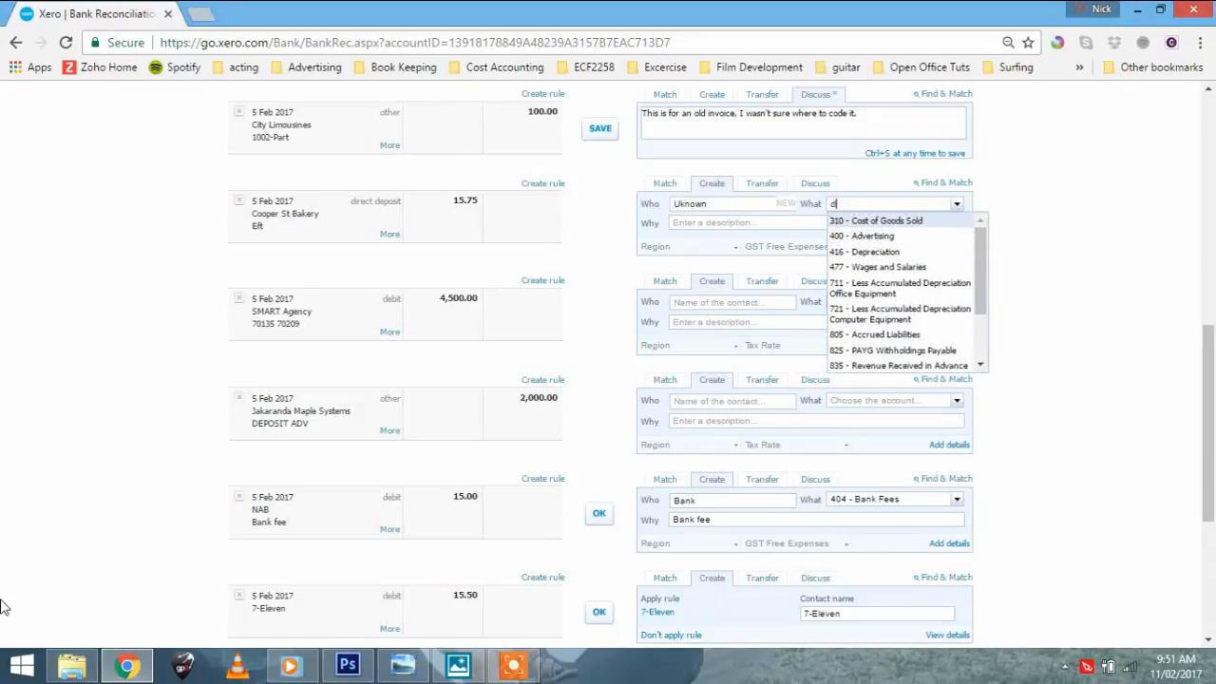
type("own")
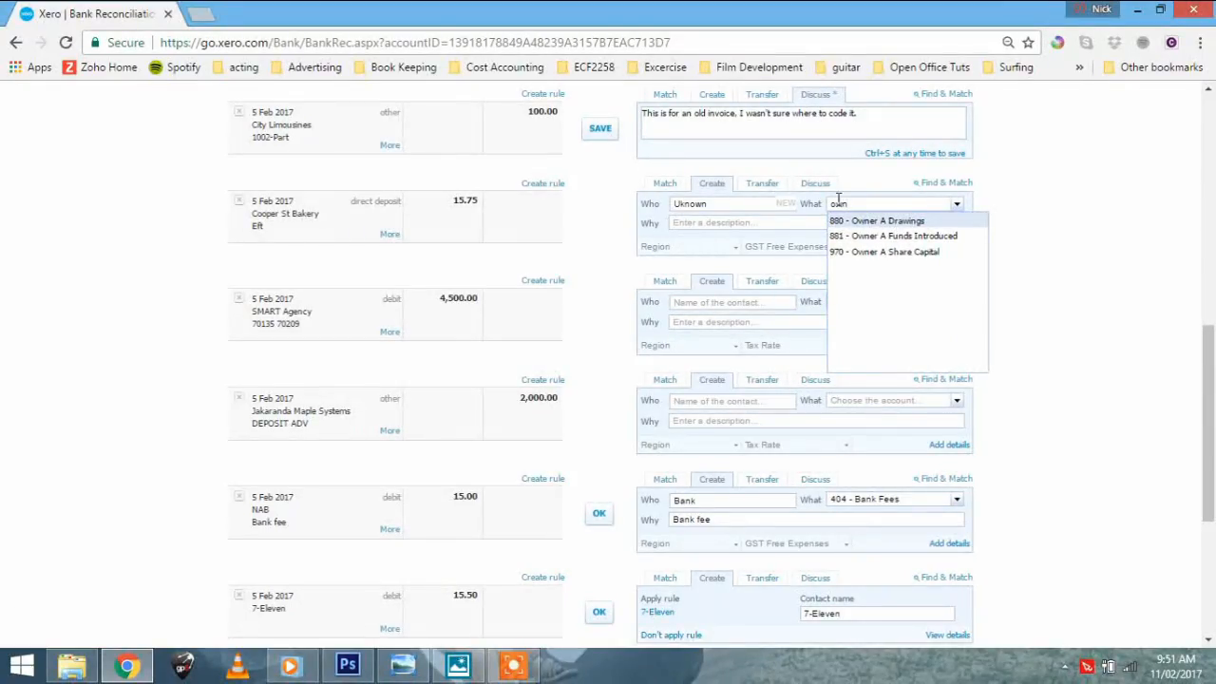
left_click(873, 221)
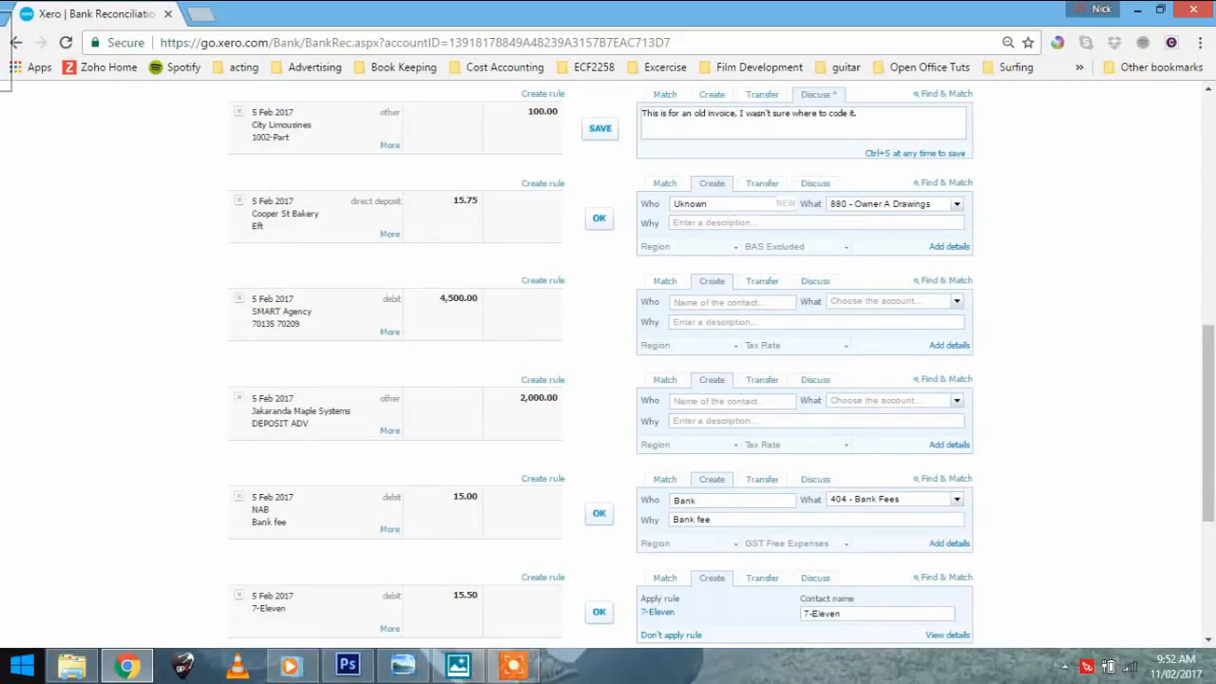
type("Owin")
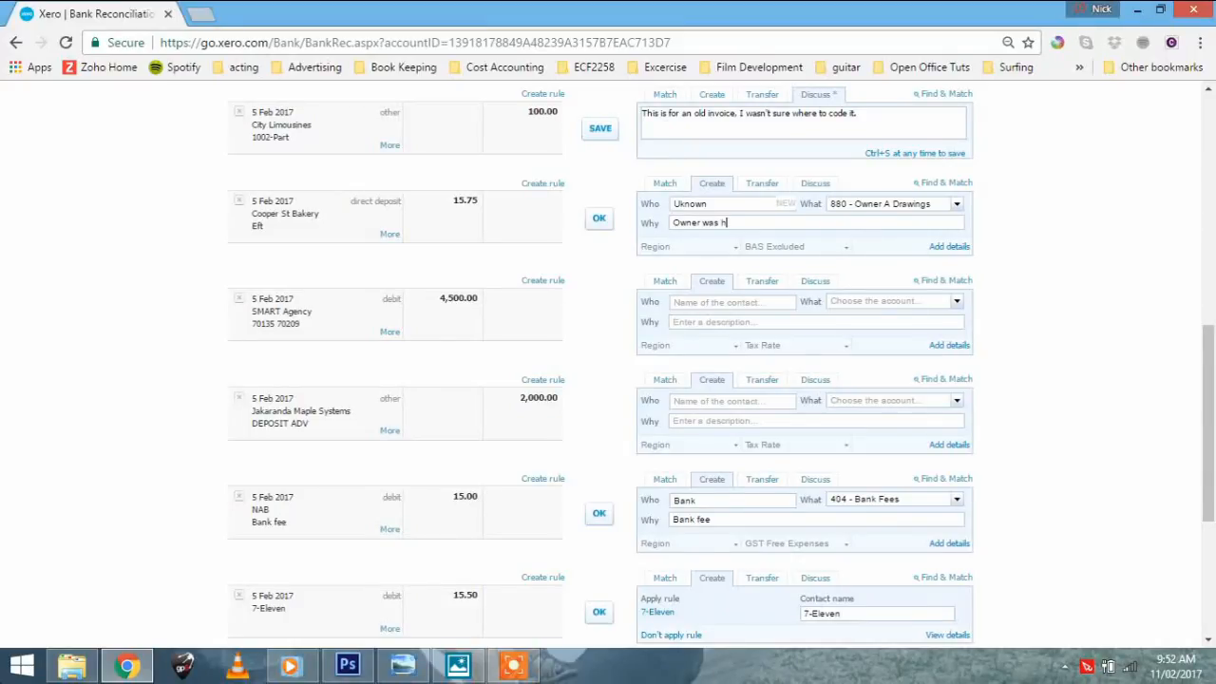
Step: Leave the bakery line's region unassigned and reconcile it with OK
left_click(684, 247)
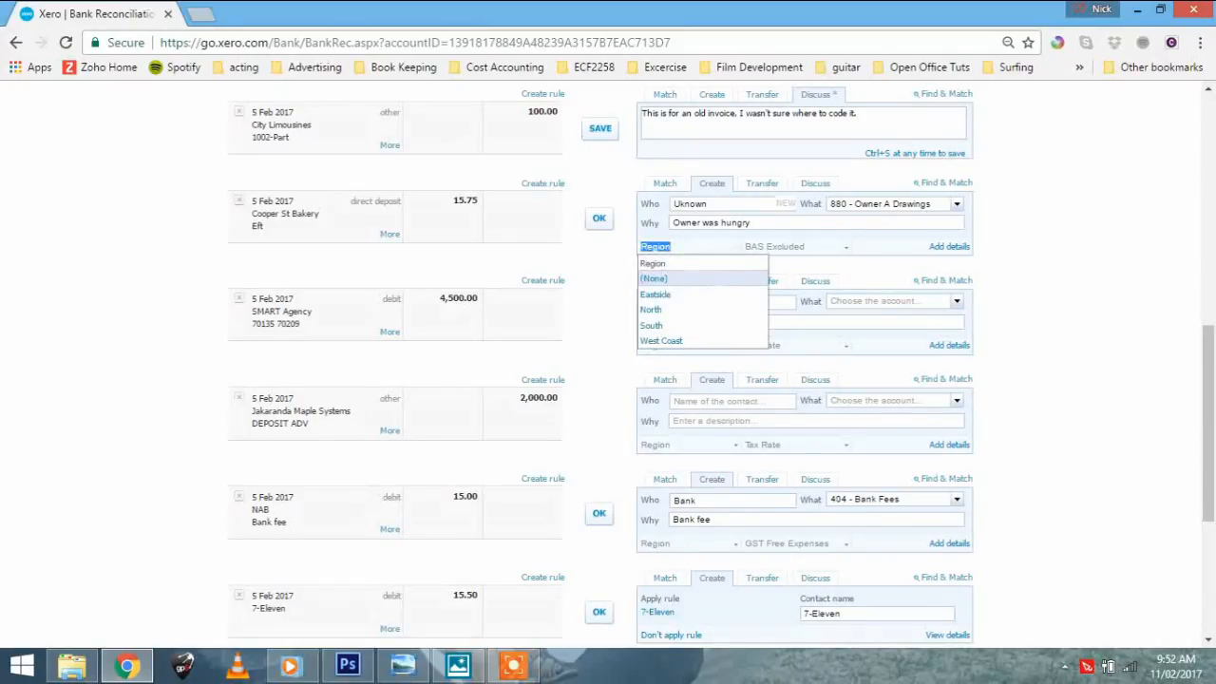
left_click(796, 247)
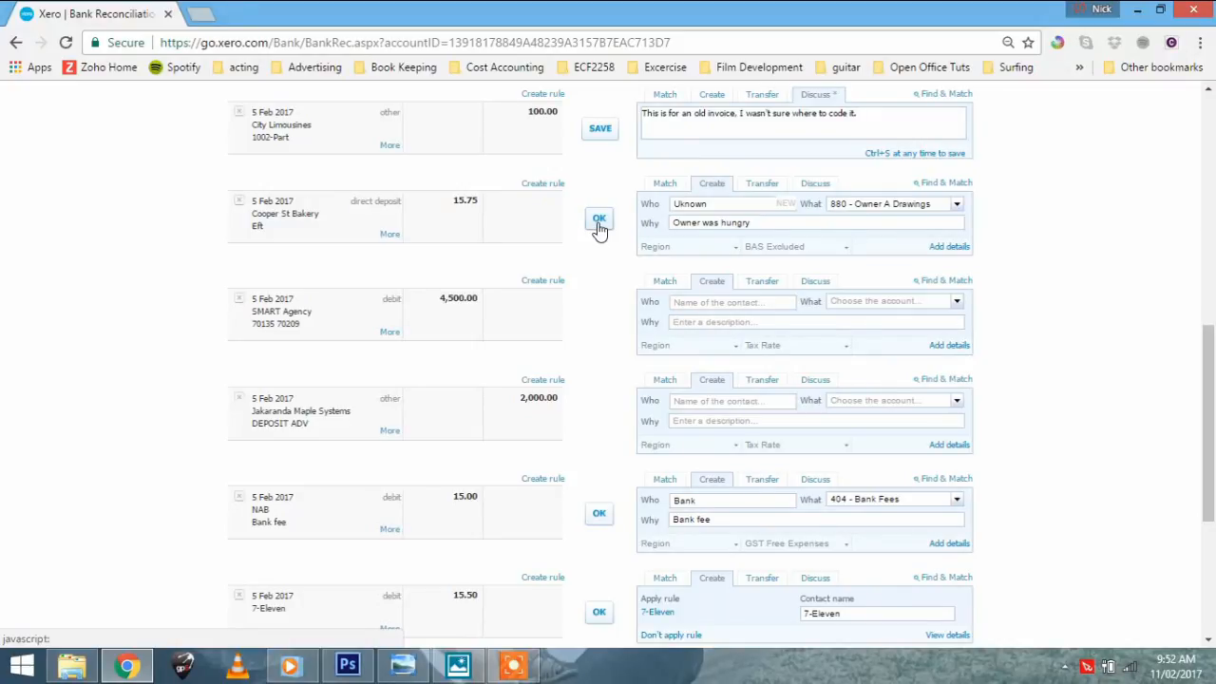
left_click(600, 219)
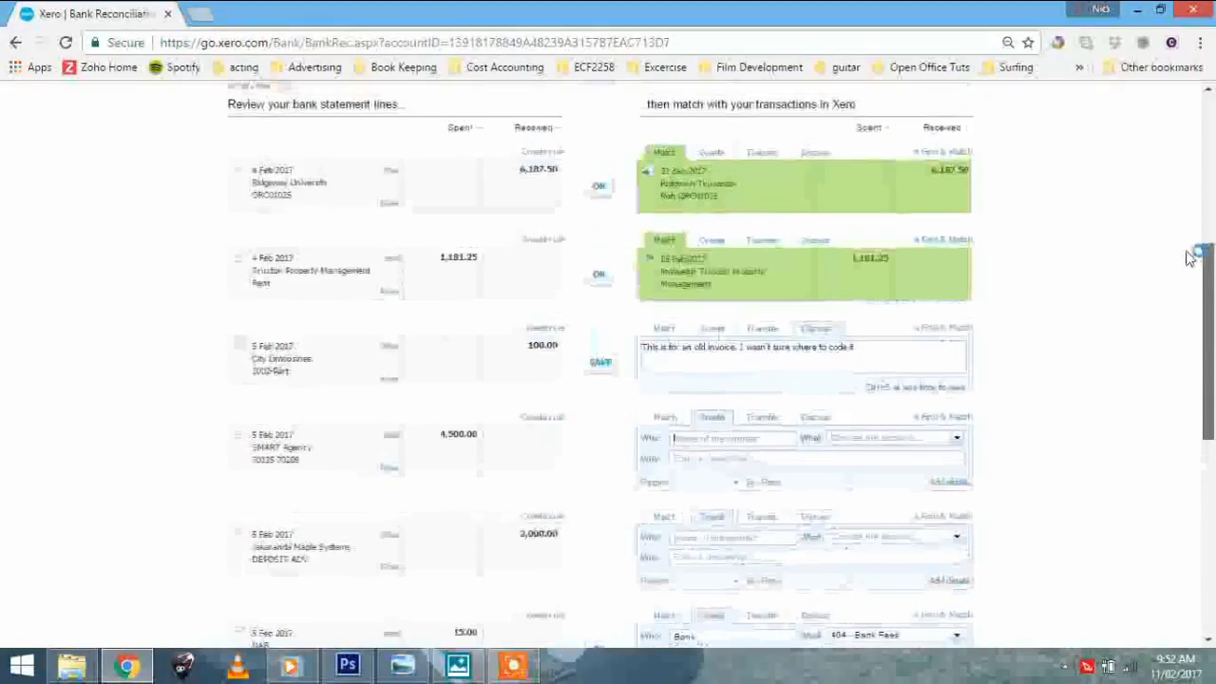
scroll("down", 3)
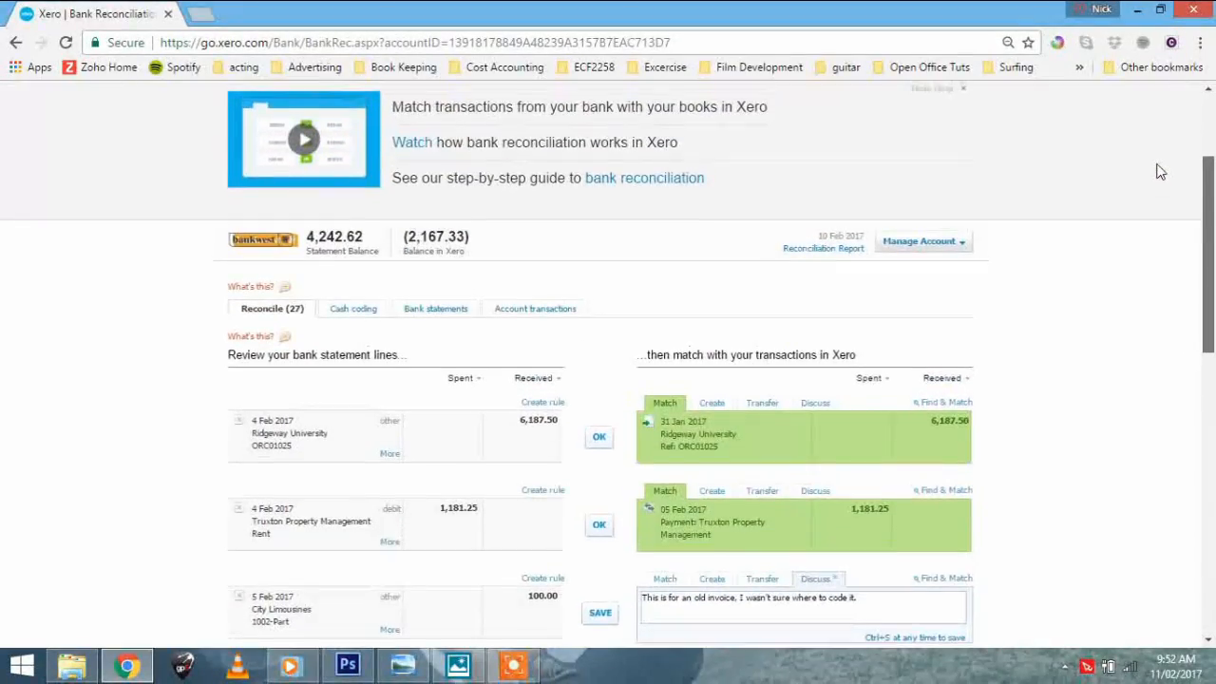
scroll("down", 3)
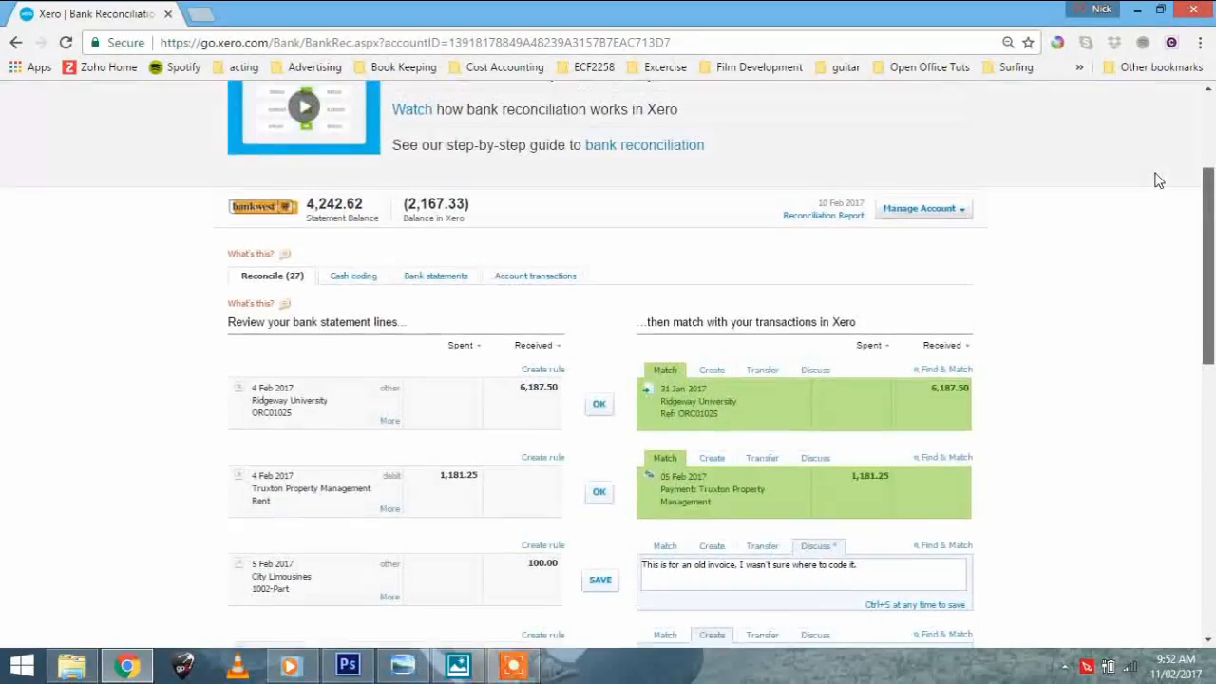
scroll("down", 3)
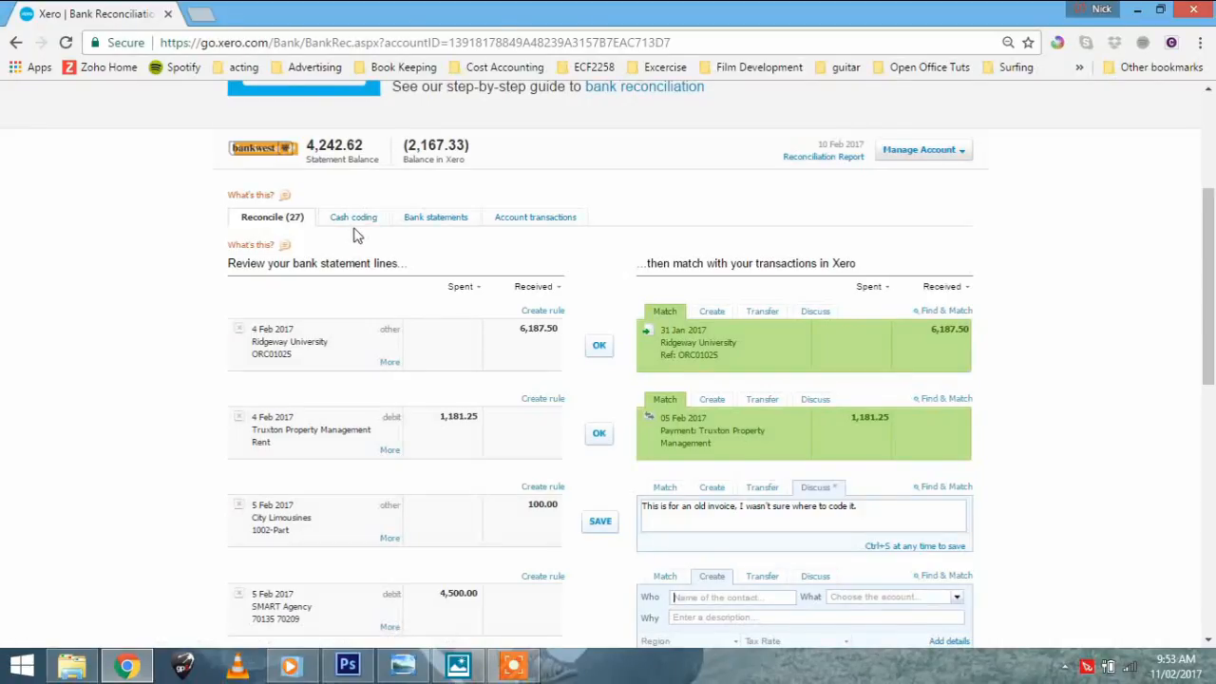
mouse_move(353, 216)
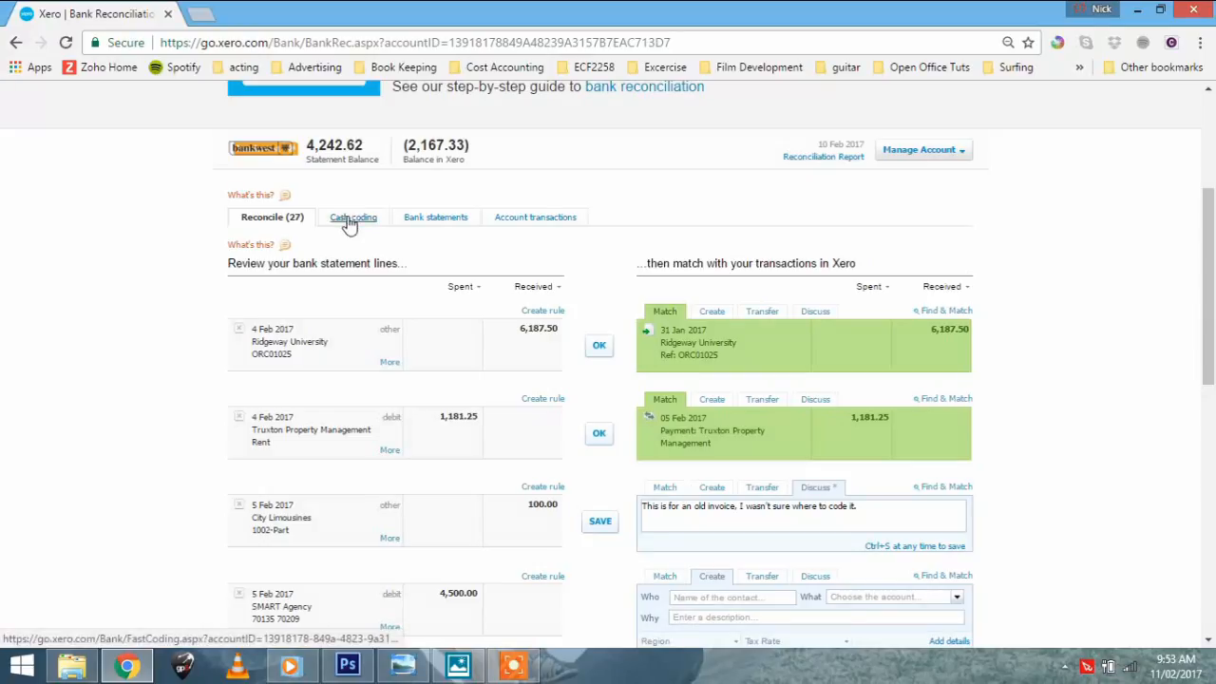
Step: Switch the Business Bank Account to the Cash coding view
left_click(354, 216)
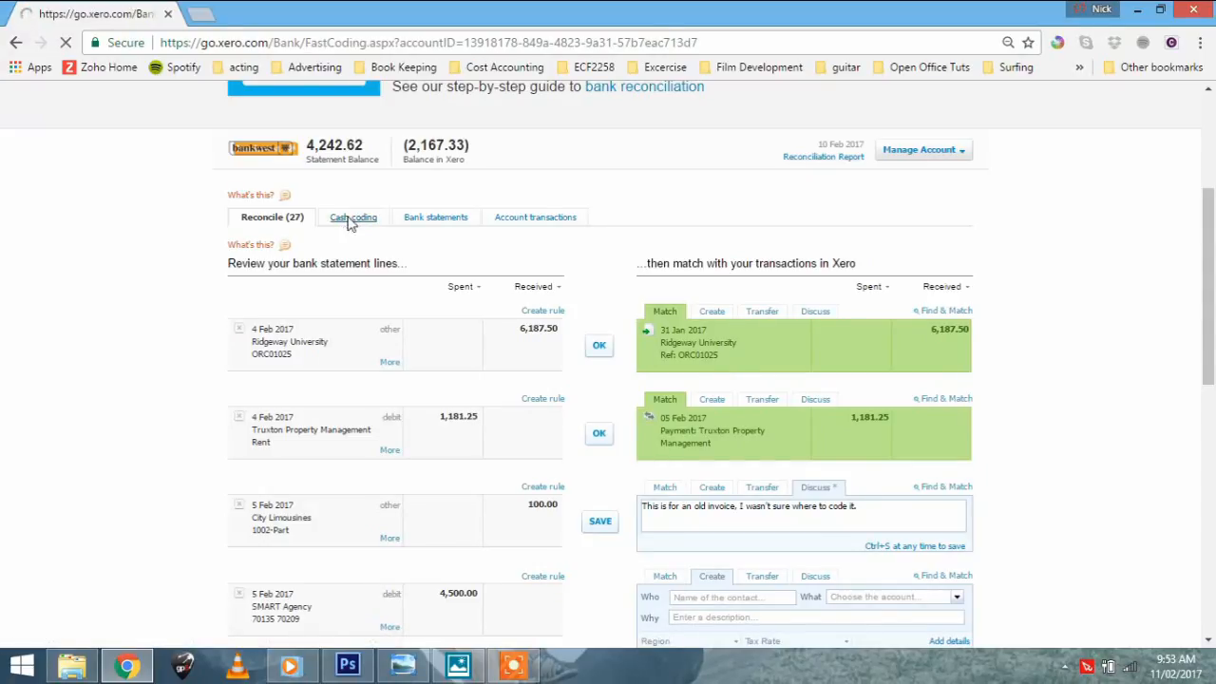
left_click(353, 217)
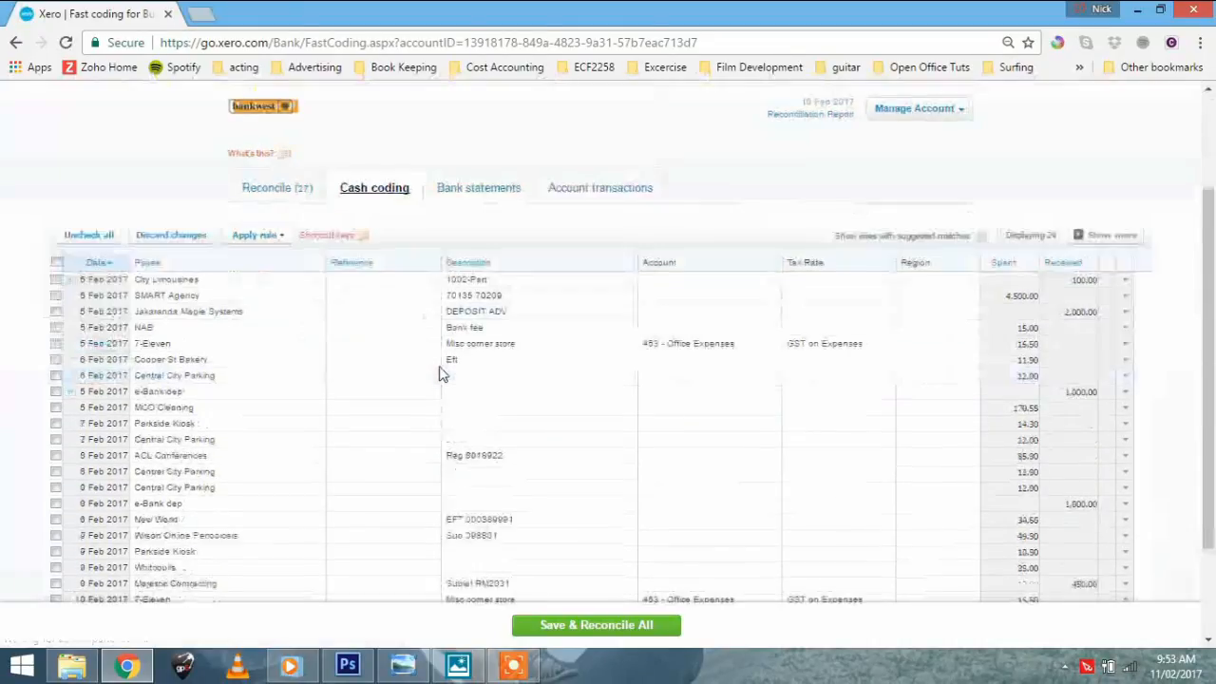
scroll("down", 3)
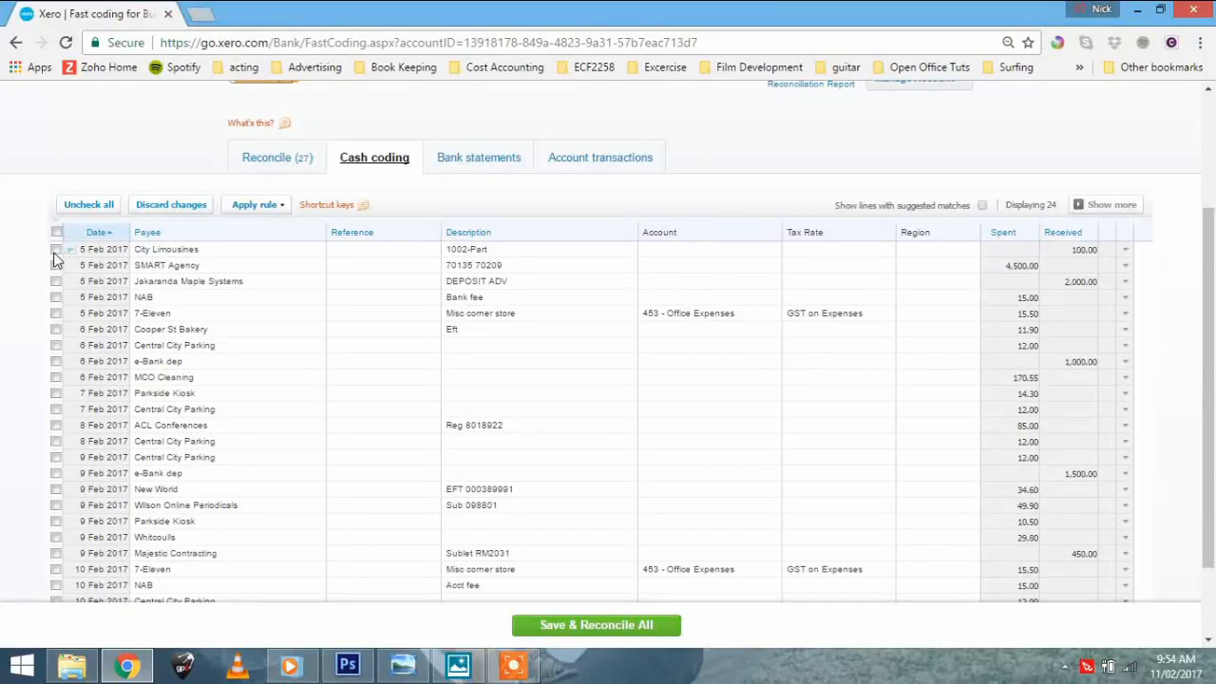
Step: Tick the City Limousines, 7-Eleven, Cooper St Bakery, Central City Parking, Parkside Kiosk and New World lines
left_click(57, 249)
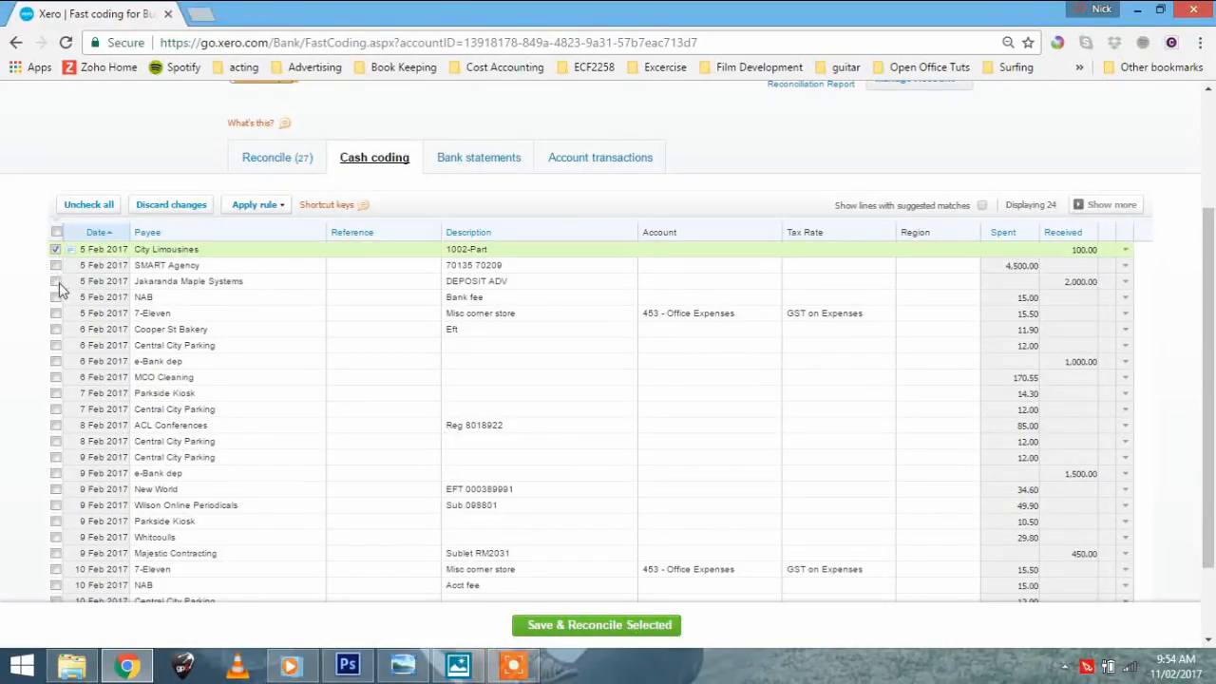
left_click(55, 312)
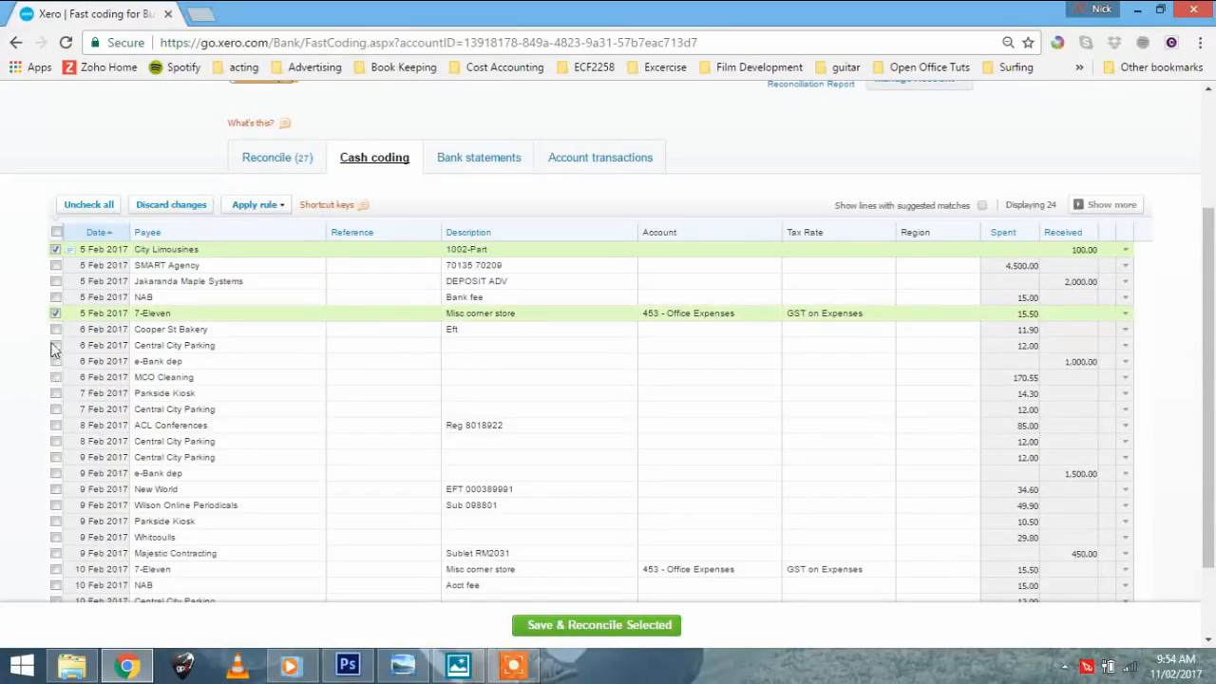
left_click(55, 329)
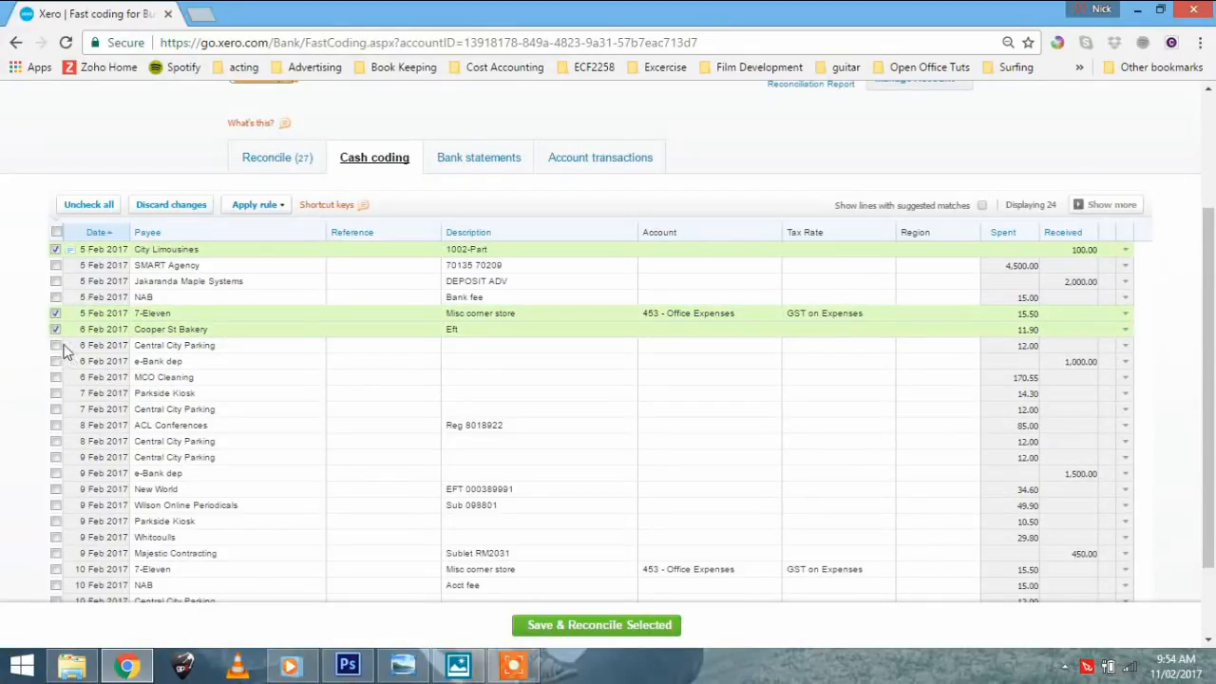
left_click(57, 346)
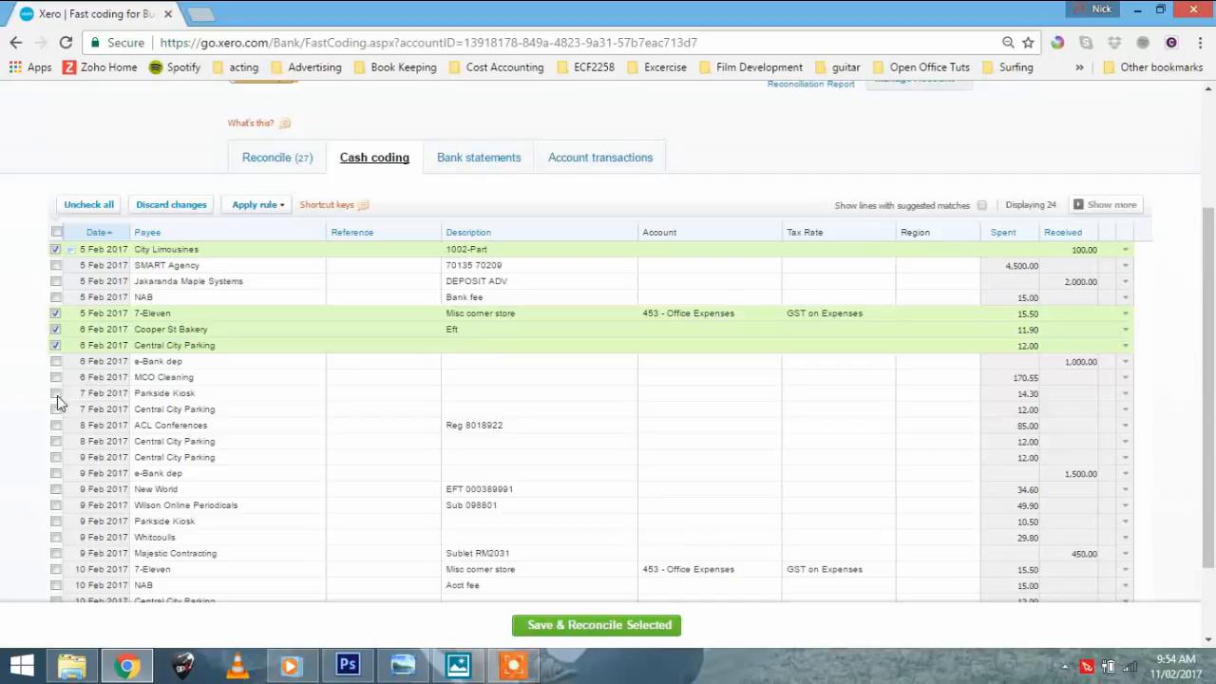
left_click(57, 391)
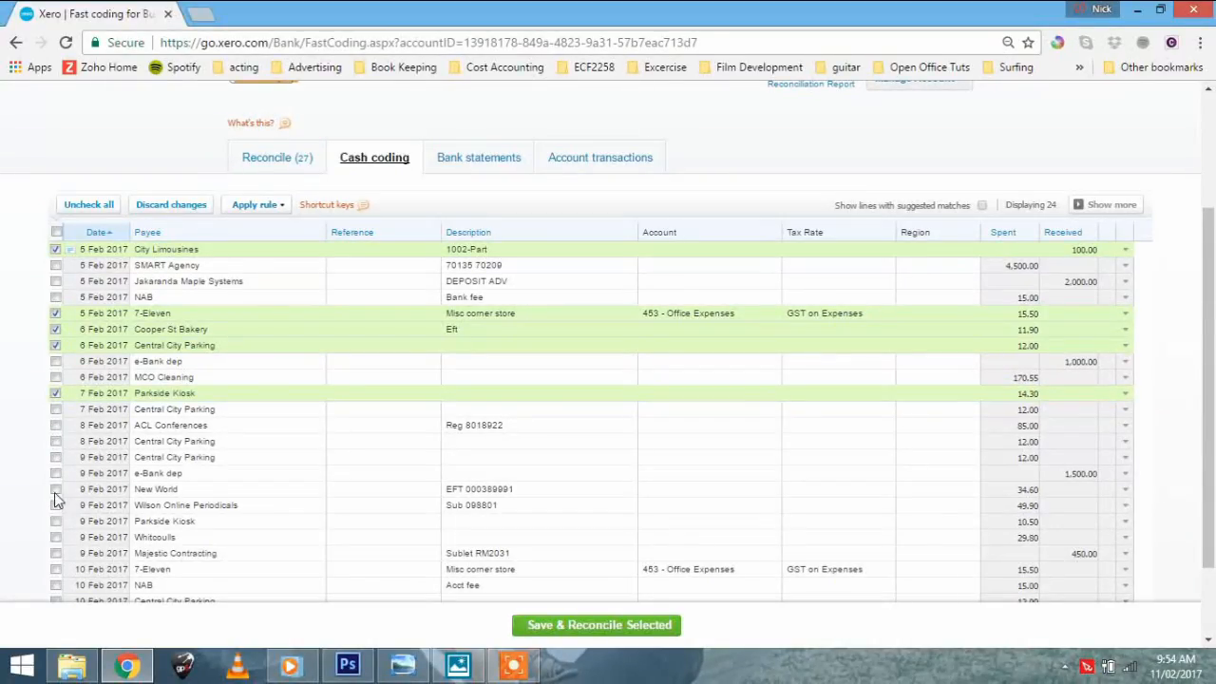
left_click(57, 490)
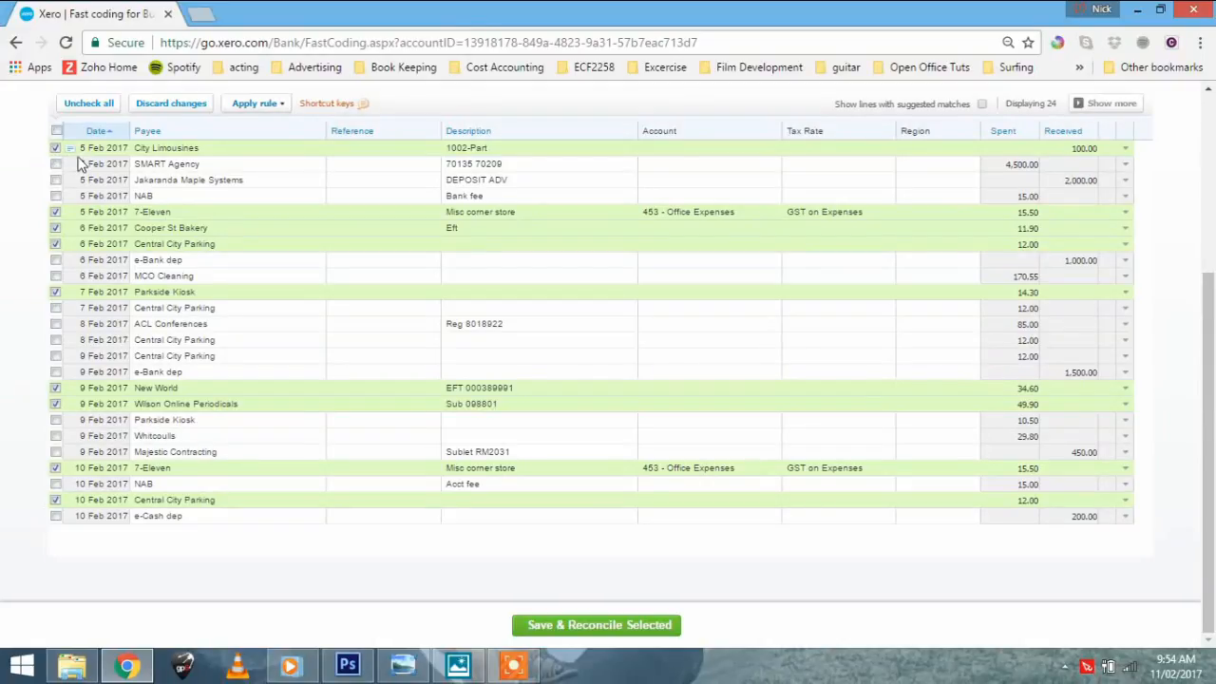
mouse_move(112, 159)
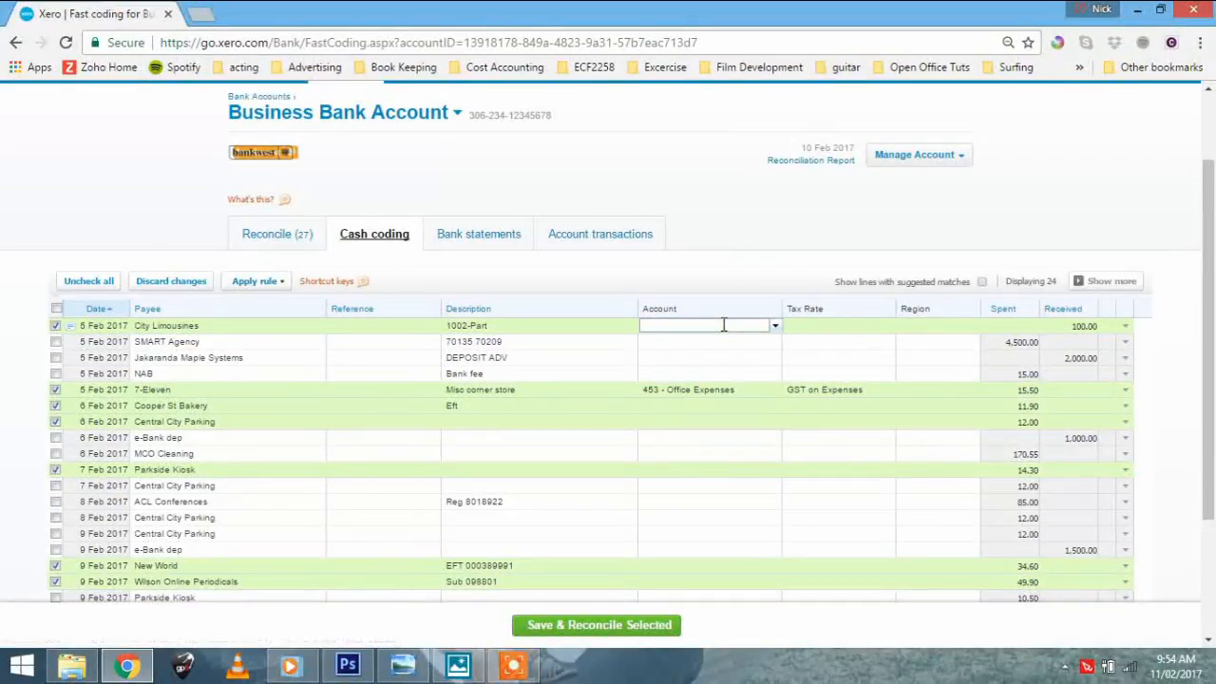
Step: Code the ticked lines to 880 Owner A Drawings with BAS Excluded tax
type("d")
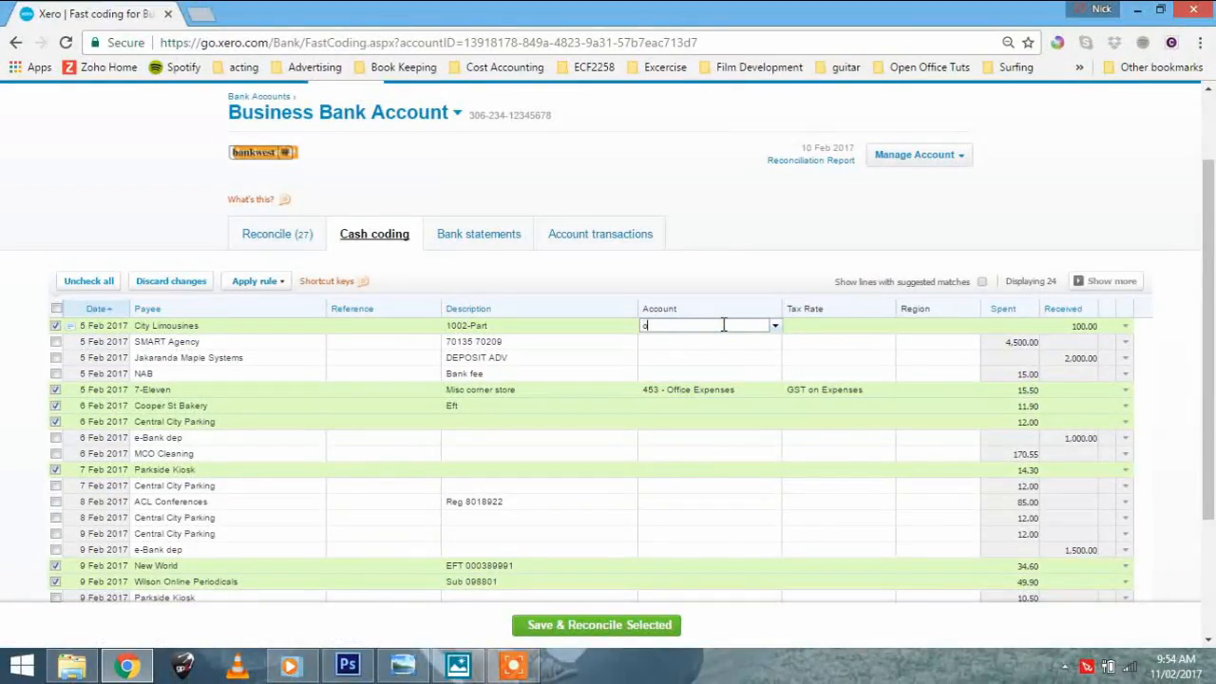
type("owners")
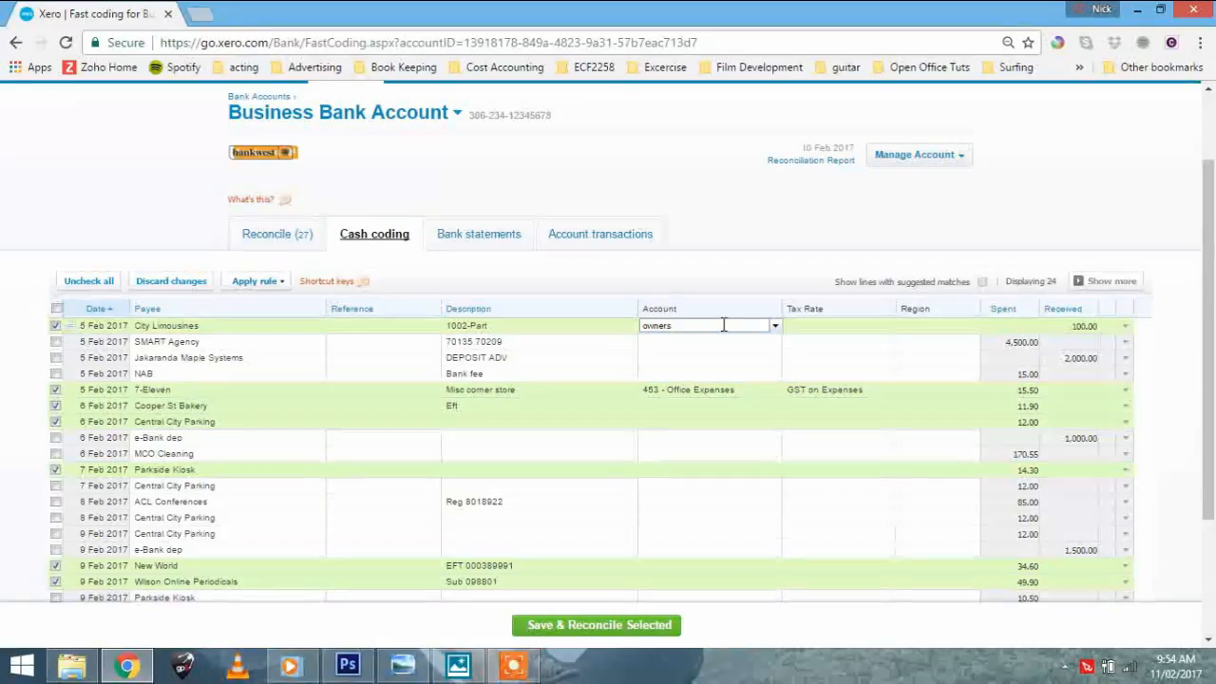
type("owner")
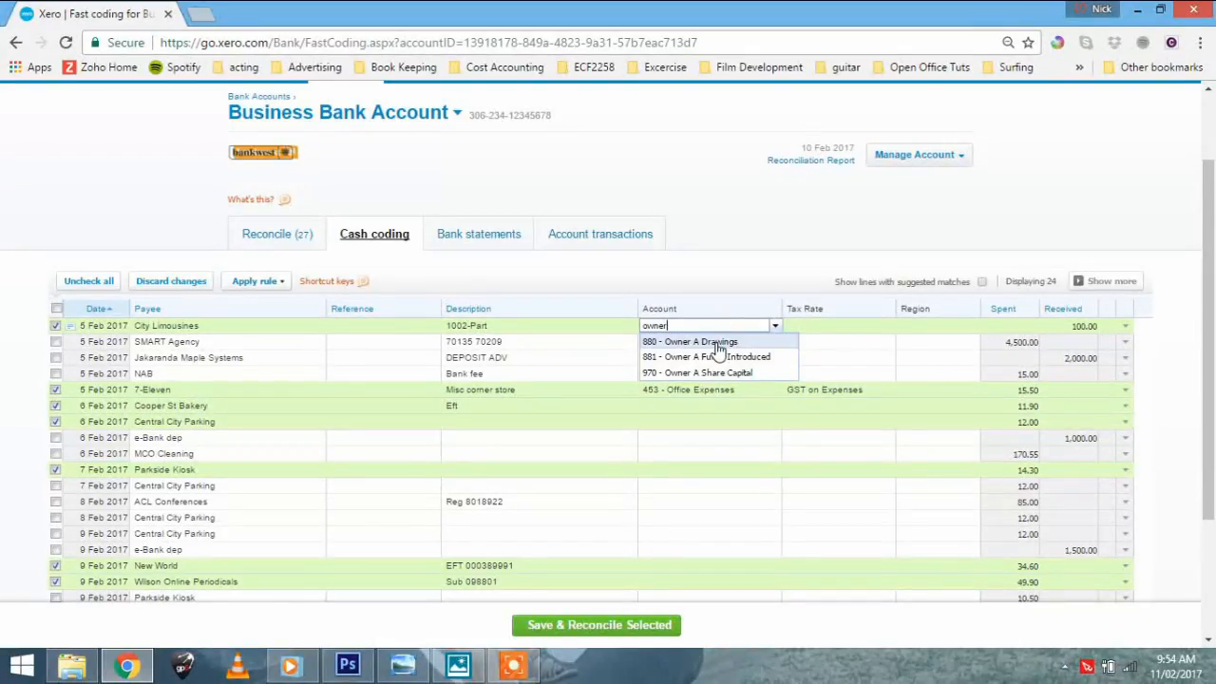
left_click(688, 342)
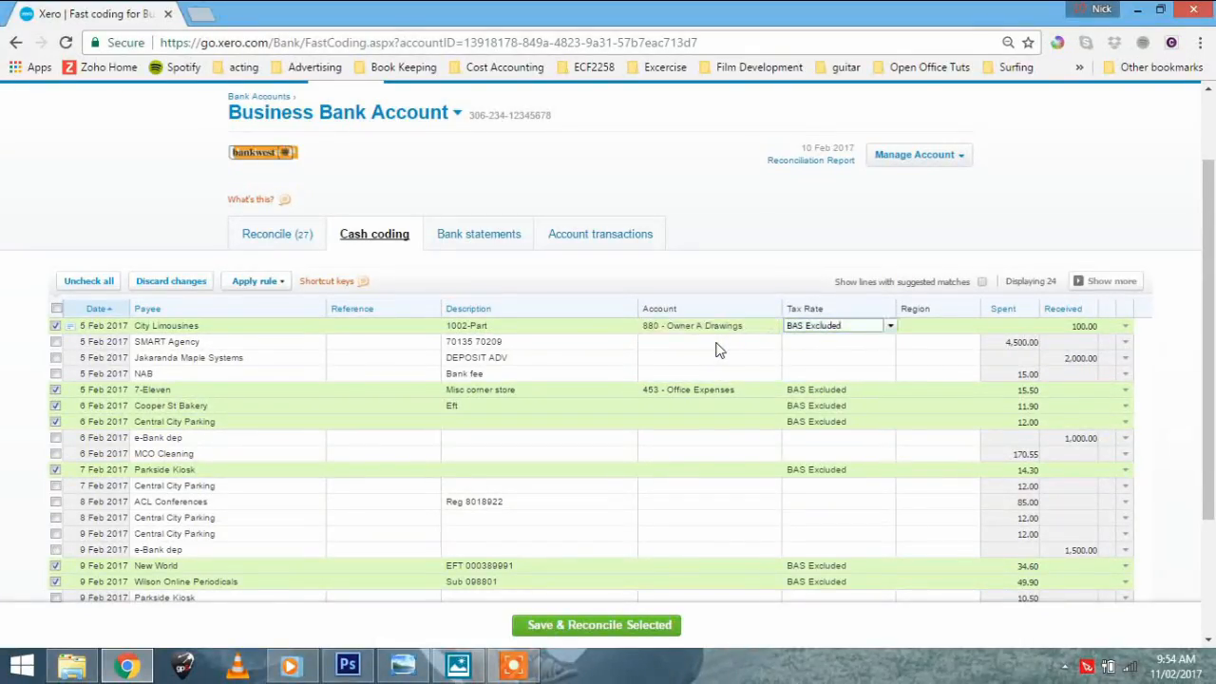
scroll("down", 3)
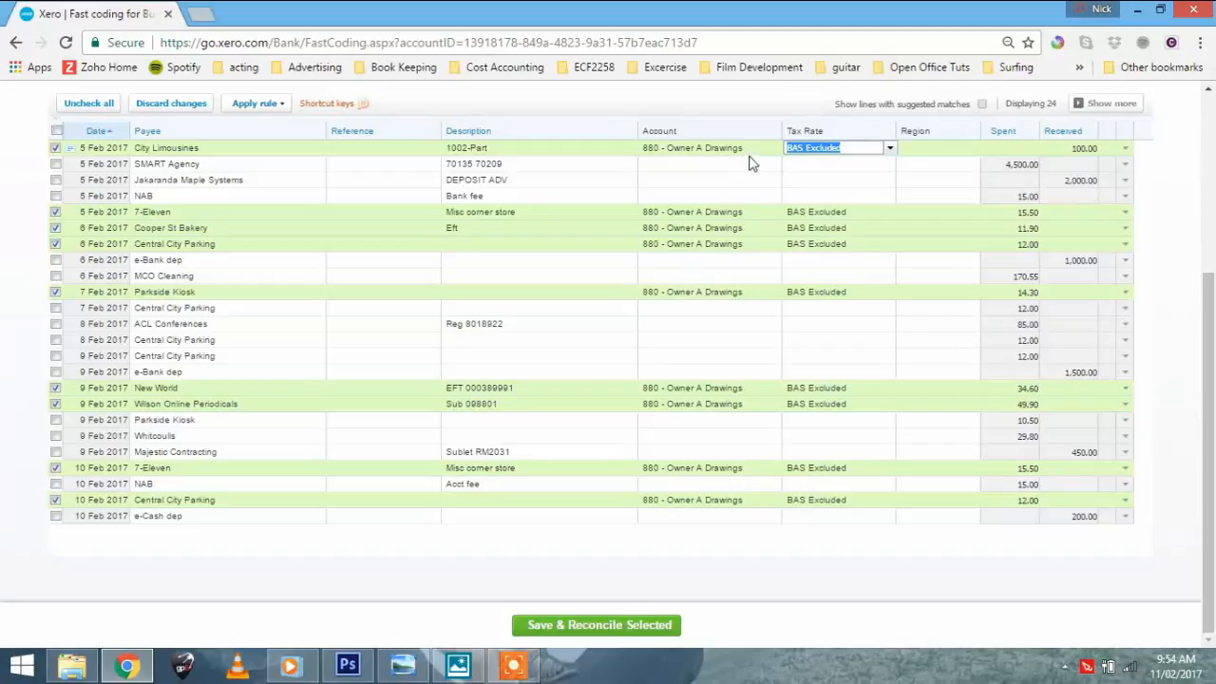
mouse_move(863, 161)
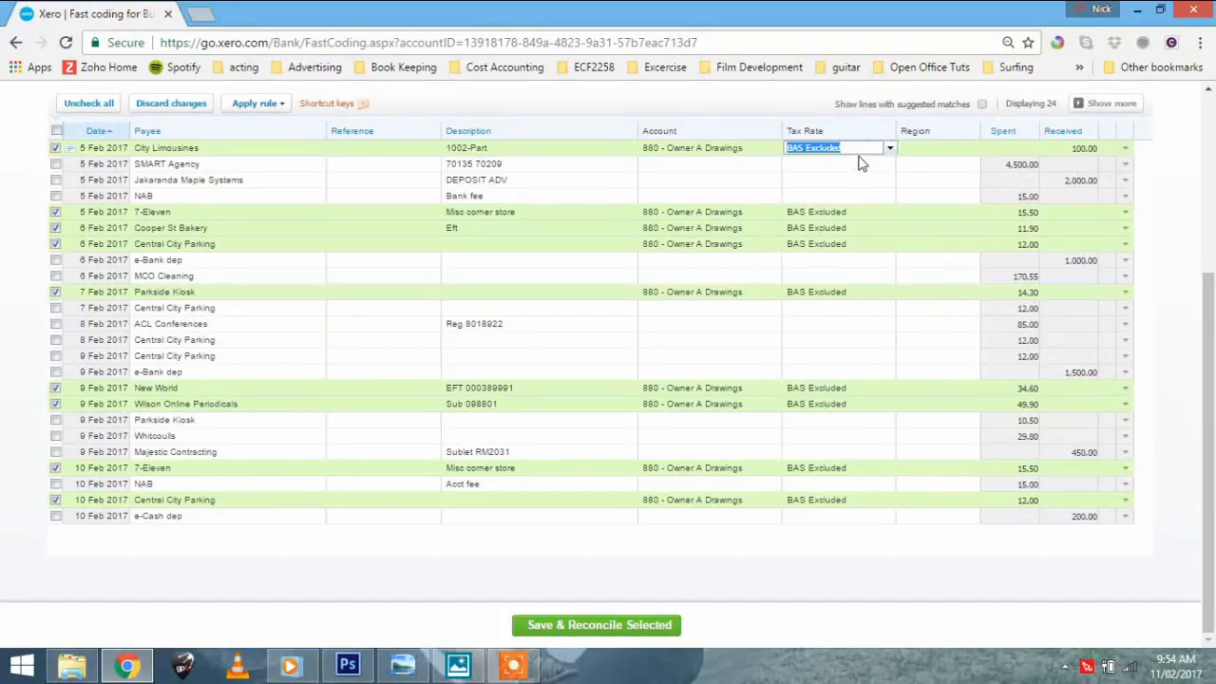
mouse_move(513, 498)
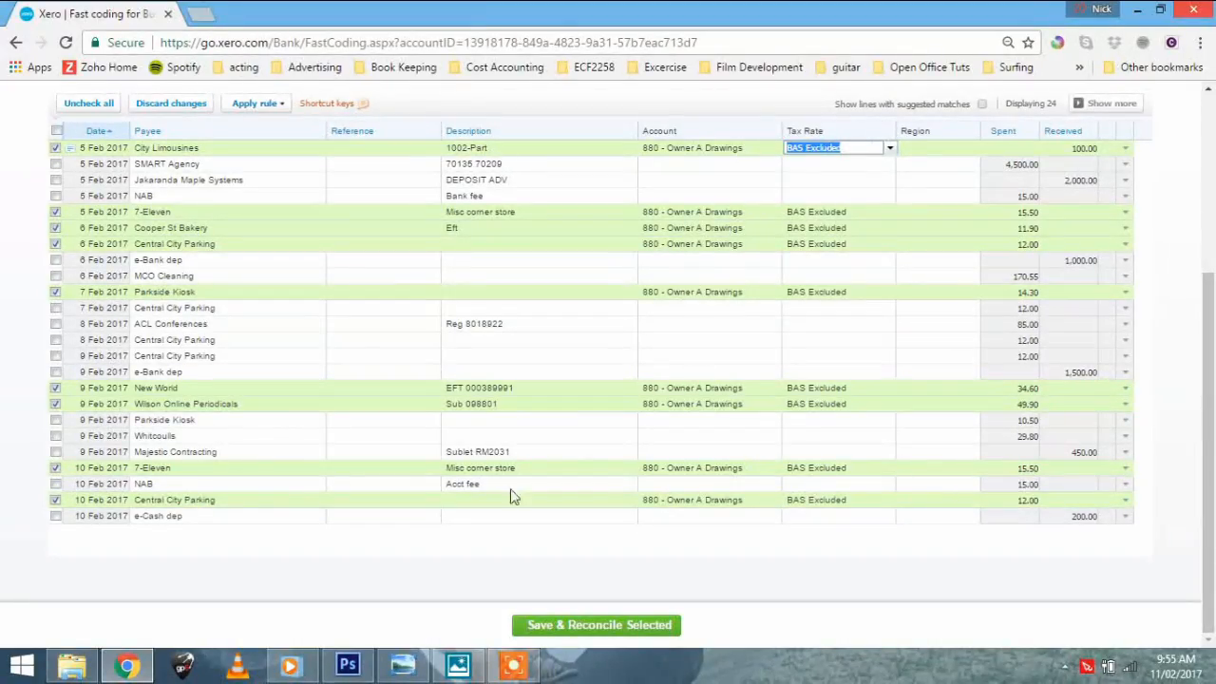
mouse_move(597, 625)
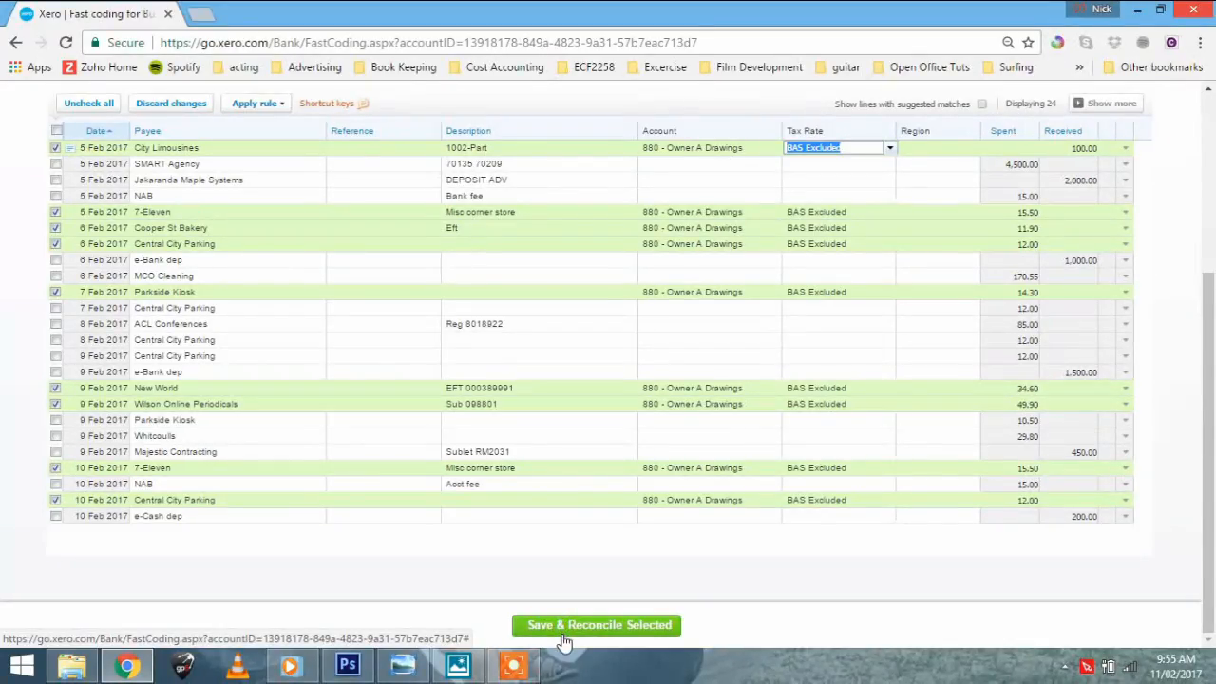
Step: Save and reconcile the nine coded lines and dismiss the Completed message
left_click(596, 625)
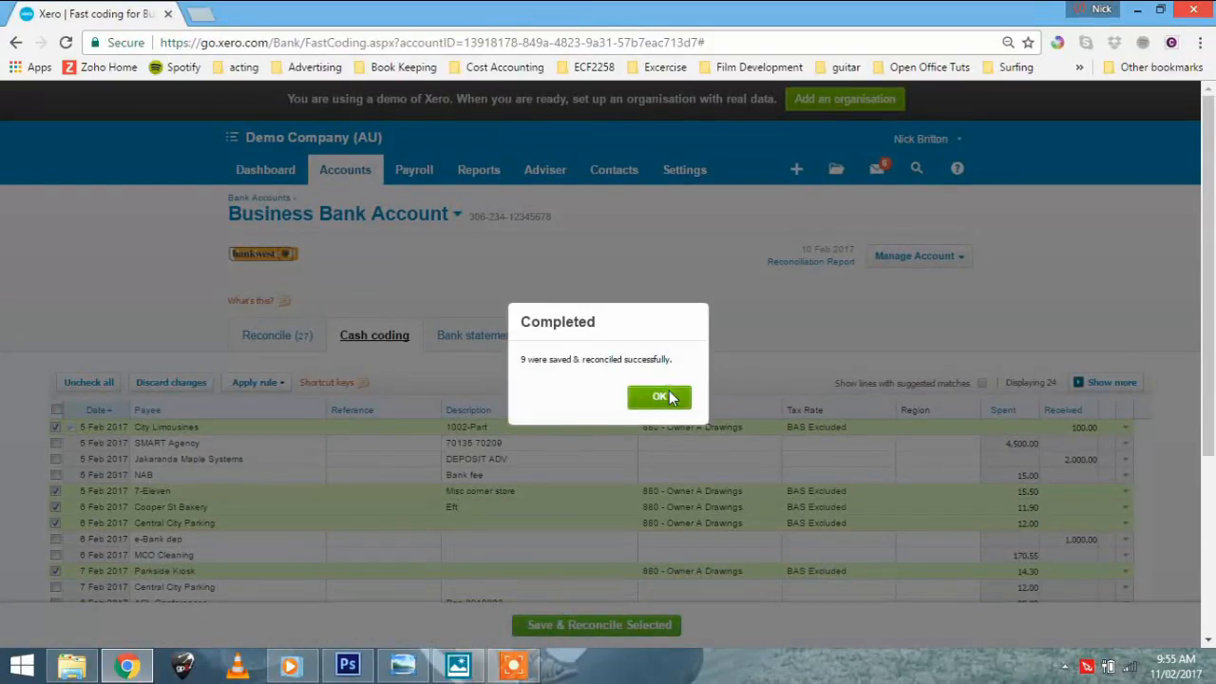
left_click(659, 397)
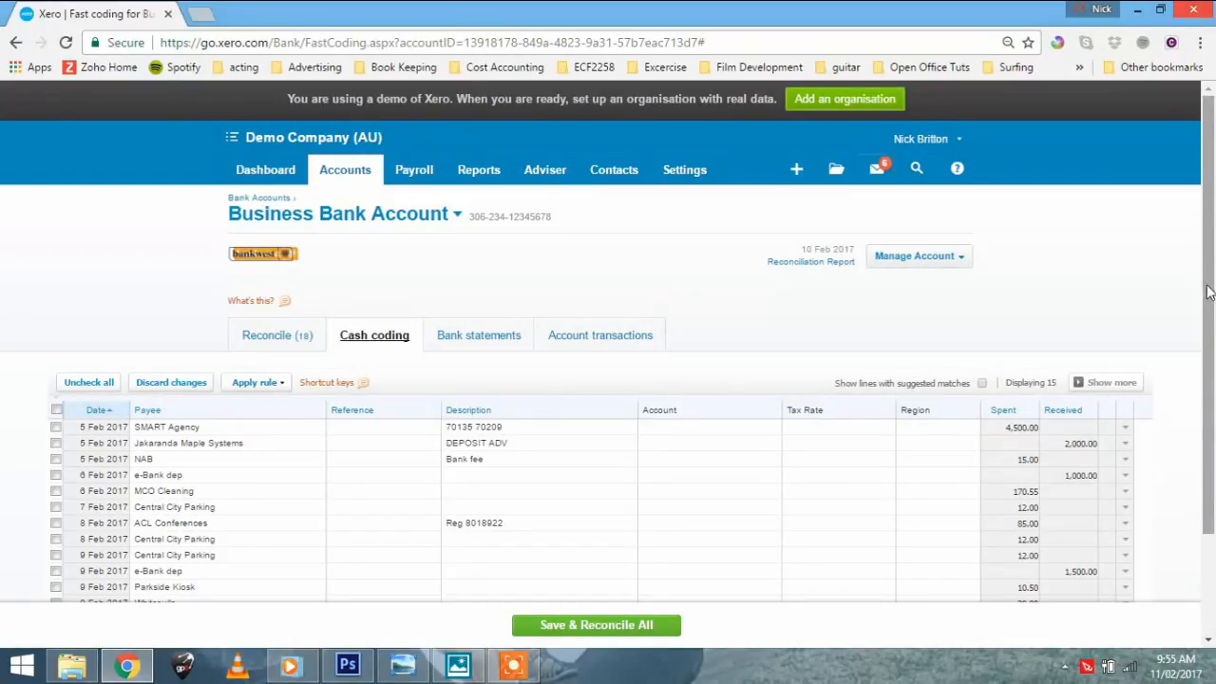
scroll("down", 3)
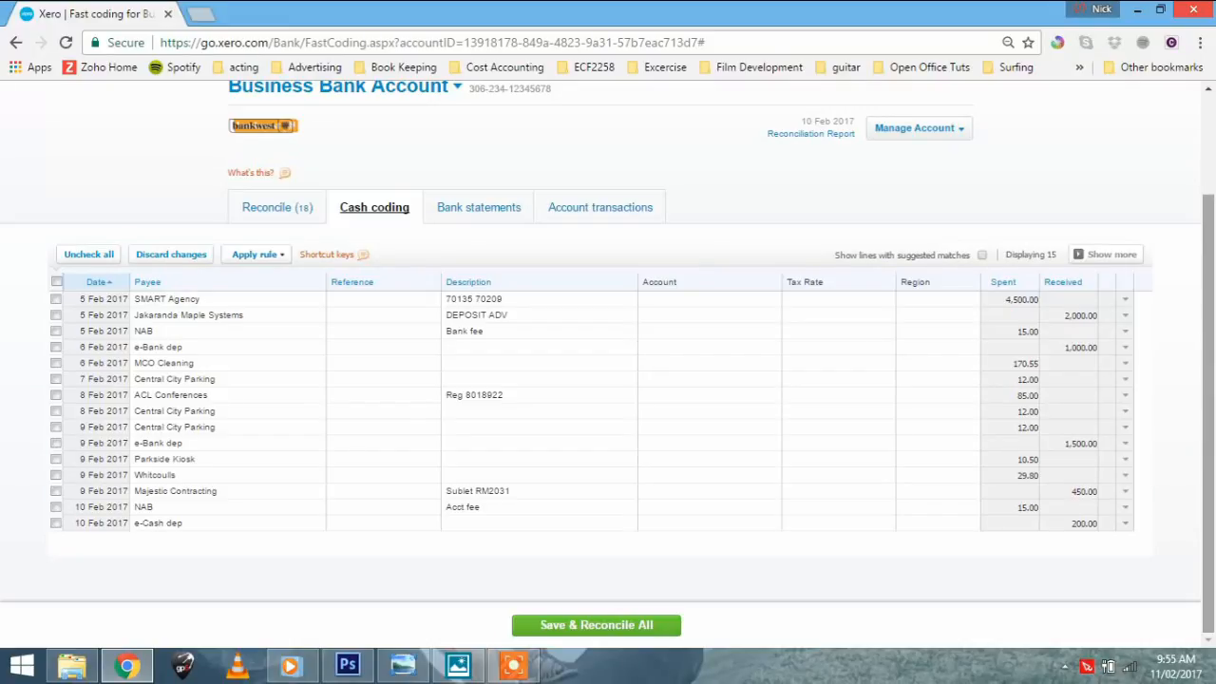
mouse_move(1172, 331)
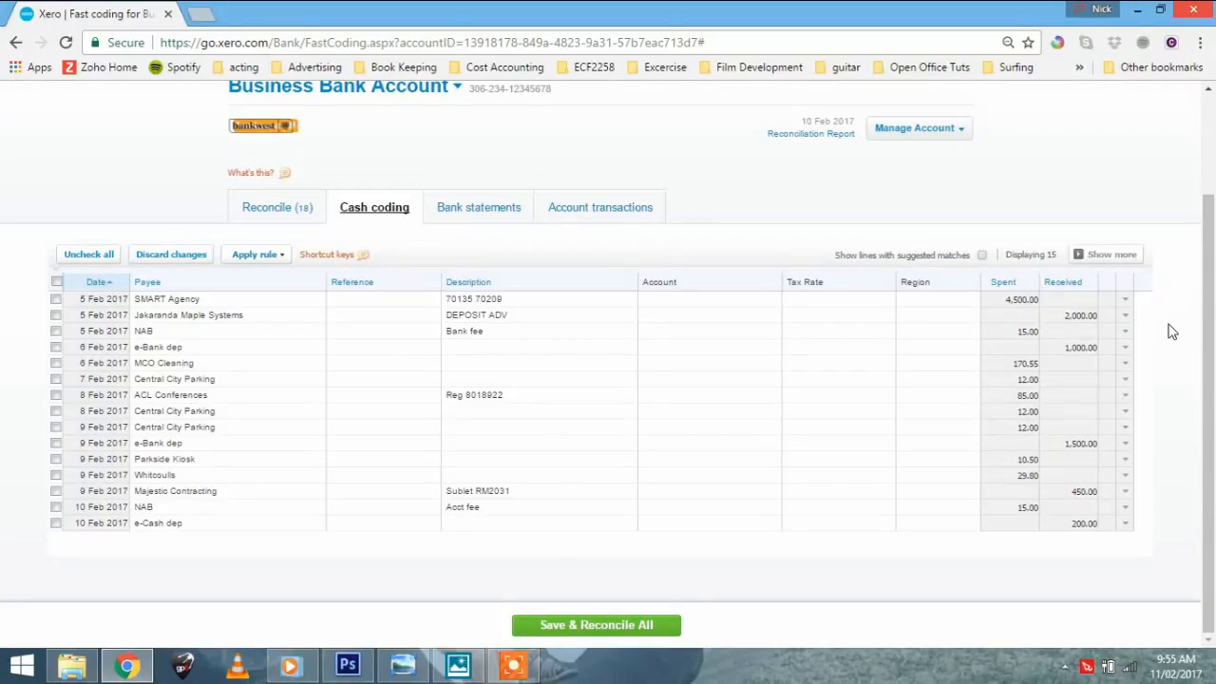
mouse_move(319, 186)
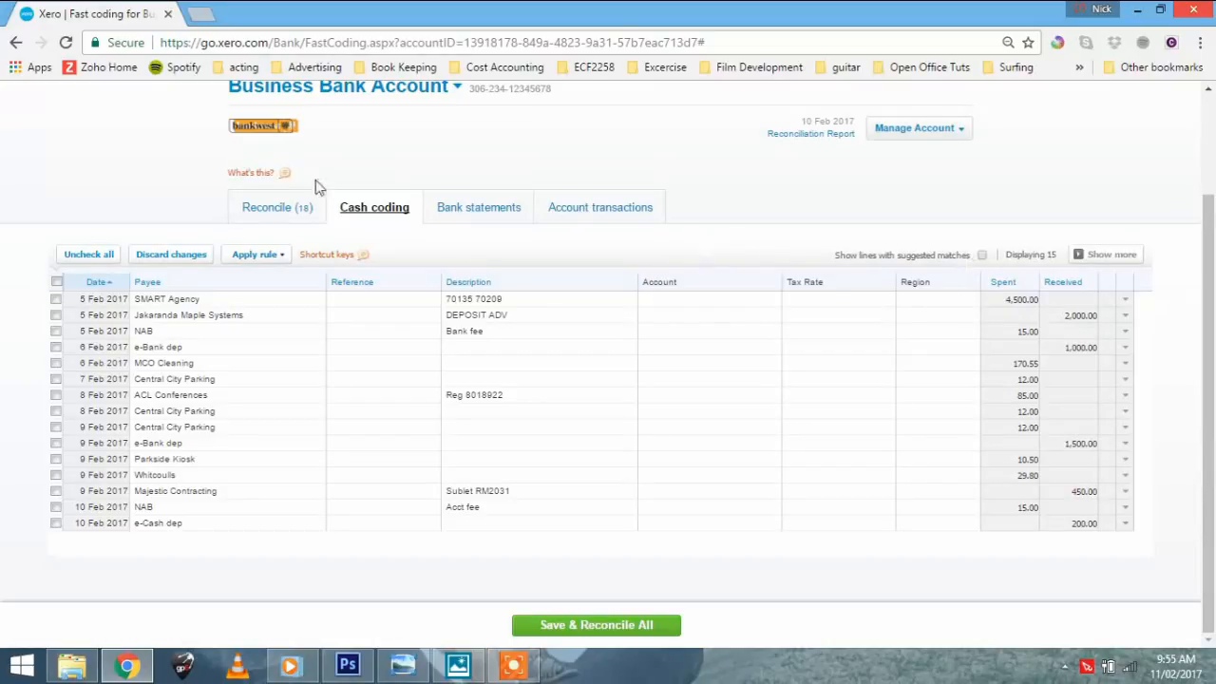
mouse_move(456, 262)
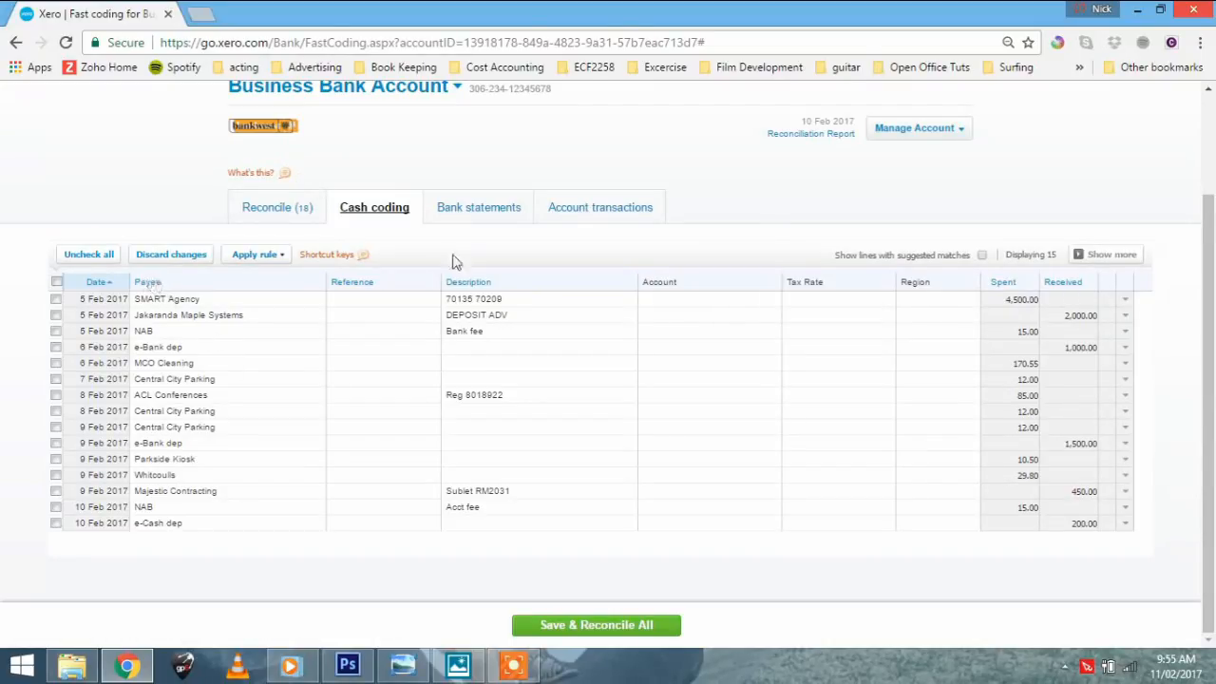
mouse_move(1005, 264)
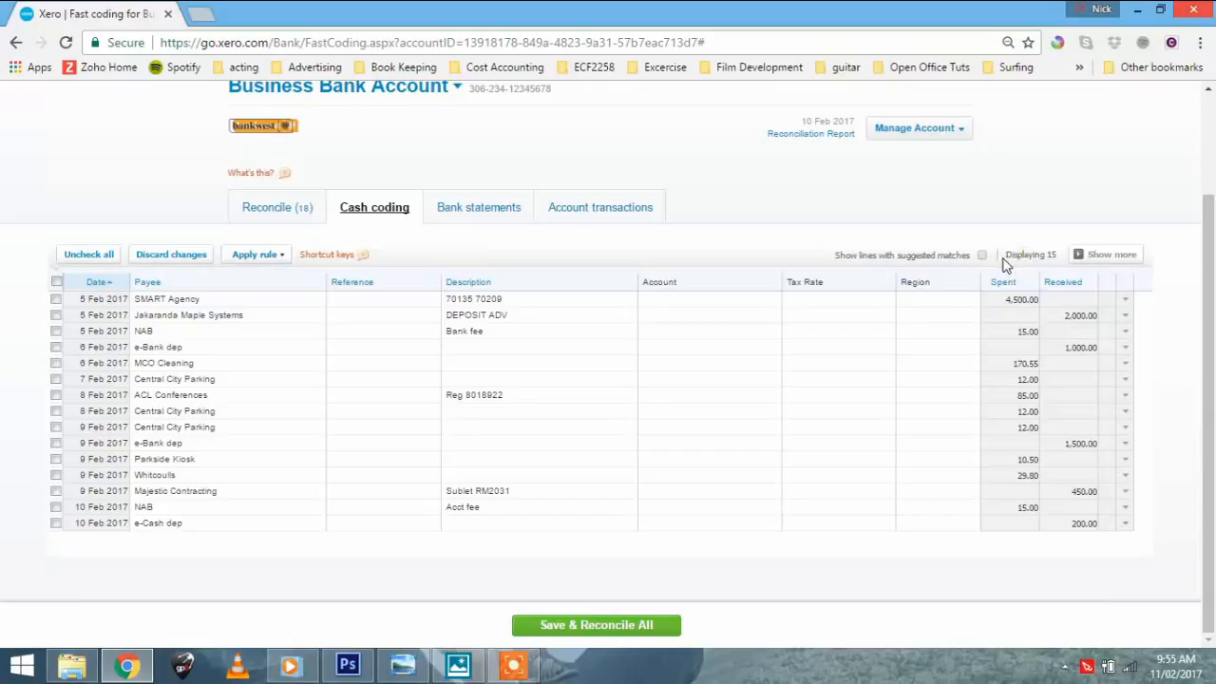
mouse_move(1113, 255)
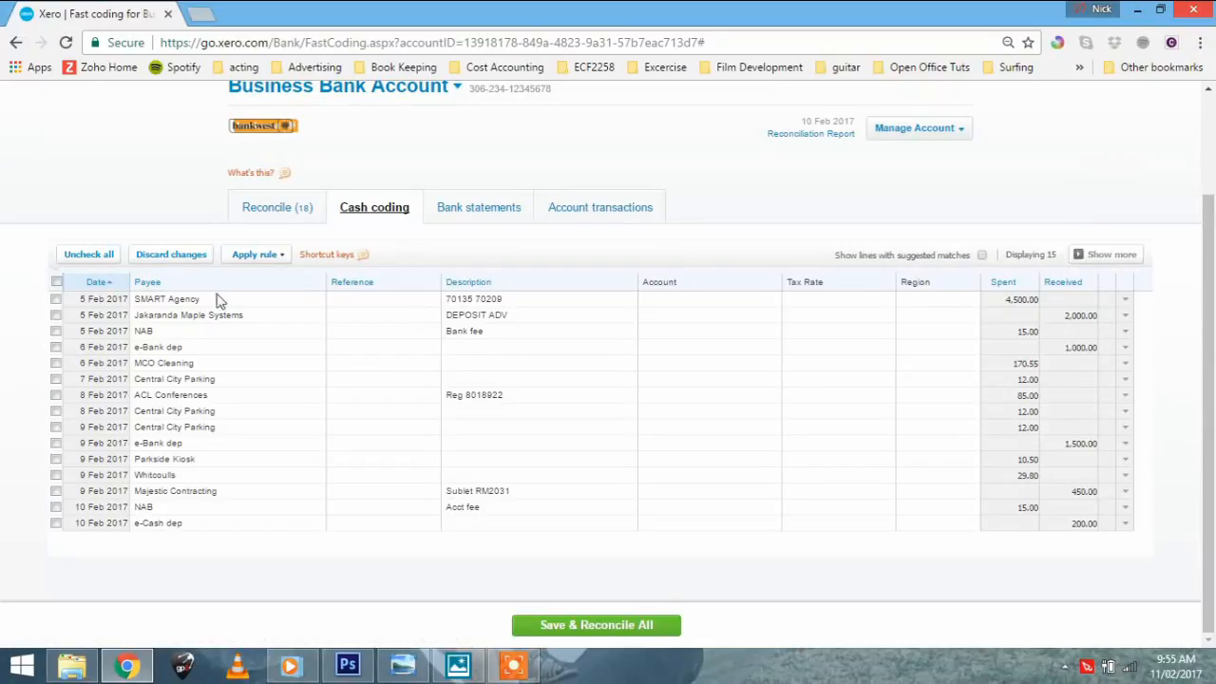
mouse_move(490, 289)
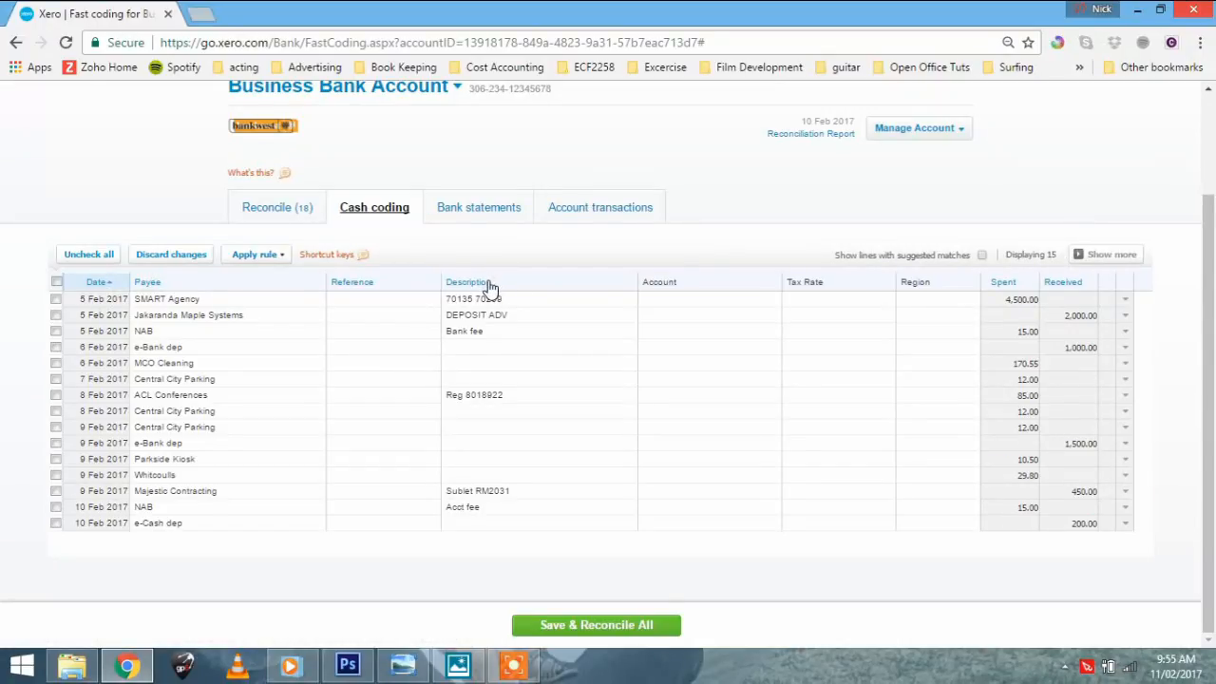
mouse_move(479, 289)
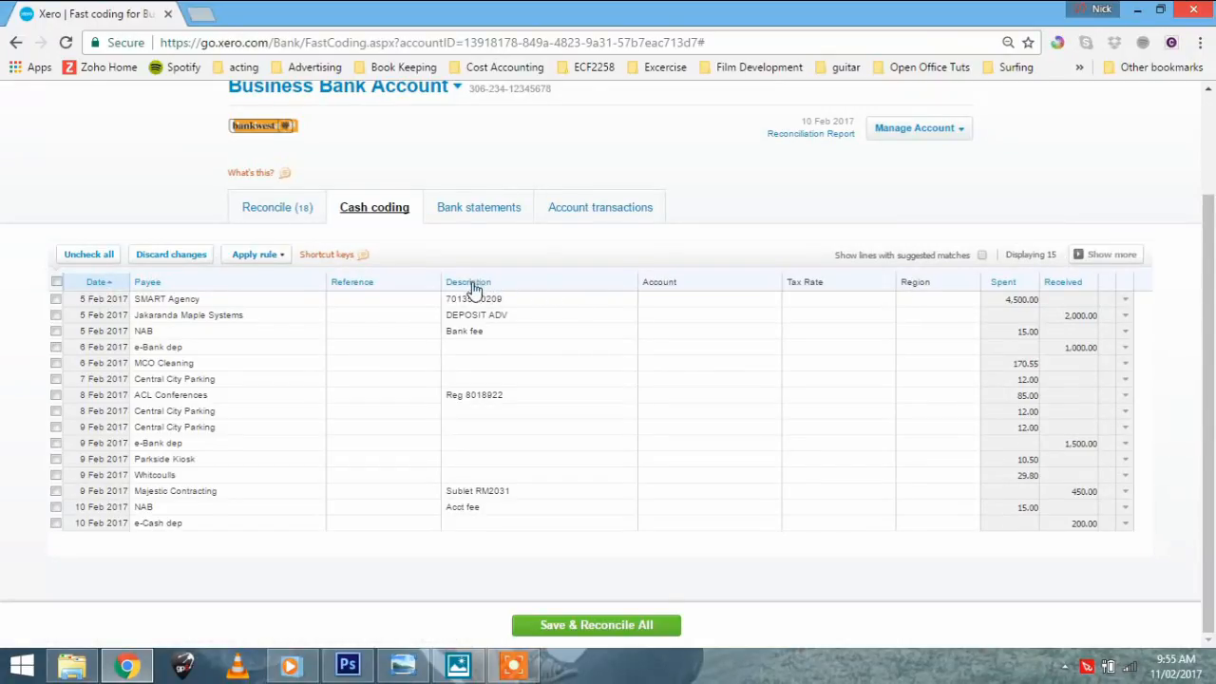
Step: Sort the cash coding list by description both ways, then alphabetically by payee
left_click(467, 281)
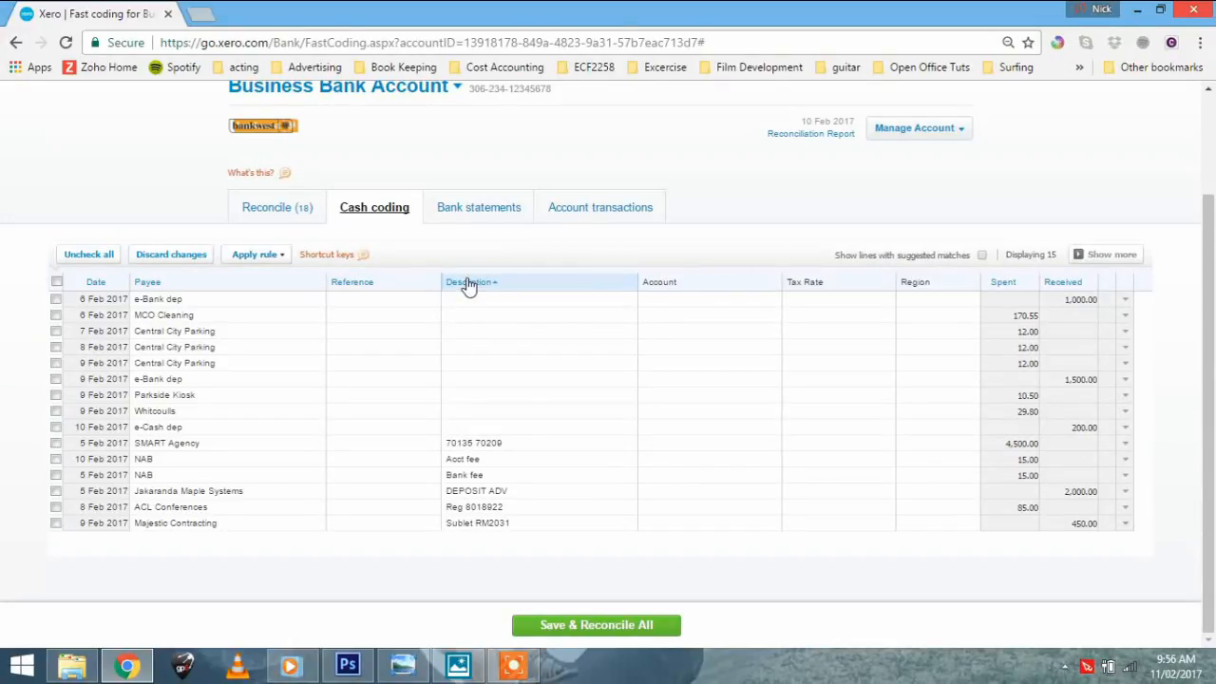
left_click(472, 281)
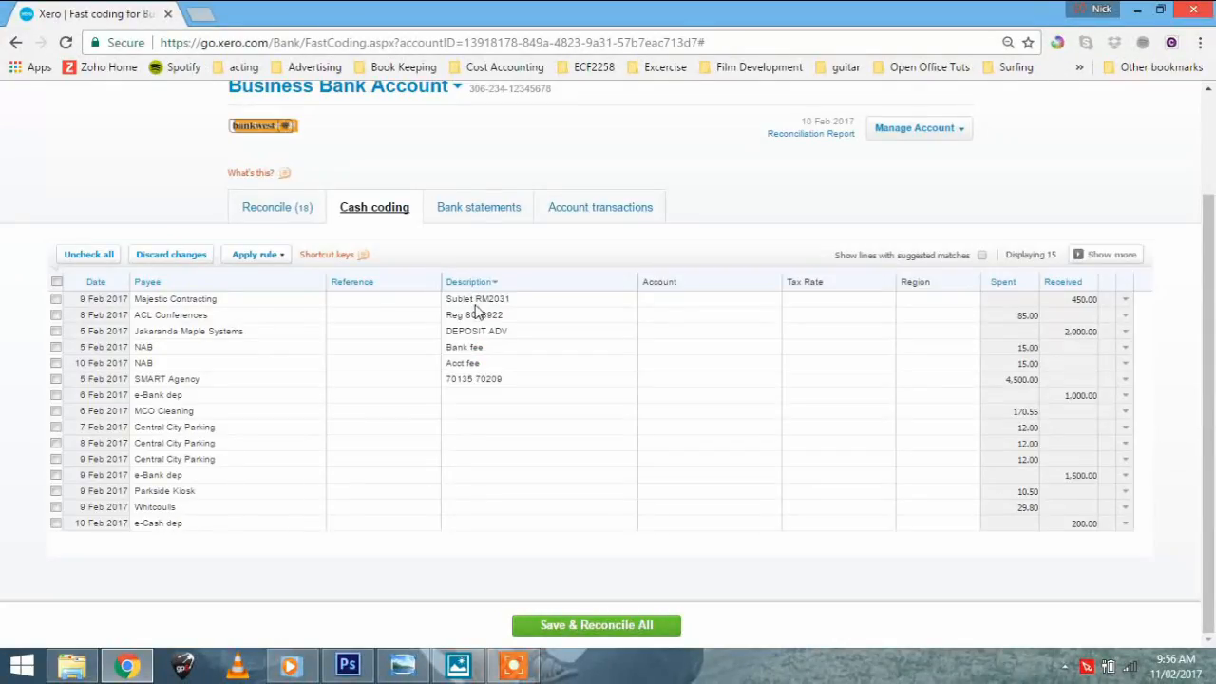
mouse_move(468, 292)
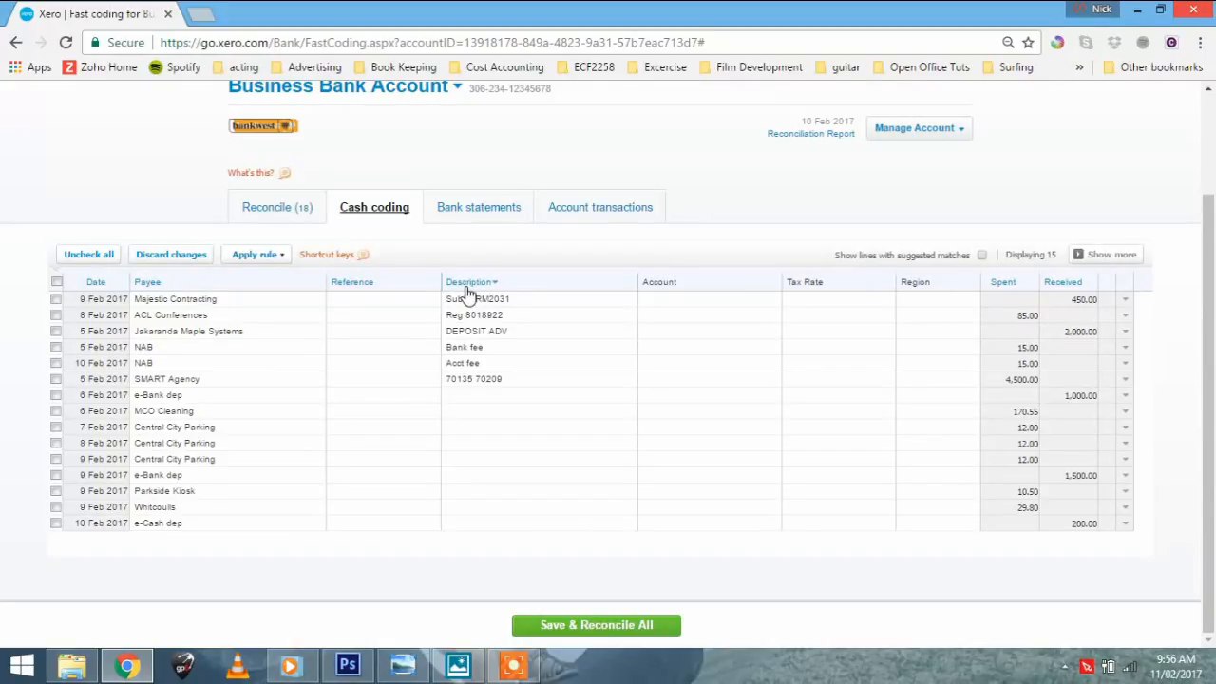
mouse_move(145, 288)
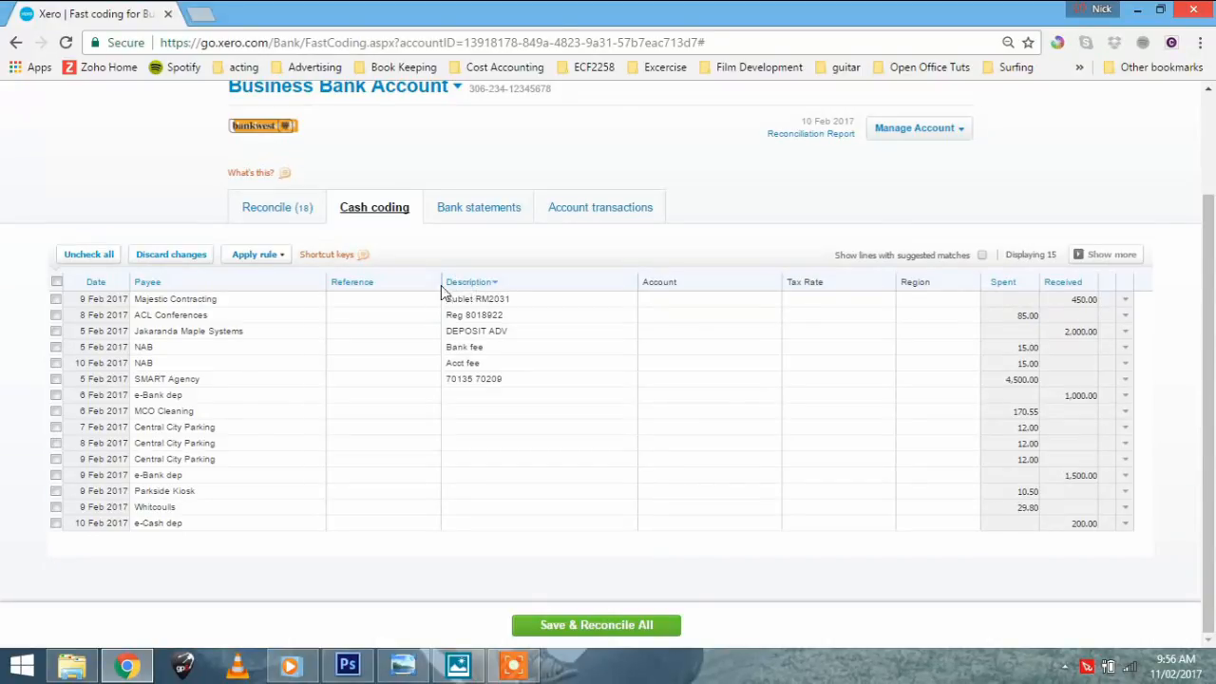
mouse_move(475, 319)
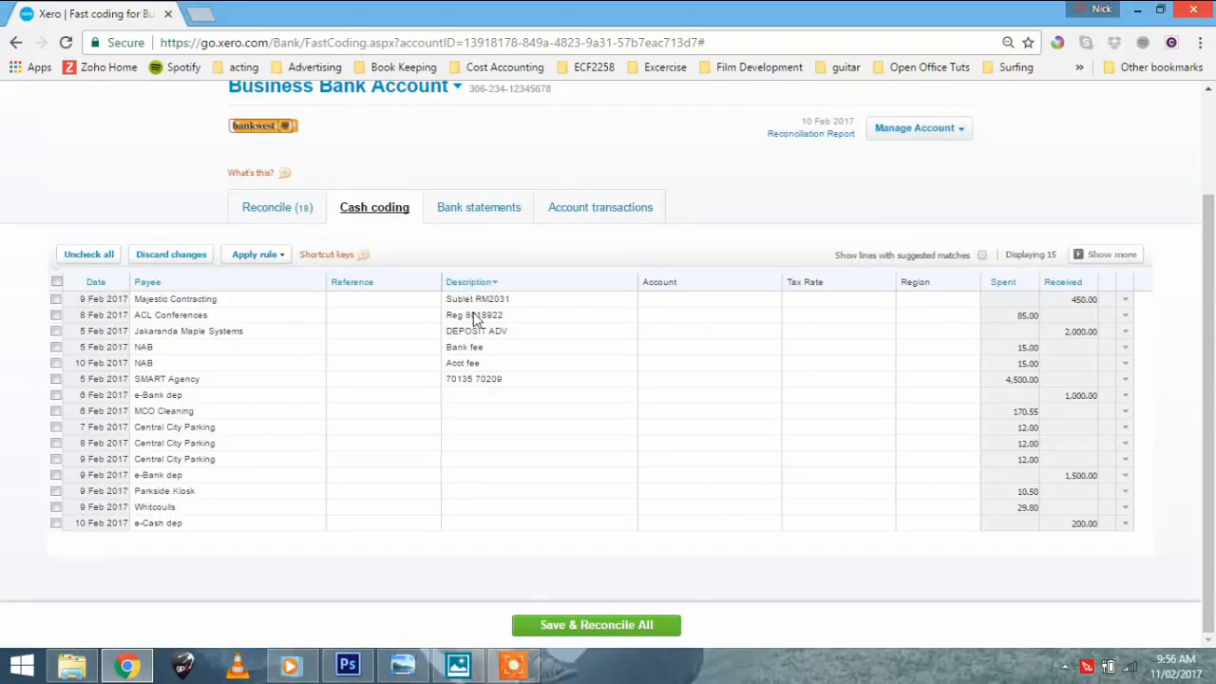
mouse_move(148, 289)
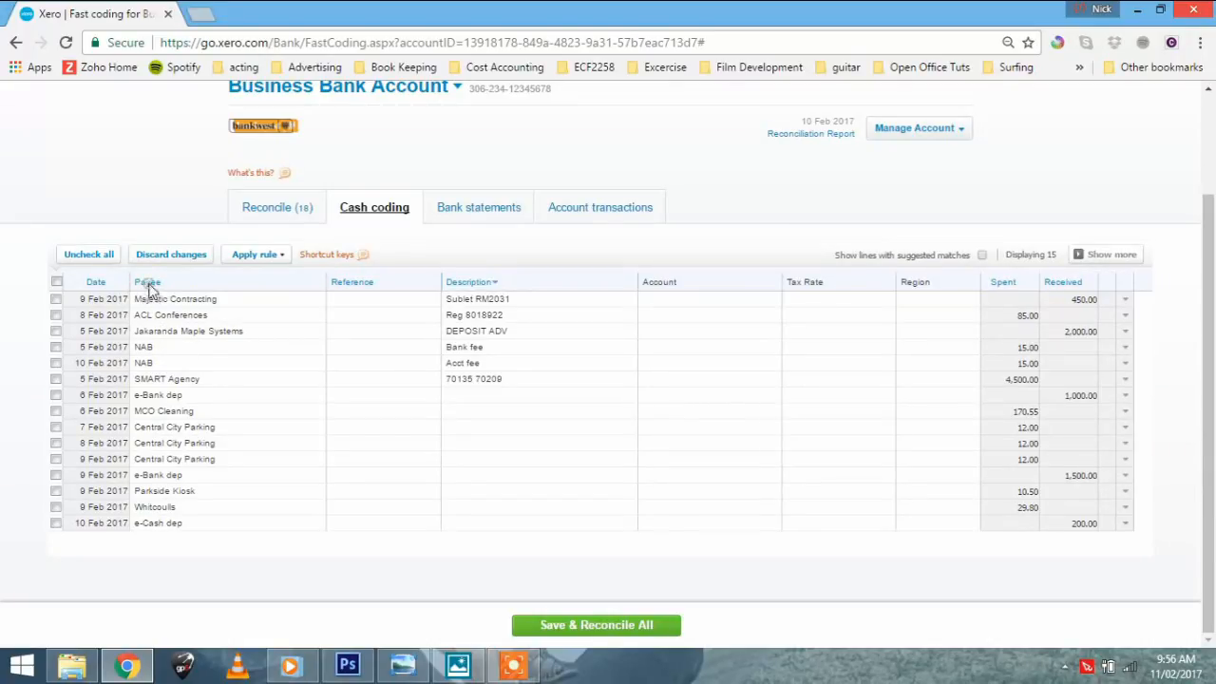
left_click(148, 281)
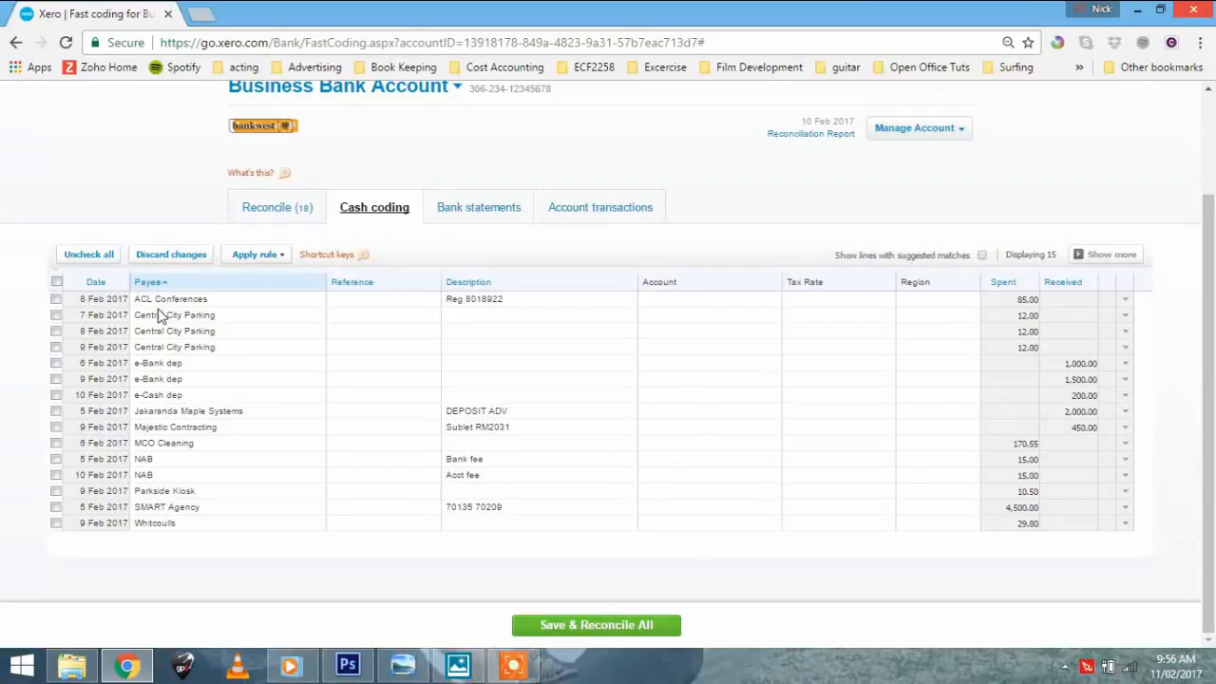
mouse_move(179, 369)
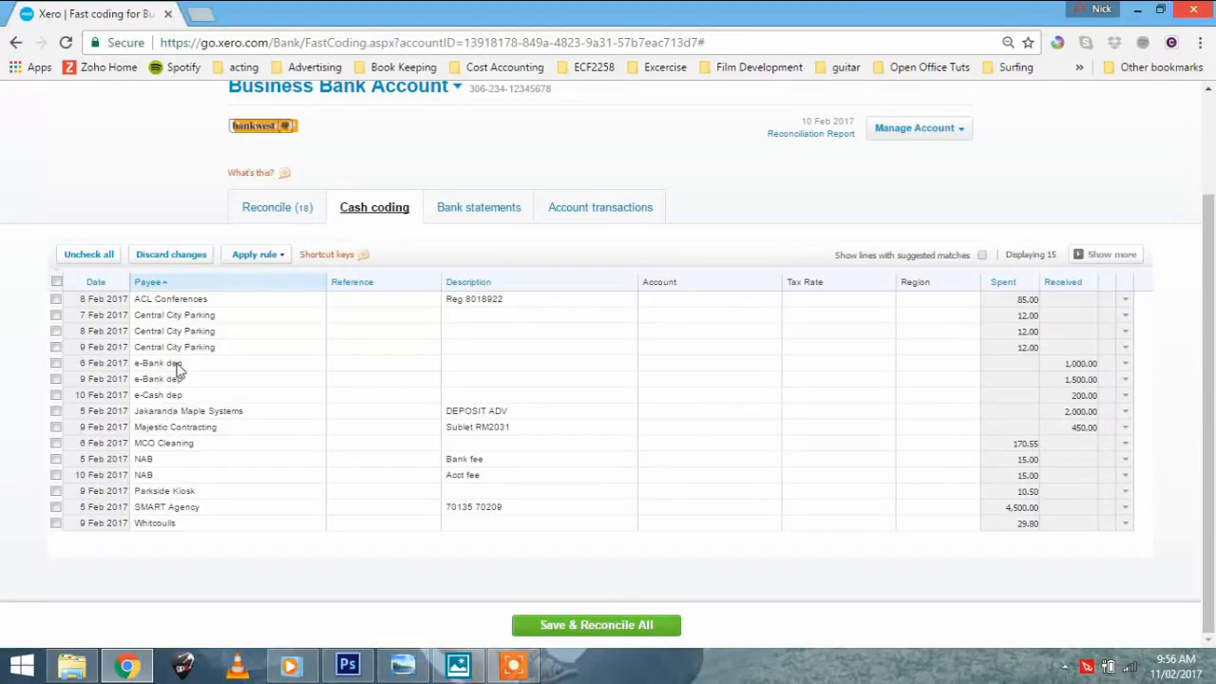
mouse_move(627, 346)
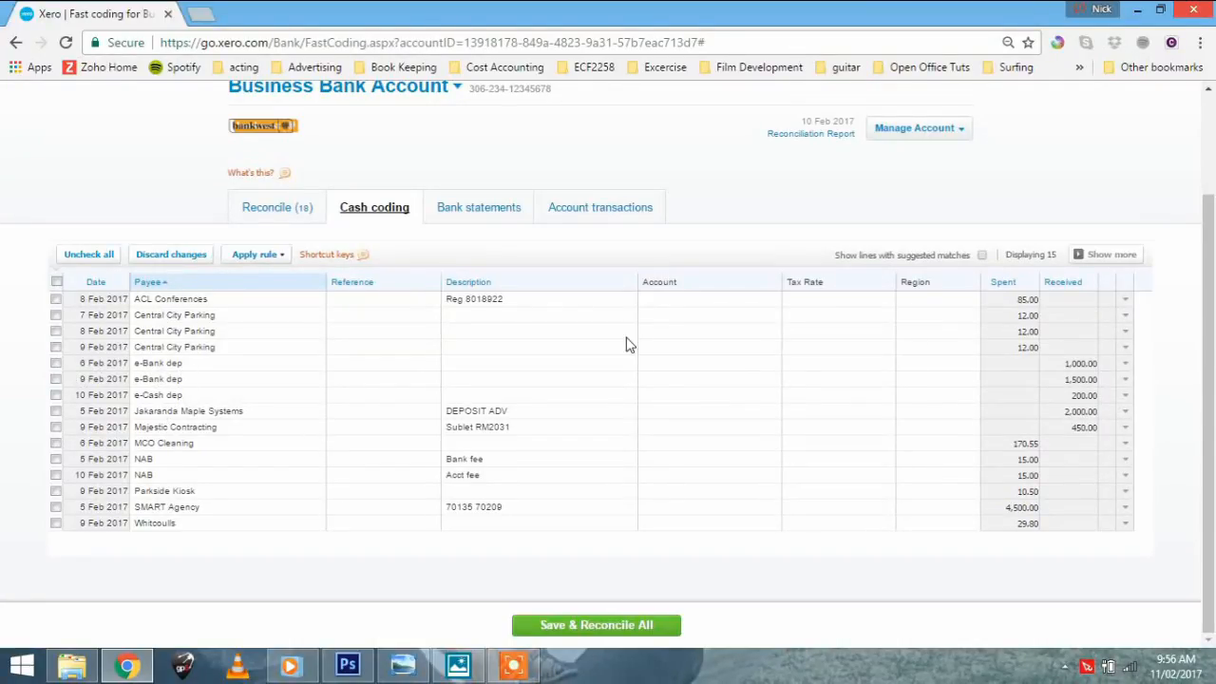
Step: Tick the two e-Bank and one e-Cash deposits and code them to 881 Owner A Funds Introduced
left_click(57, 363)
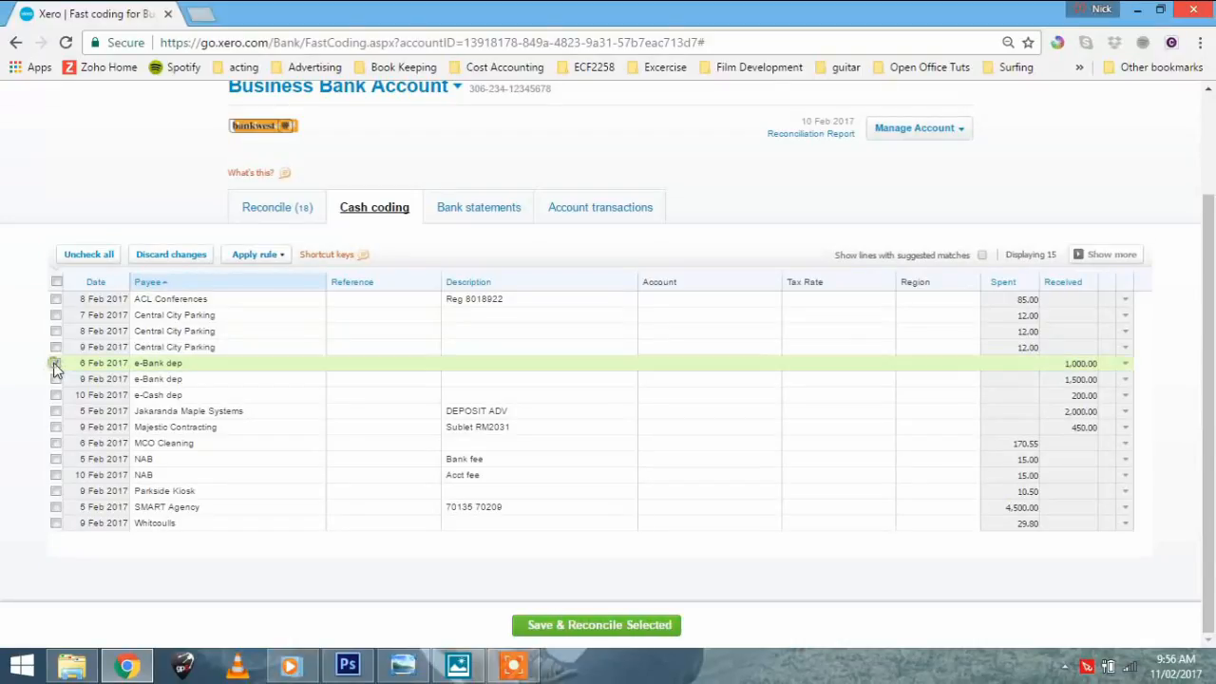
left_click(55, 380)
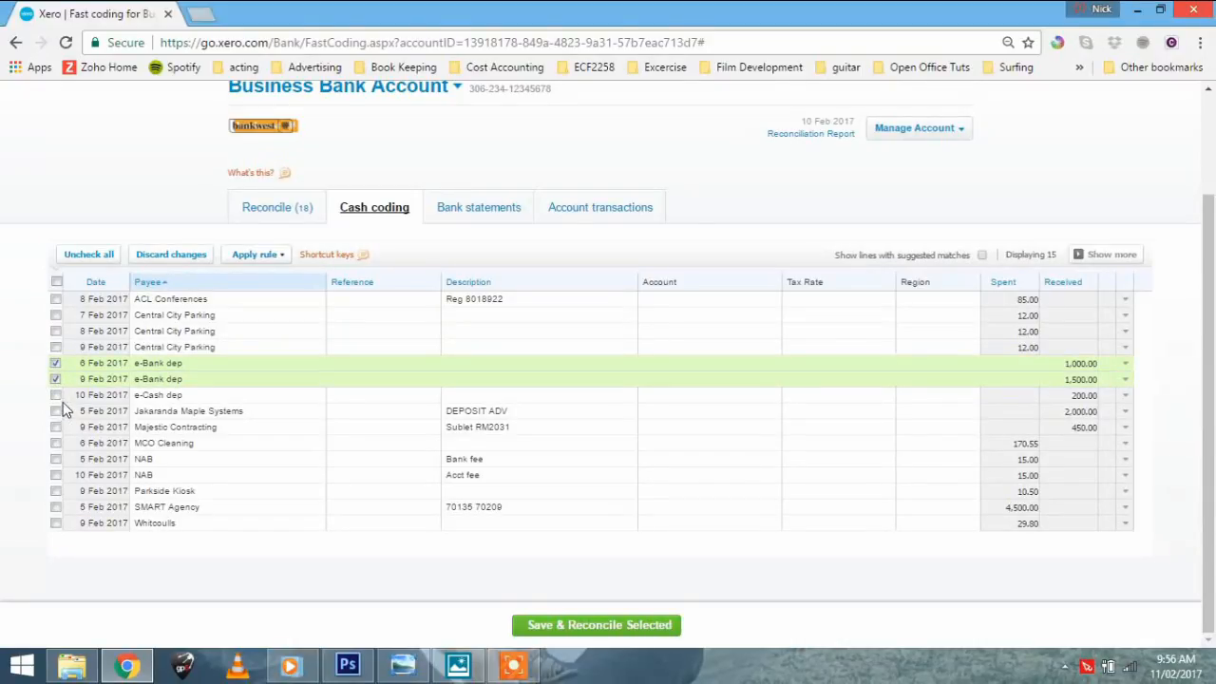
left_click(57, 393)
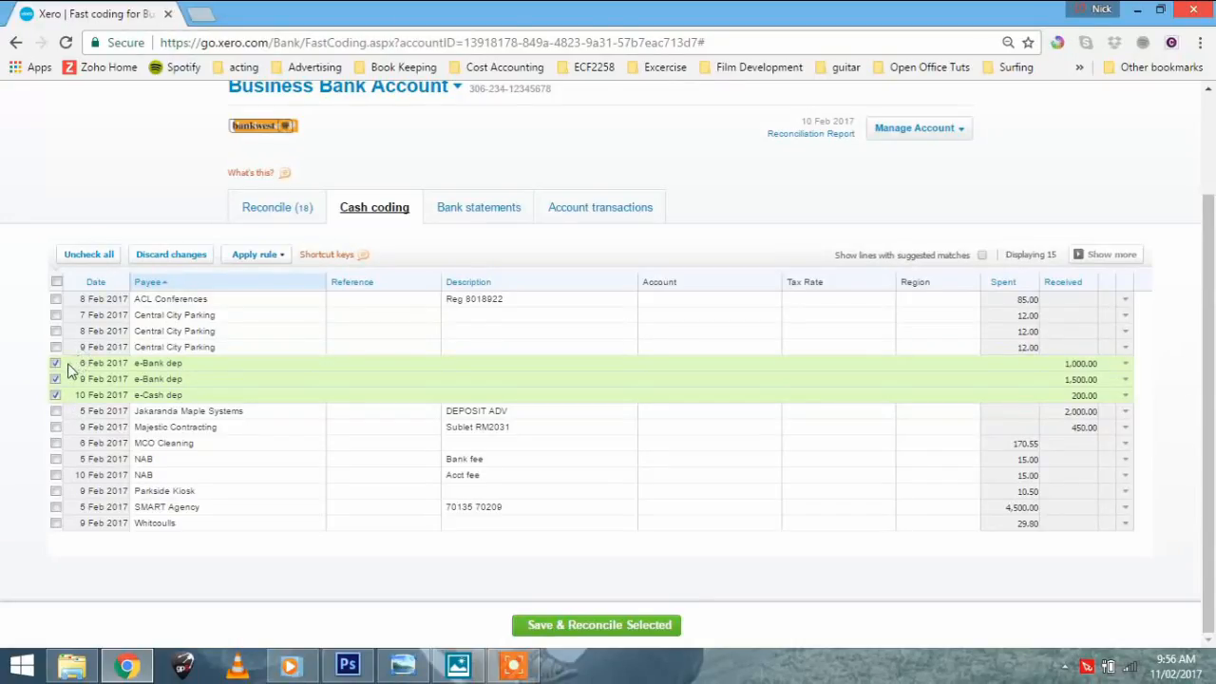
mouse_move(156, 344)
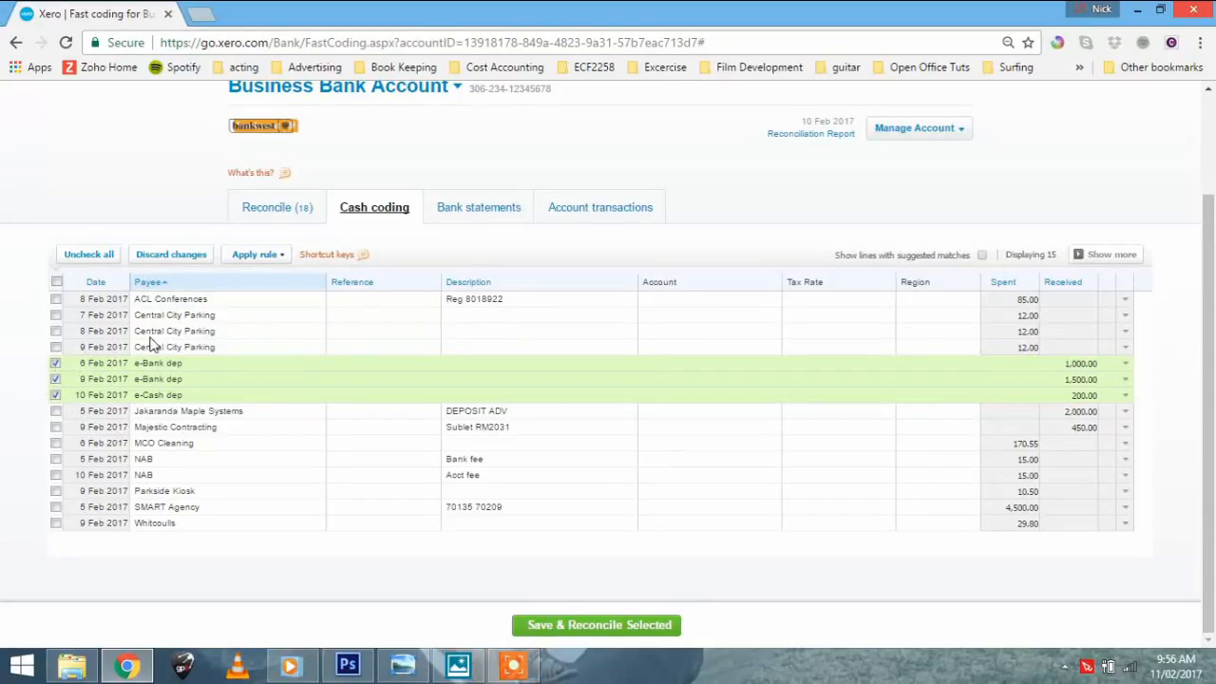
mouse_move(220, 361)
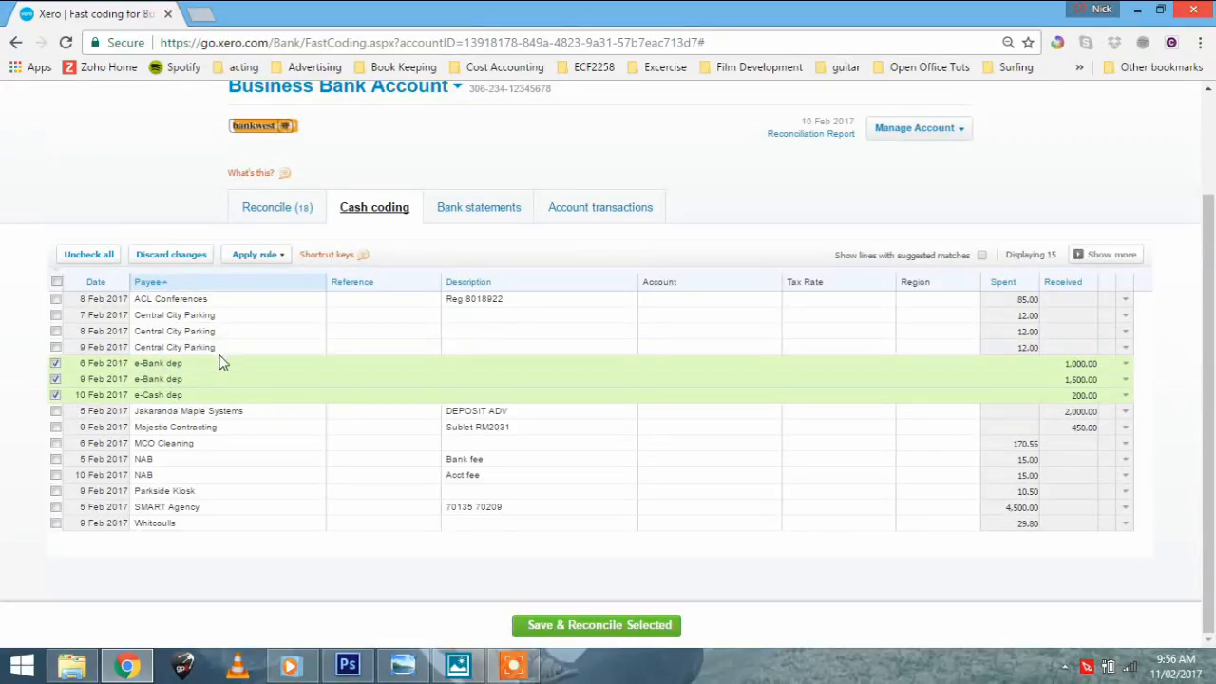
mouse_move(671, 367)
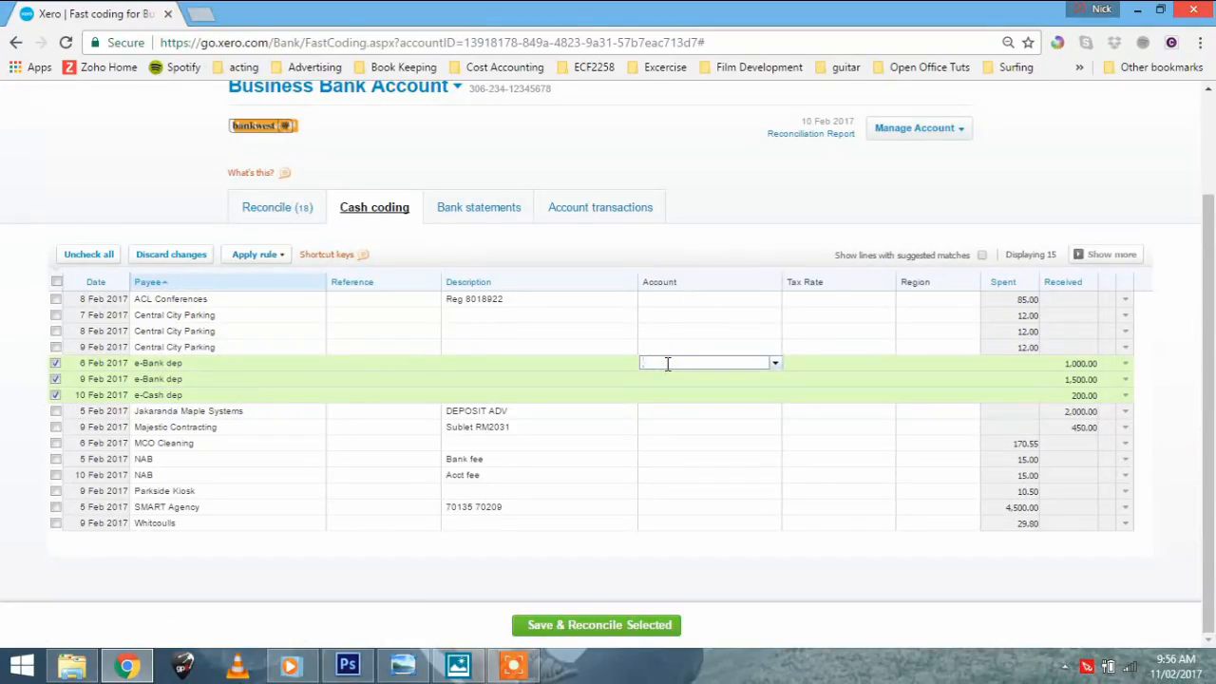
type("own")
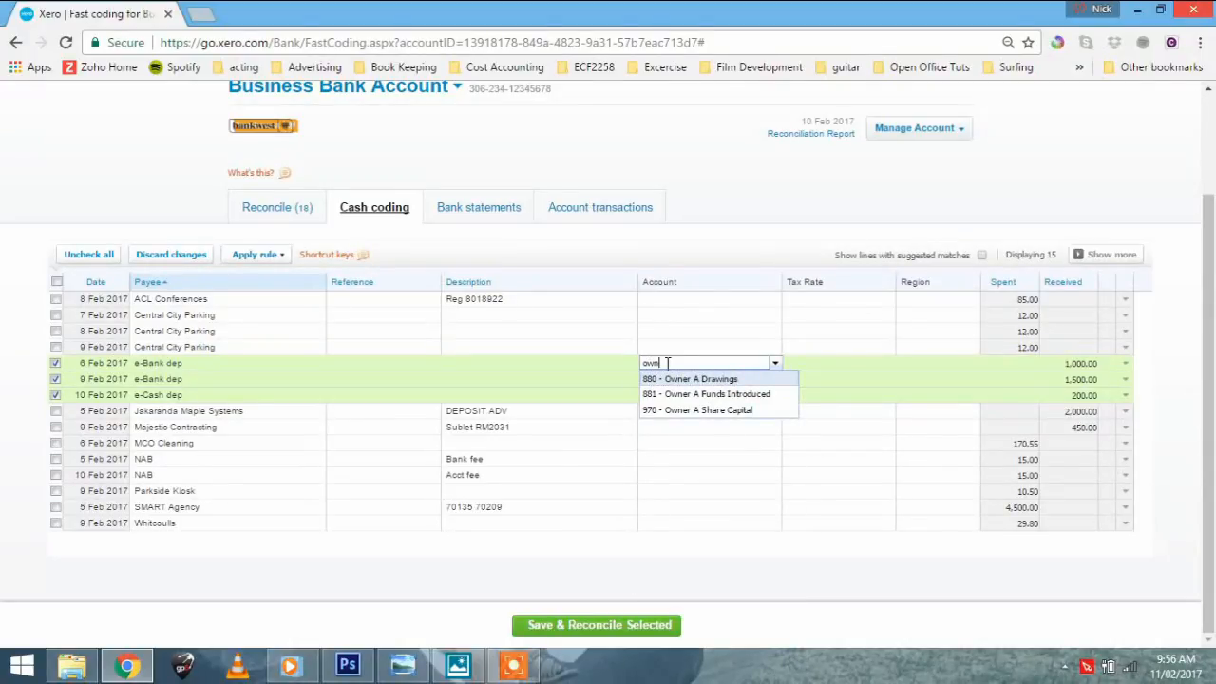
mouse_move(688, 398)
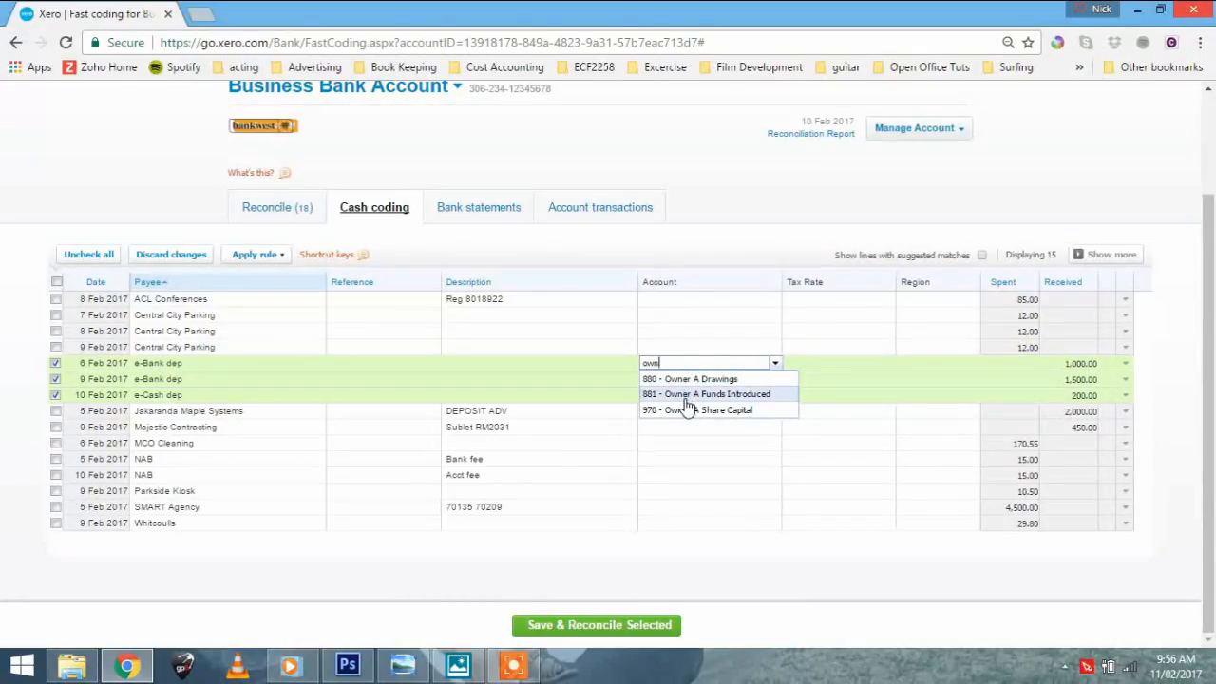
left_click(707, 393)
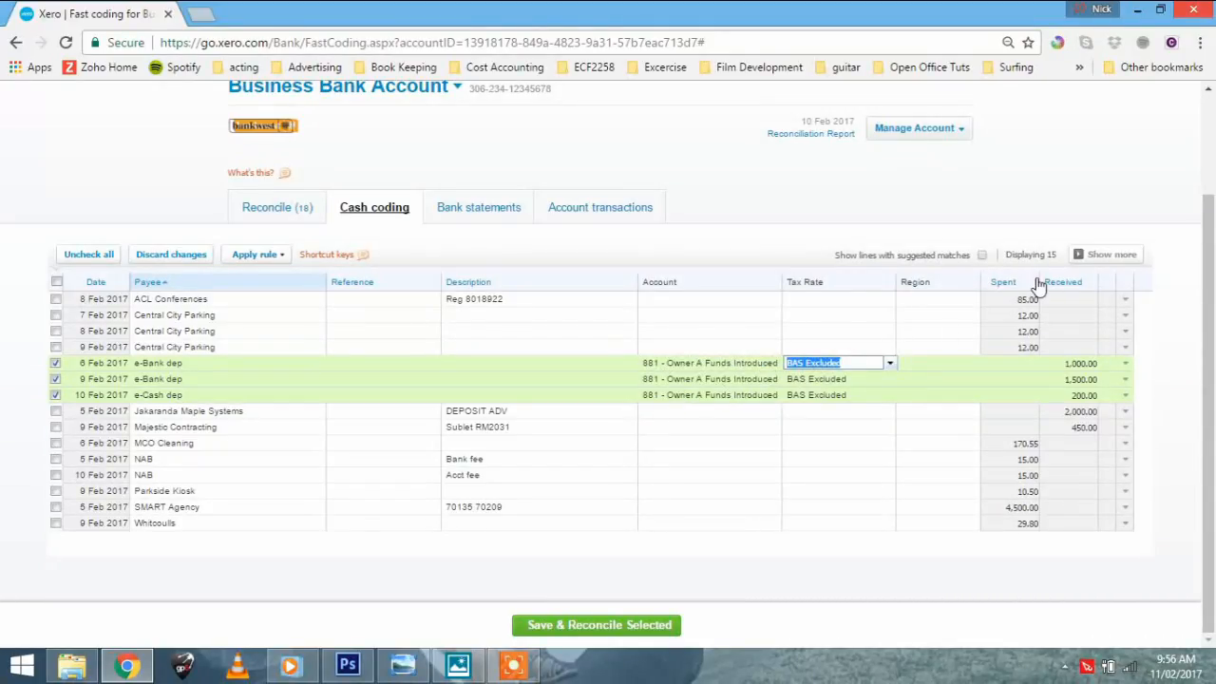
mouse_move(152, 587)
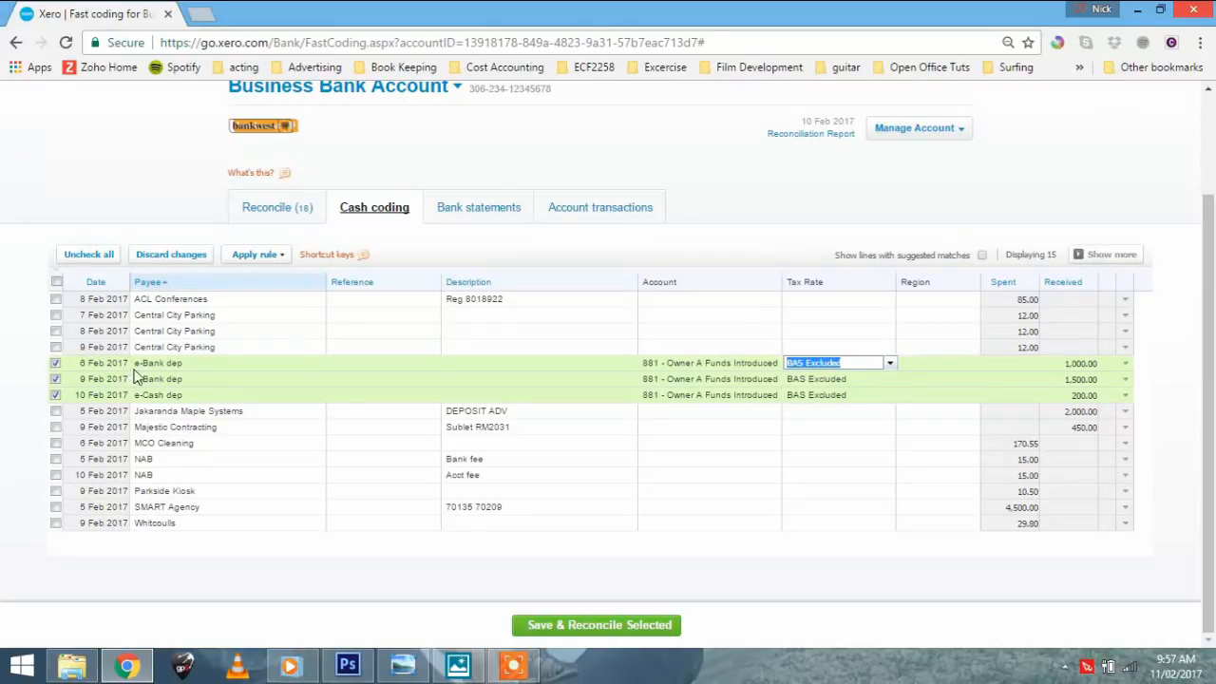
mouse_move(190, 307)
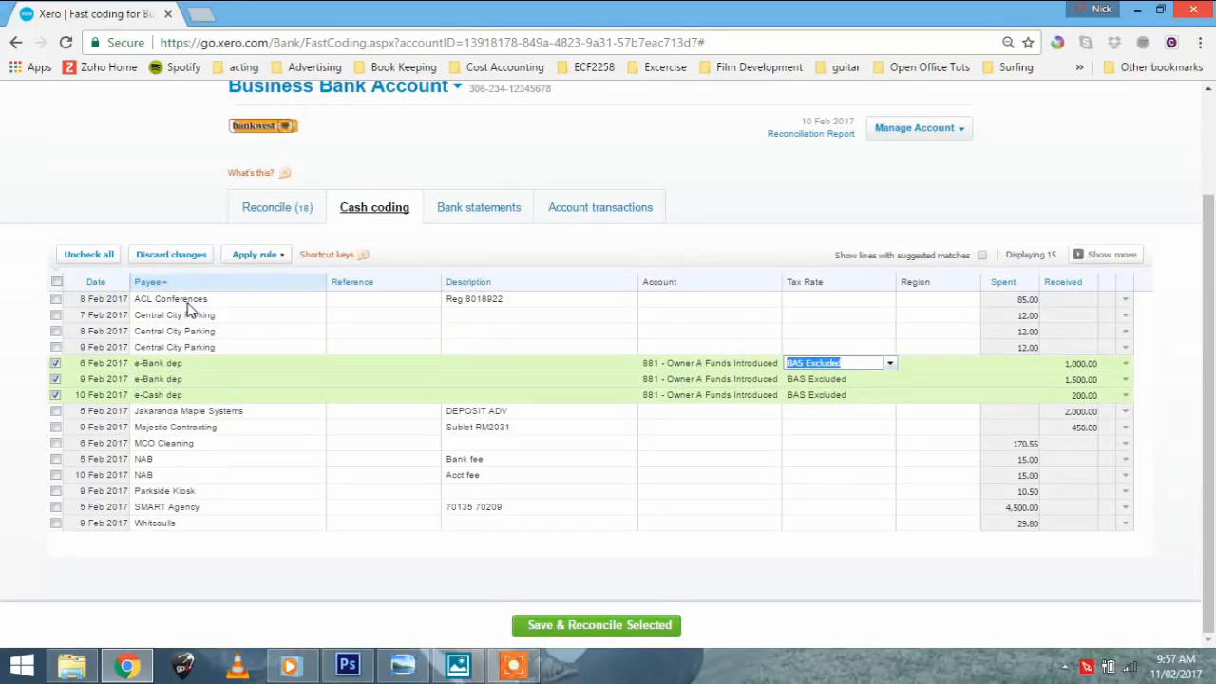
mouse_move(194, 352)
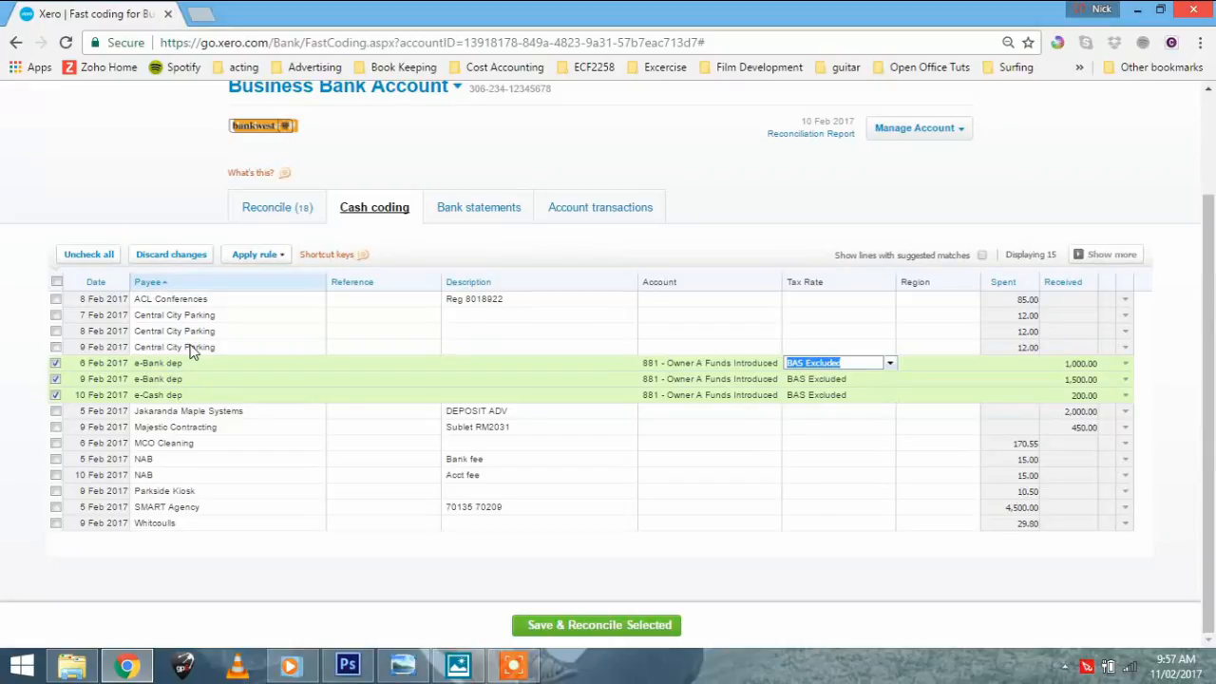
mouse_move(190, 353)
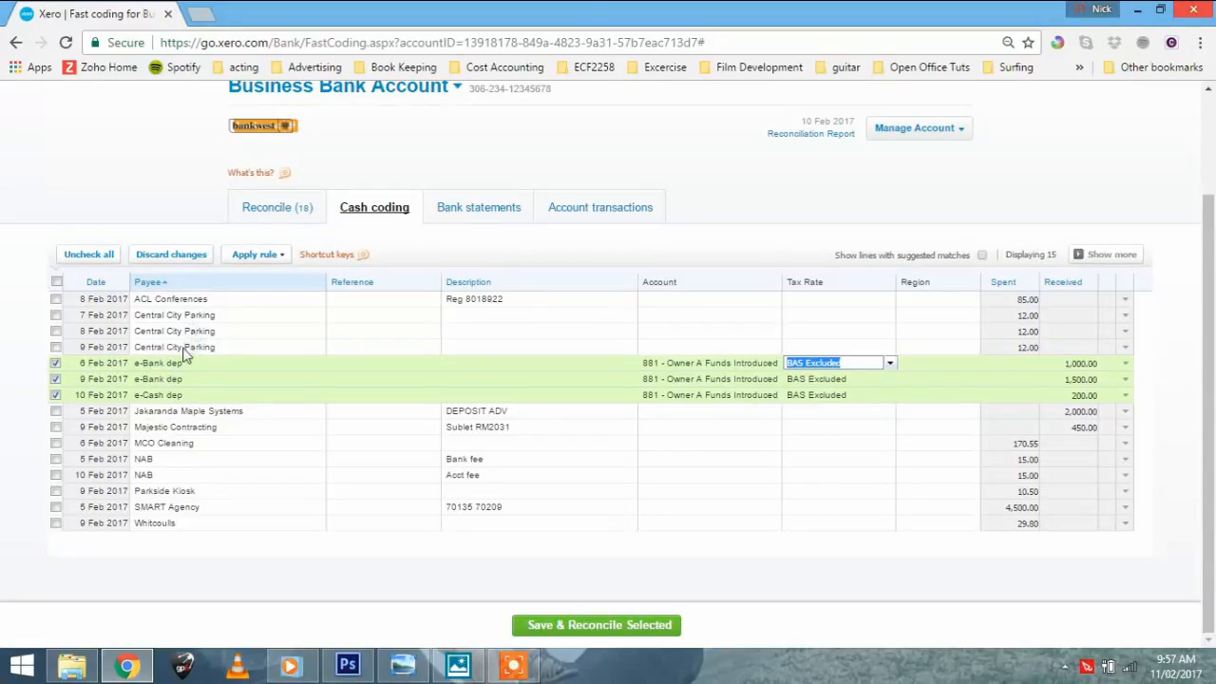
Step: Save and reconcile the three coded deposits and dismiss the confirmation
left_click(597, 625)
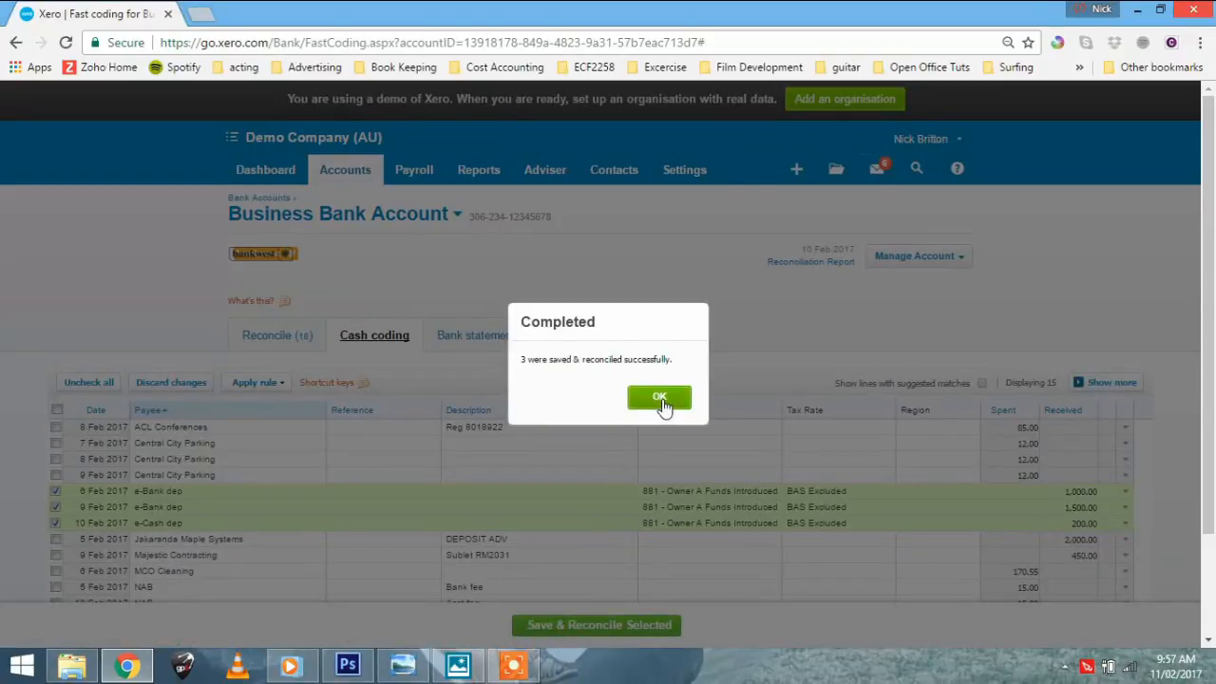
left_click(659, 397)
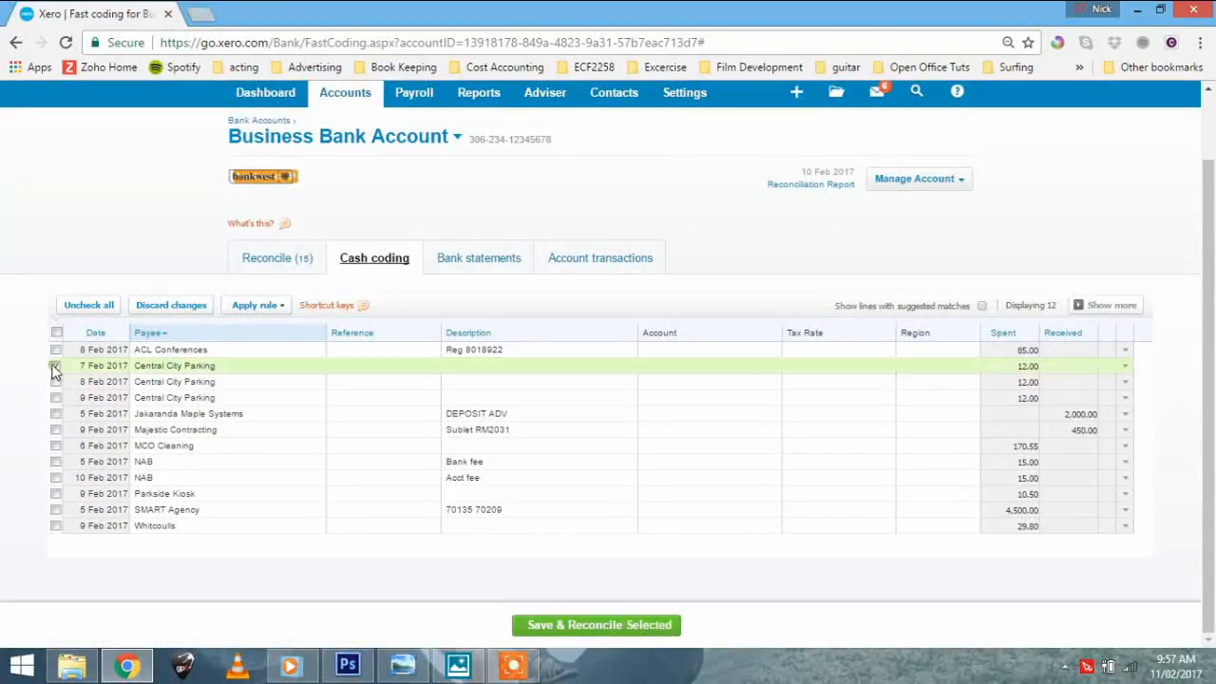
Step: Tick the three Central City Parking lines, code them to 493 Travel - National, and save and reconcile
left_click(57, 365)
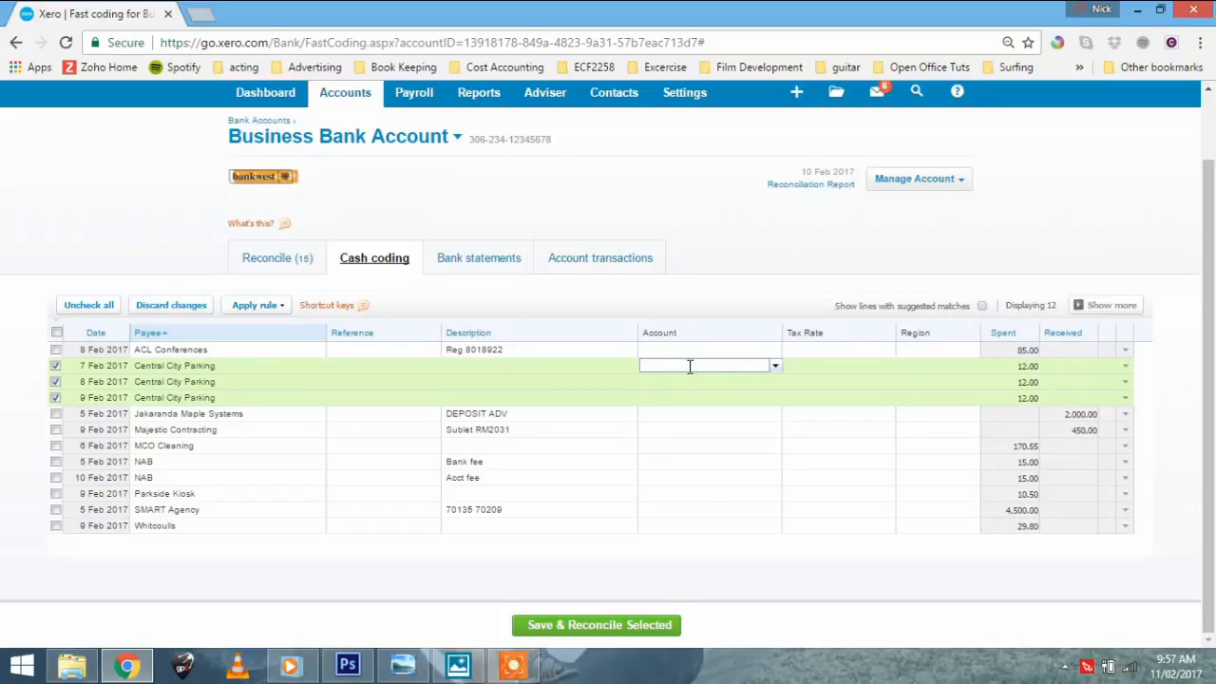
type("travel")
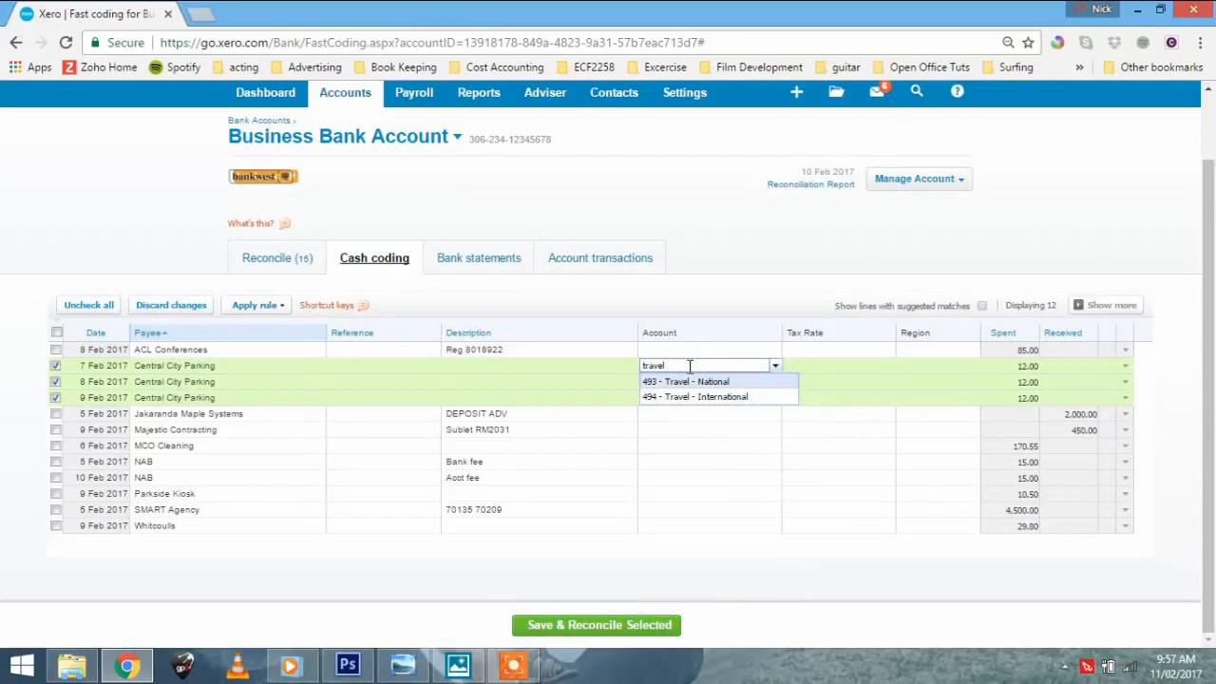
left_click(686, 380)
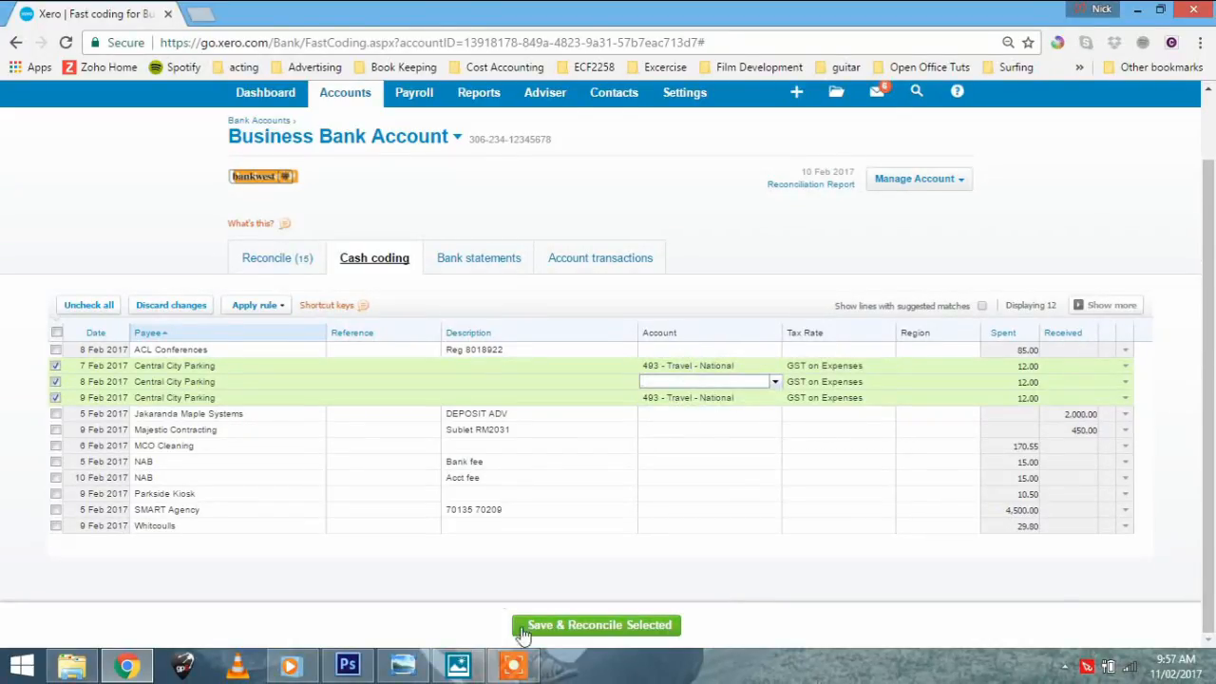
mouse_move(566, 625)
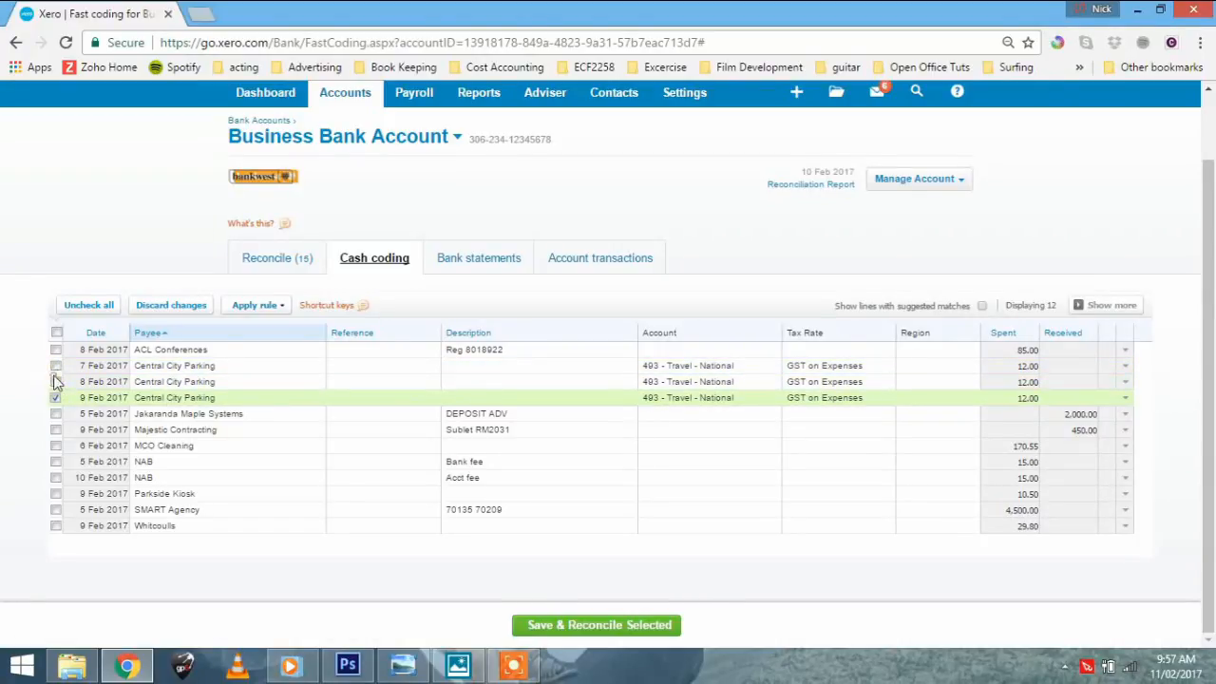
left_click(57, 397)
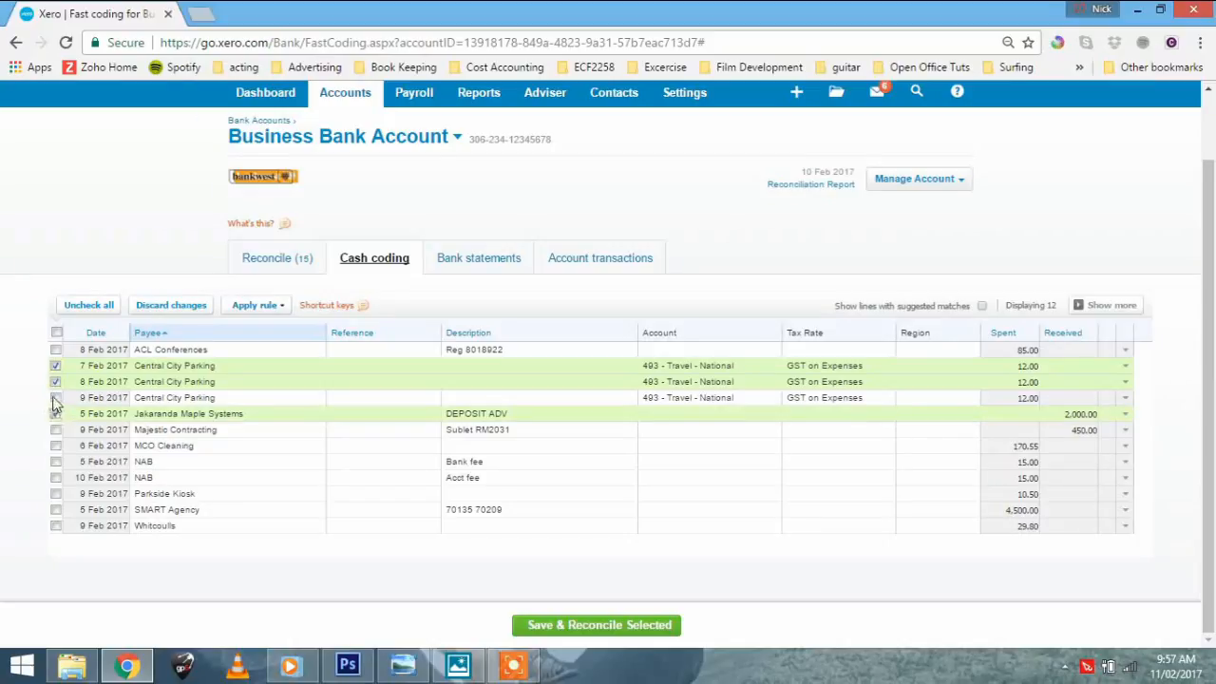
left_click(57, 397)
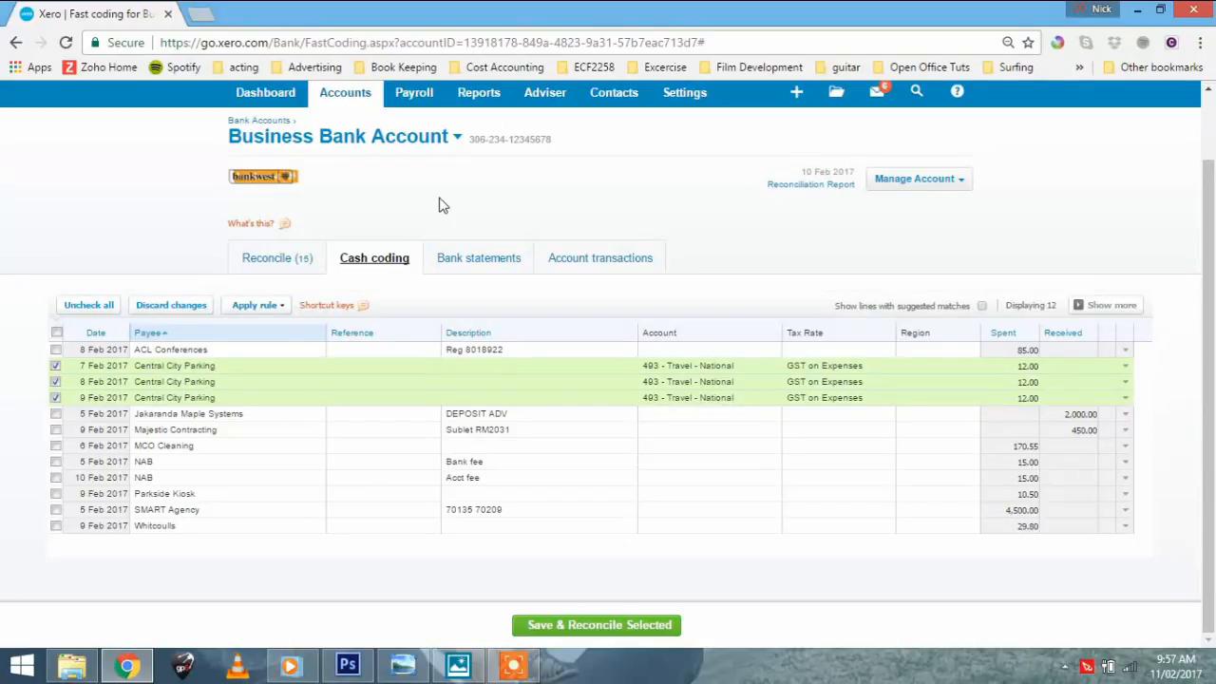
mouse_move(562, 215)
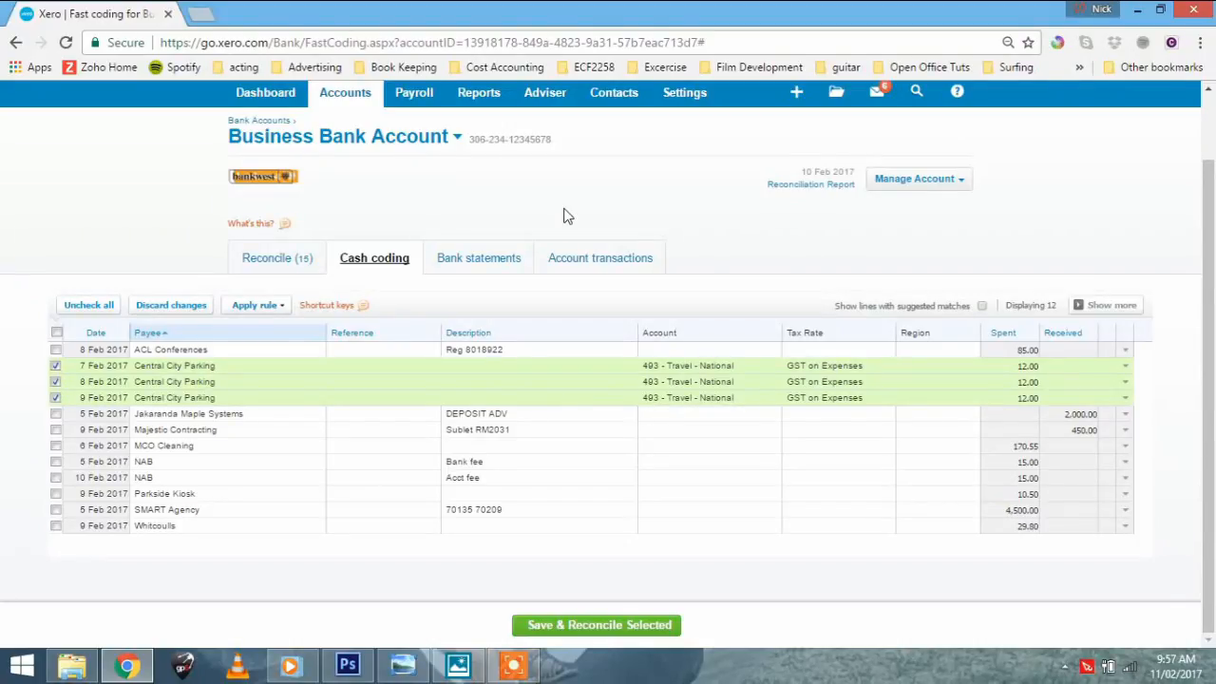
mouse_move(585, 471)
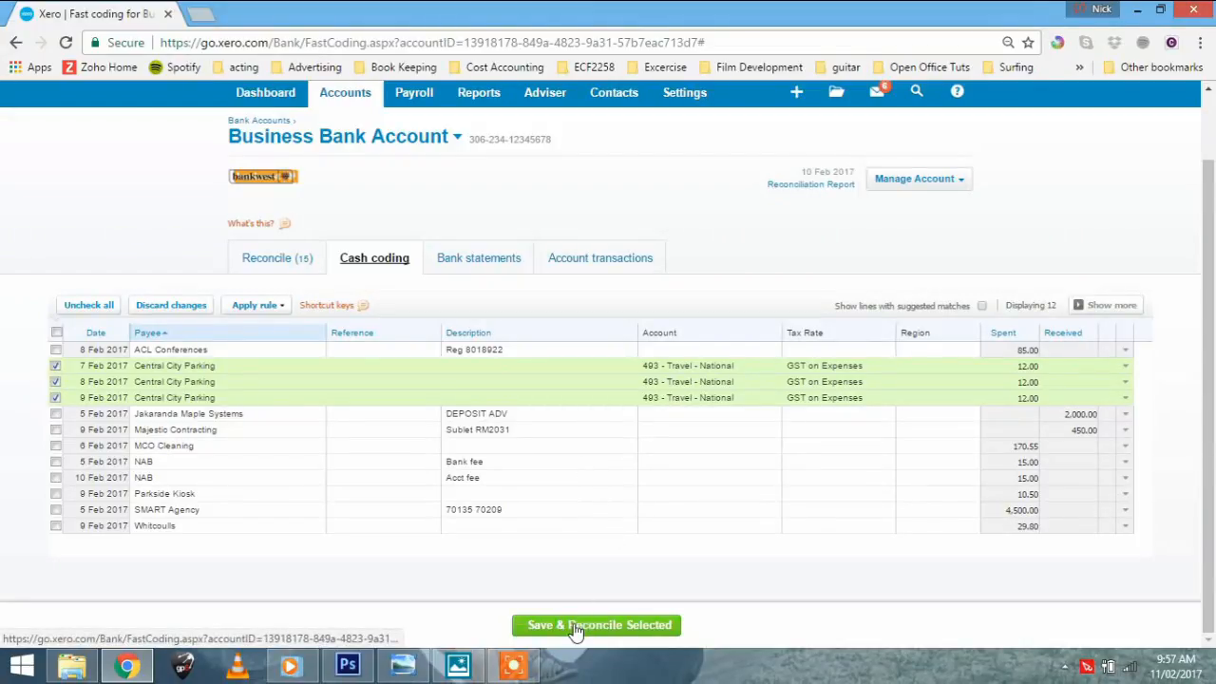
left_click(597, 625)
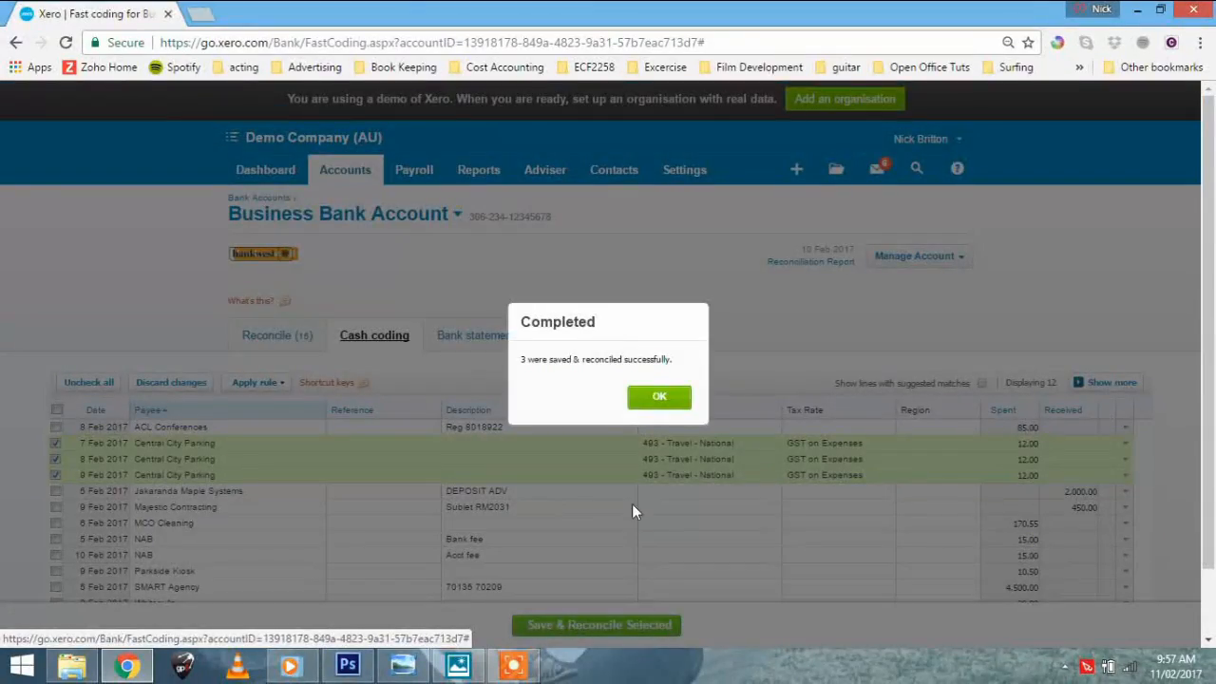
Step: Dismiss the Completed reconciliation dialog, leaving the nine uncoded lines, and review the Settings and Adviser menus
left_click(659, 397)
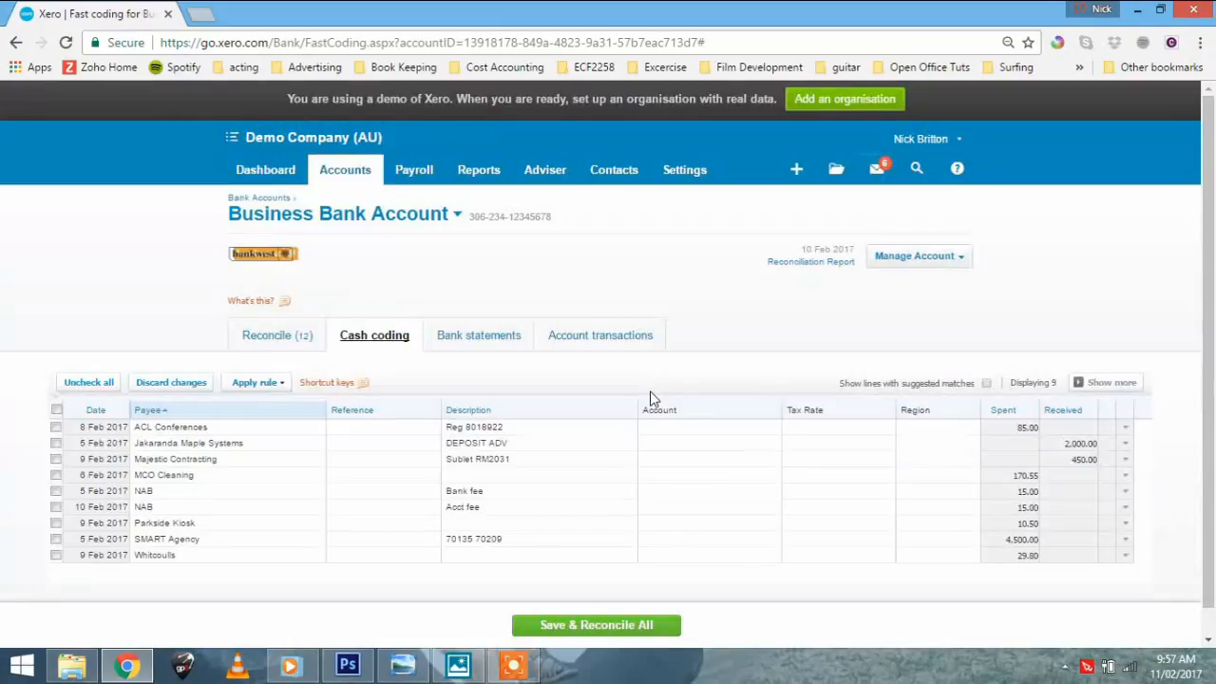
mouse_move(426, 289)
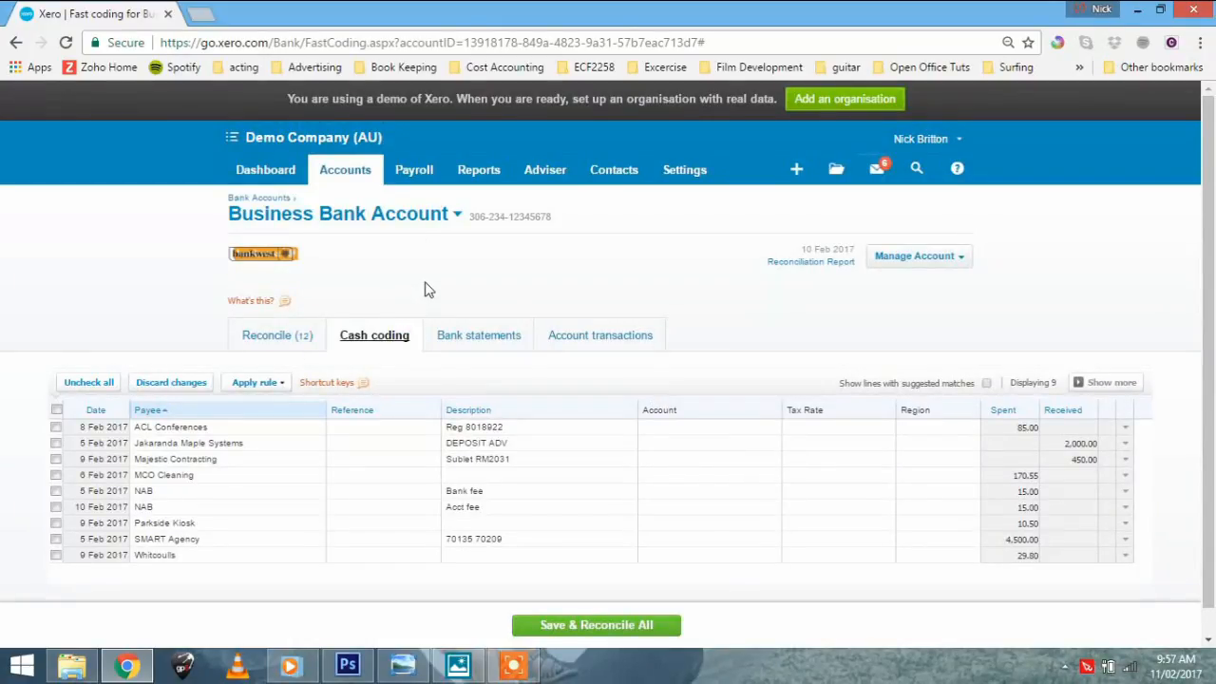
left_click(683, 169)
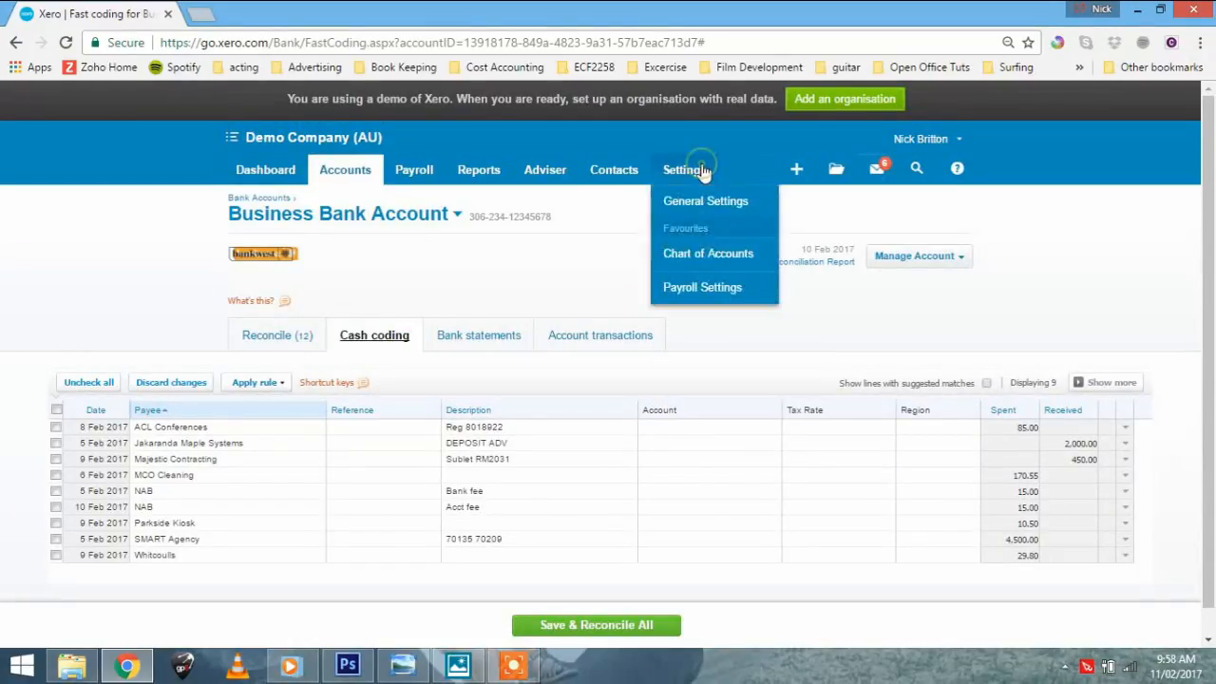
mouse_move(707, 201)
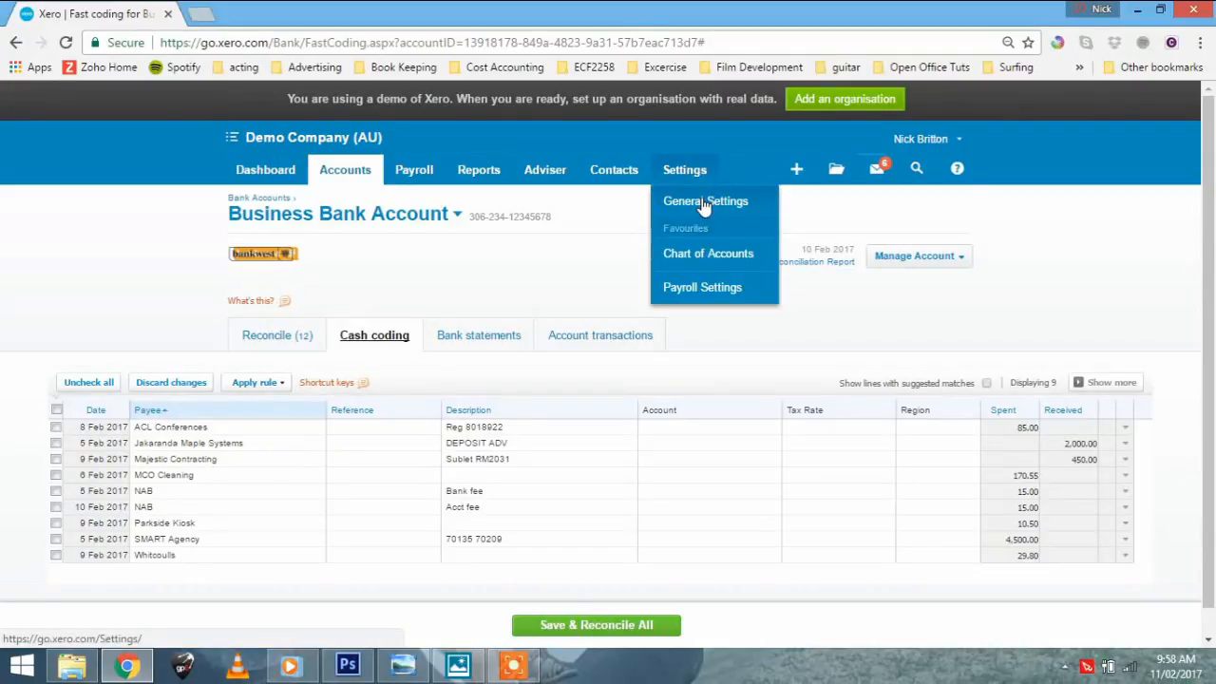
mouse_move(682, 169)
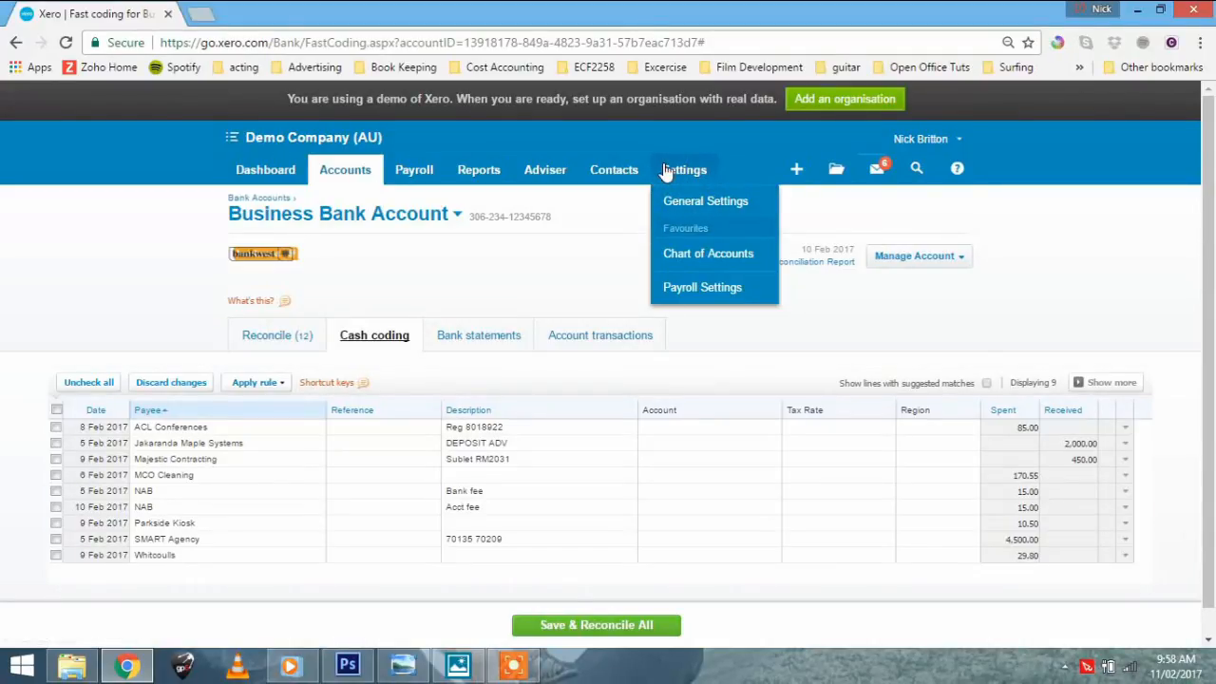
left_click(543, 169)
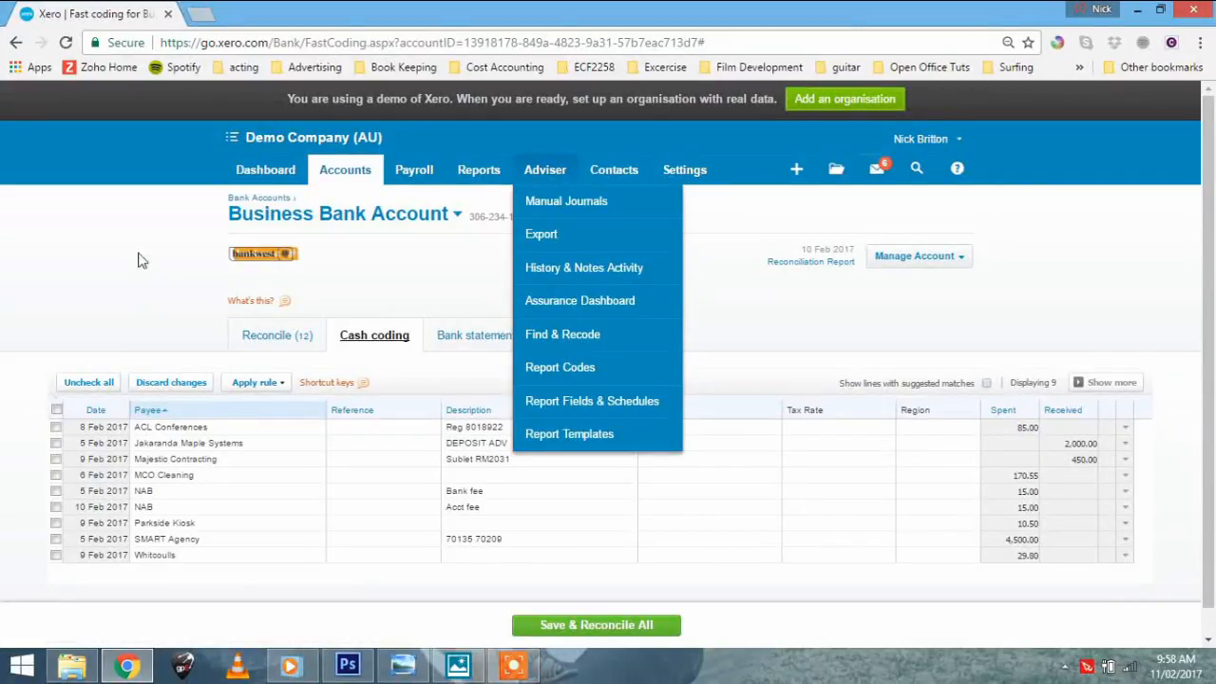
mouse_move(182, 236)
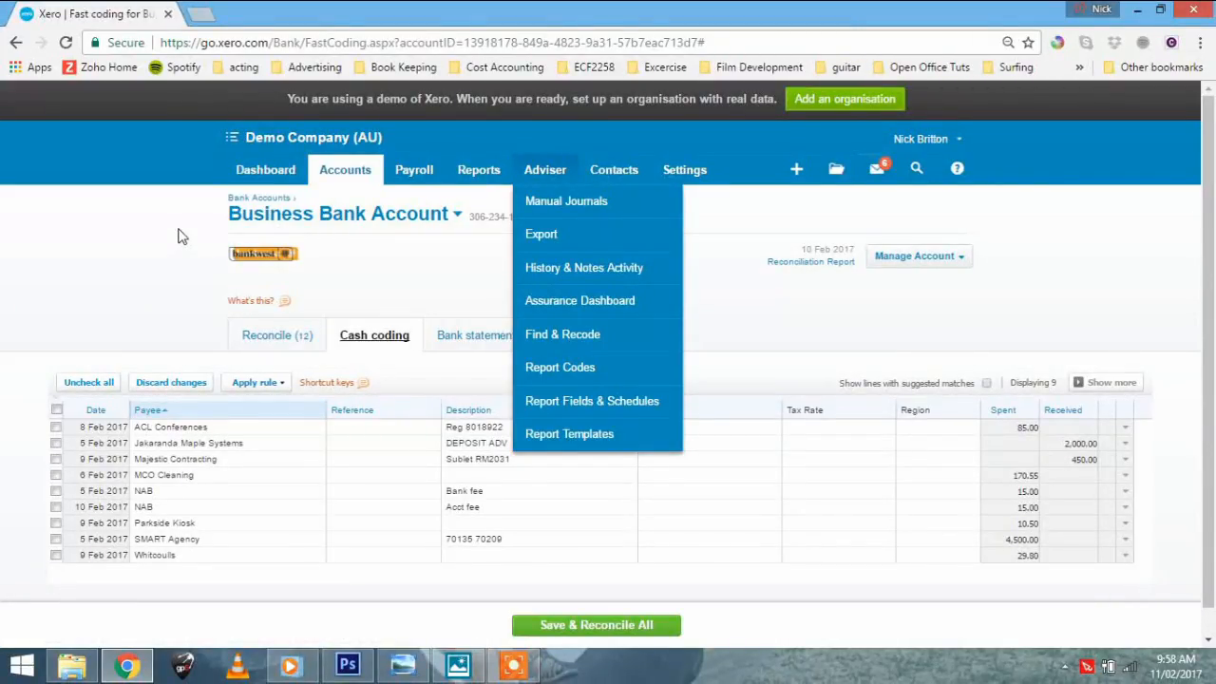
mouse_move(211, 294)
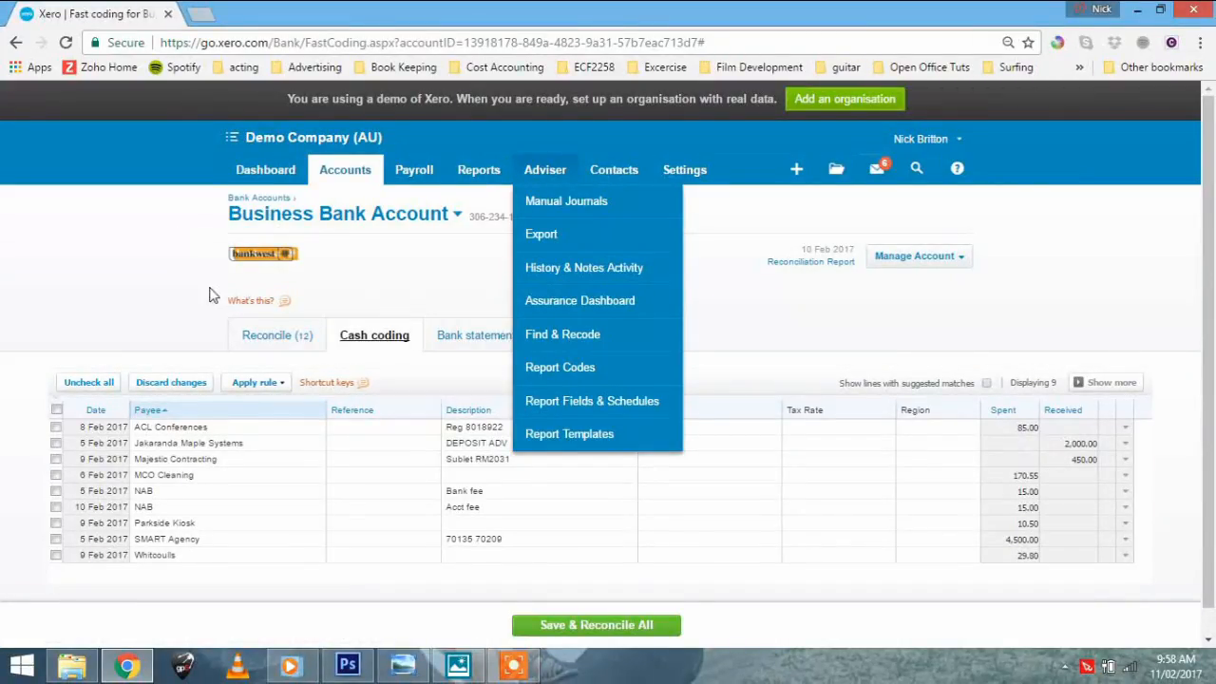